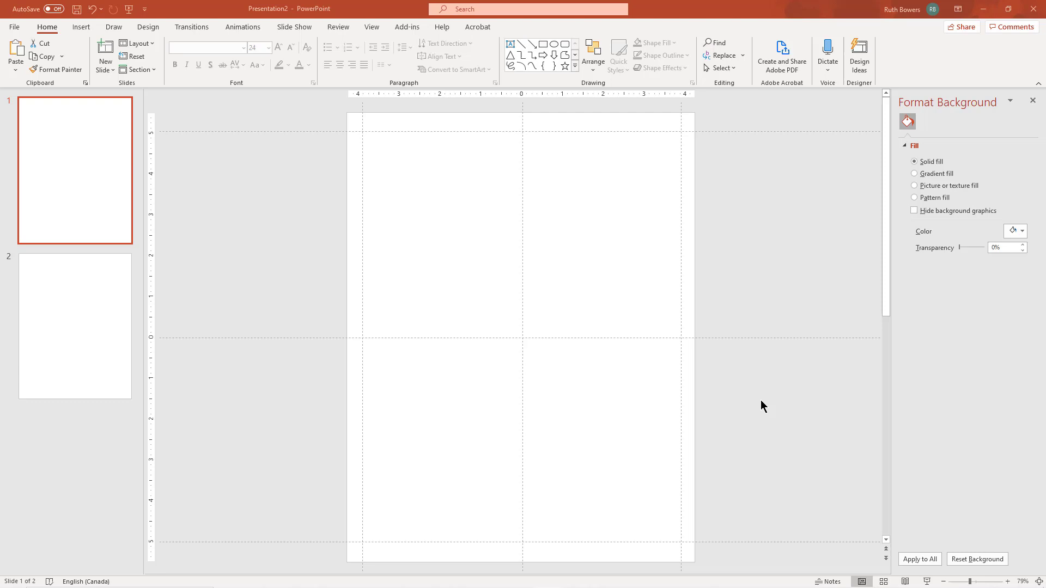
mouse_move(151, 167)
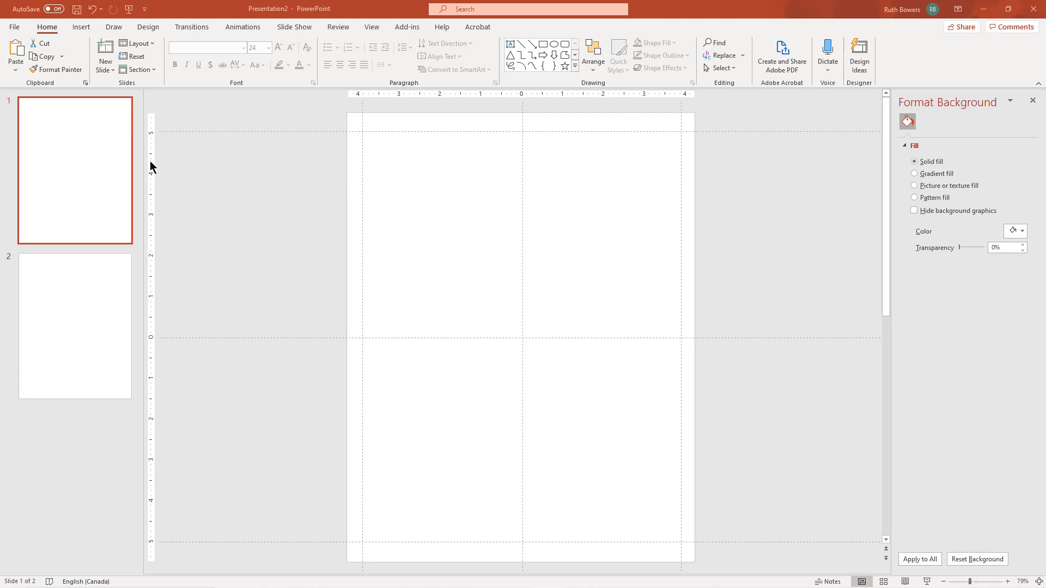
mouse_move(381, 152)
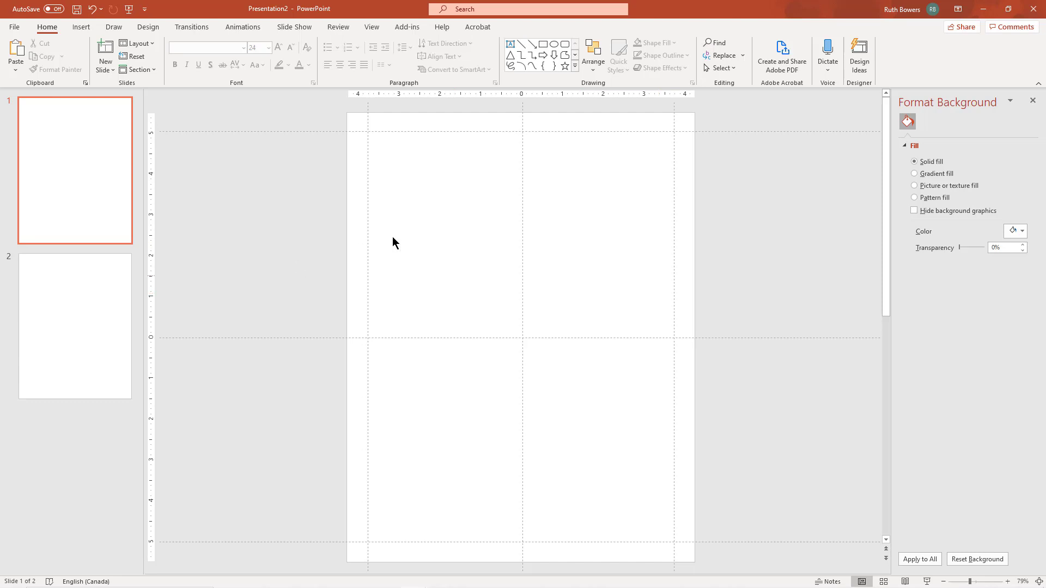
mouse_move(453, 470)
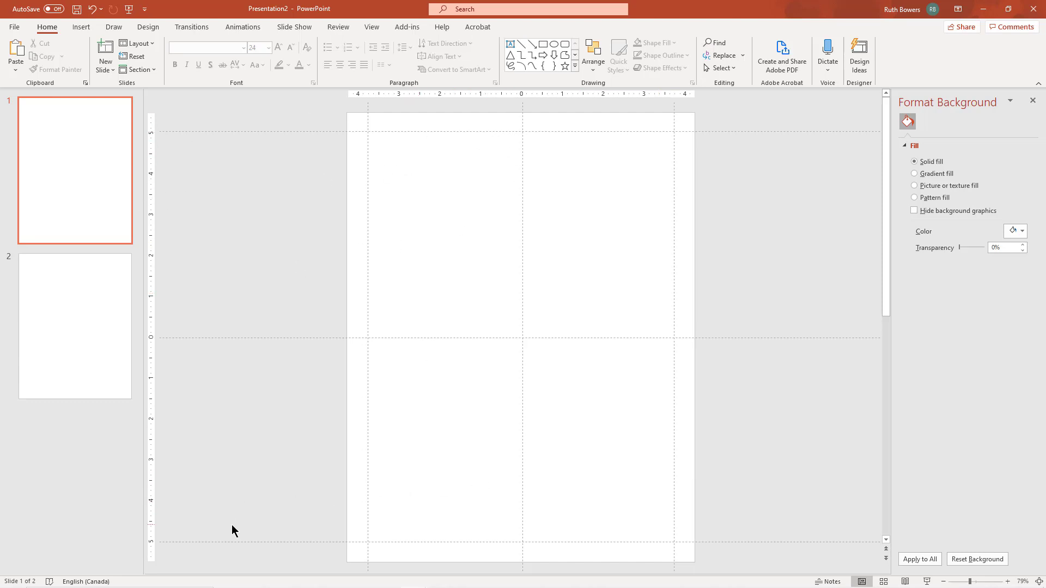
mouse_move(157, 208)
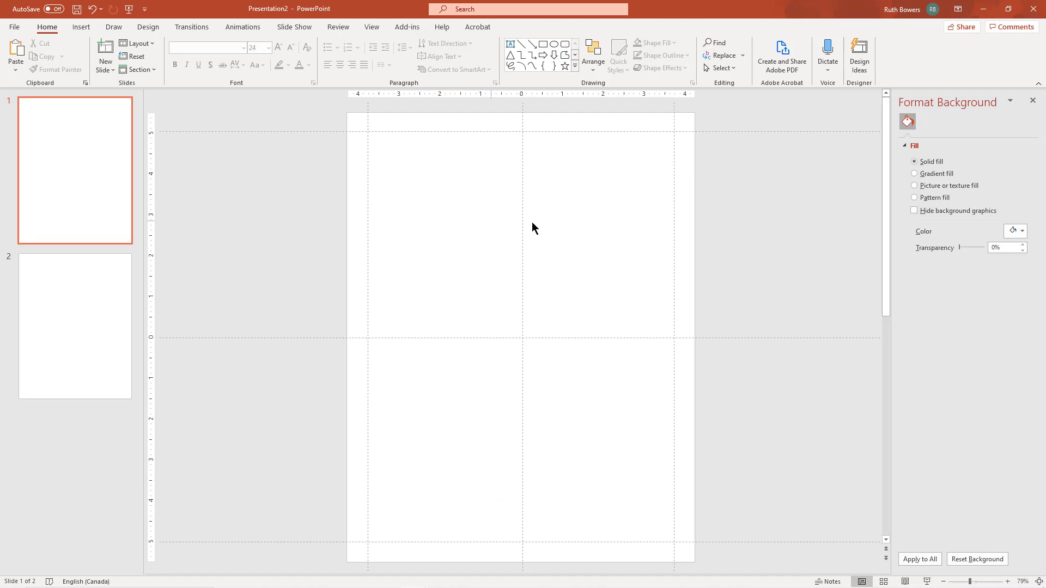
mouse_move(141, 46)
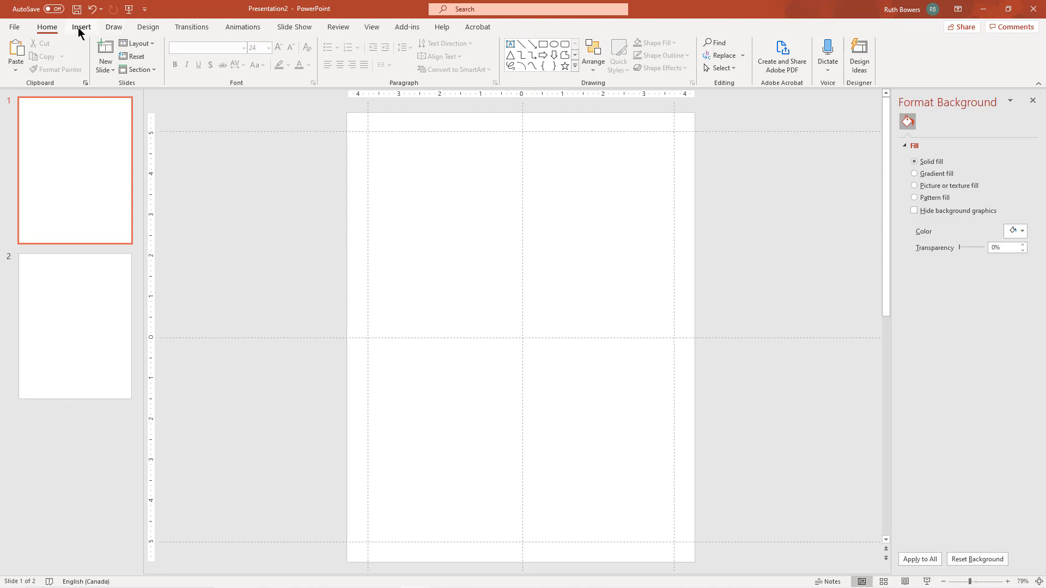
mouse_move(236, 194)
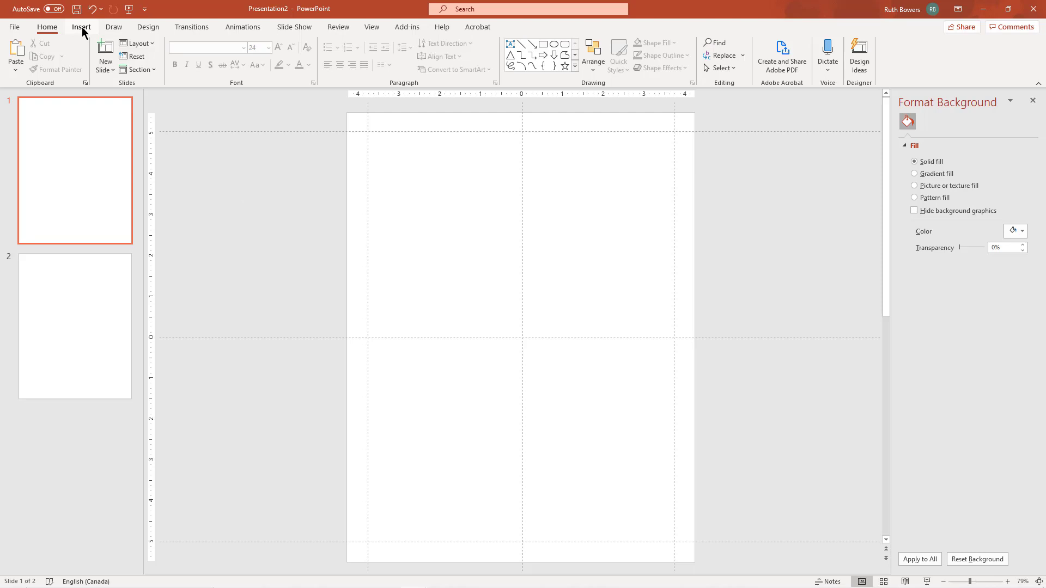
left_click(81, 26)
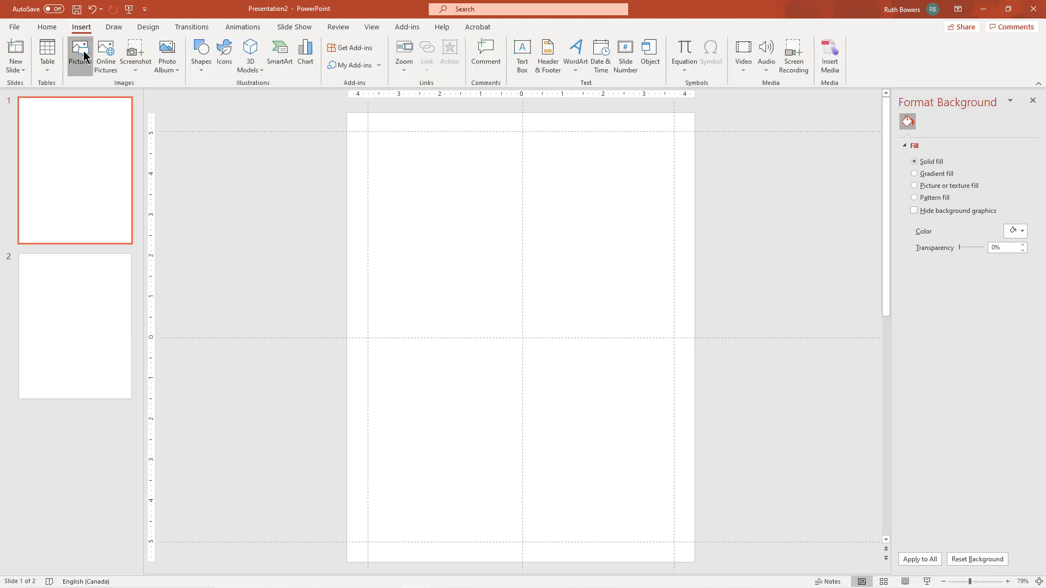
left_click(79, 53)
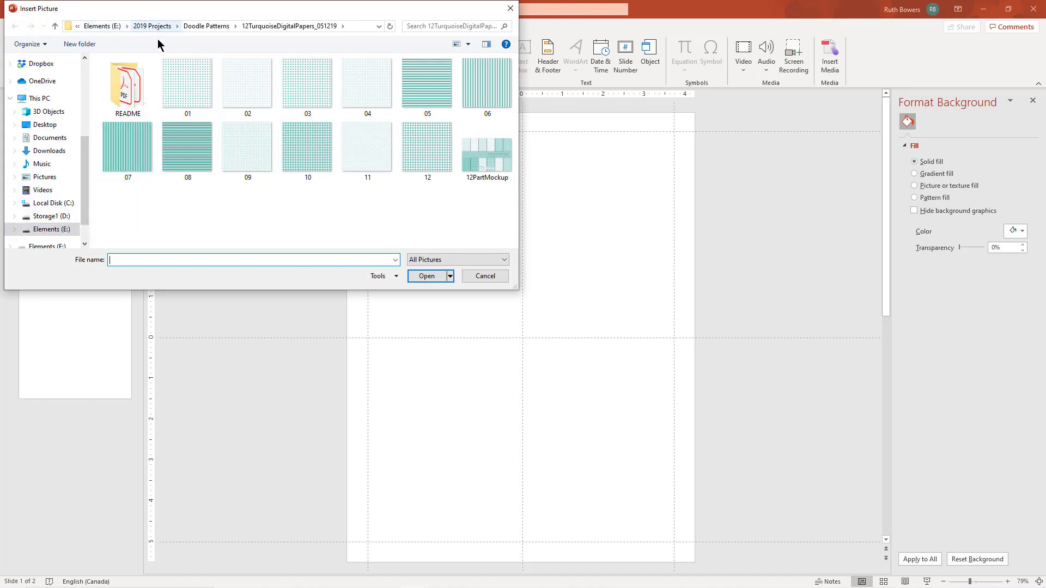
left_click(188, 82)
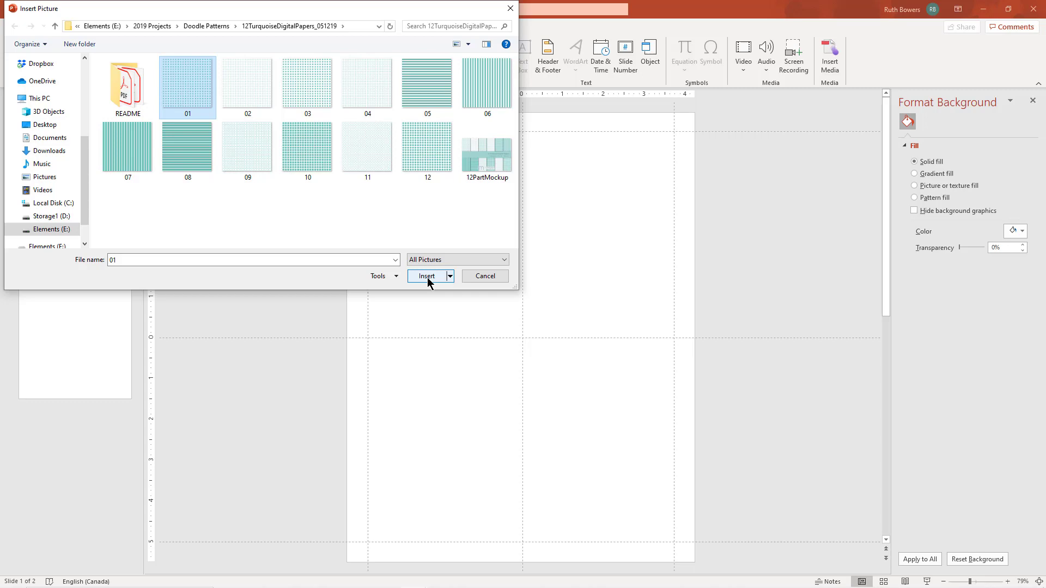
left_click(426, 275)
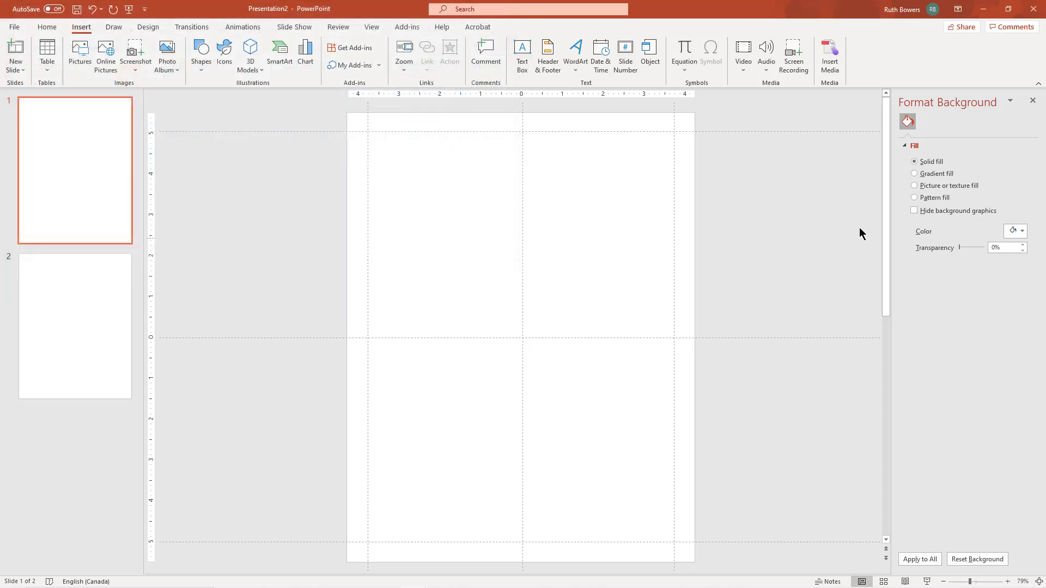
Fill the slide background with the 01 turquoise polka-dot pattern picture from a file.
left_click(915, 186)
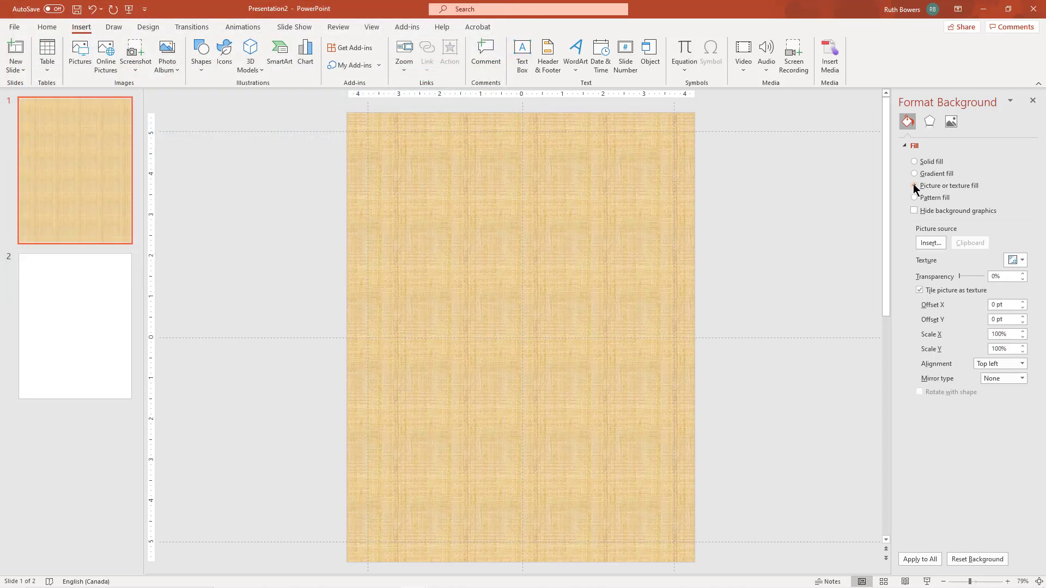
left_click(914, 185)
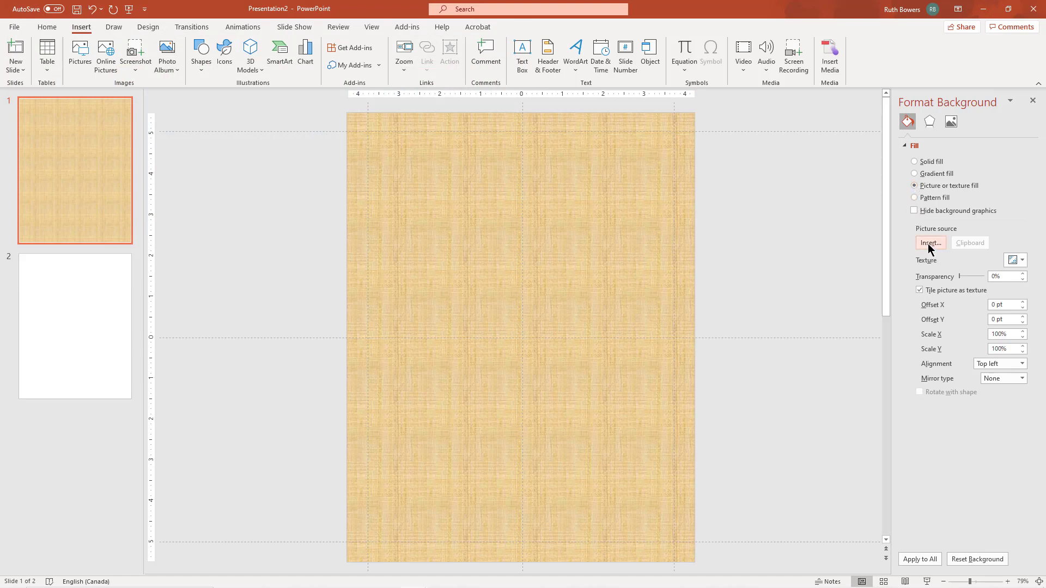
mouse_move(901, 250)
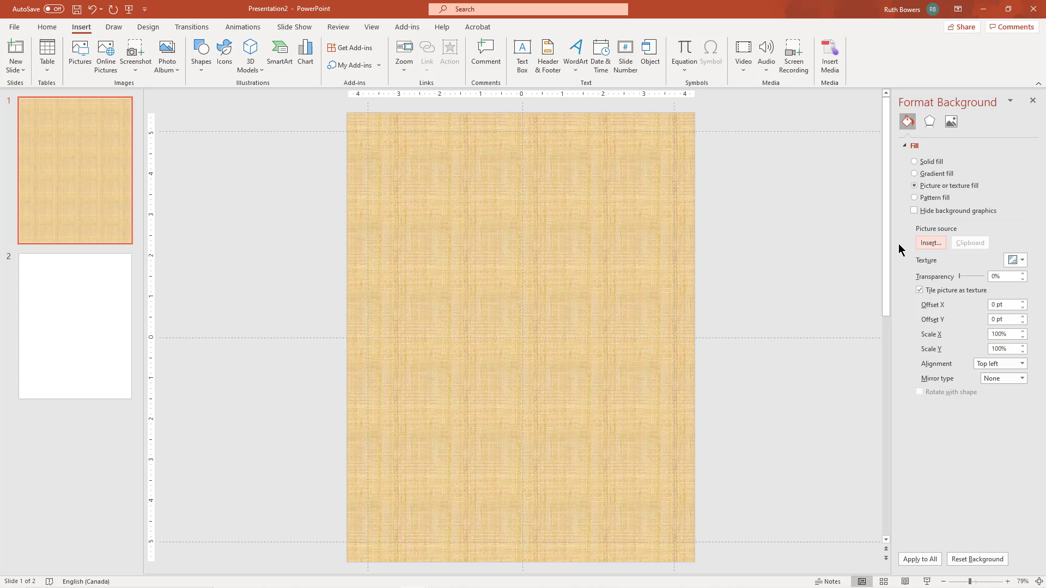
left_click(931, 243)
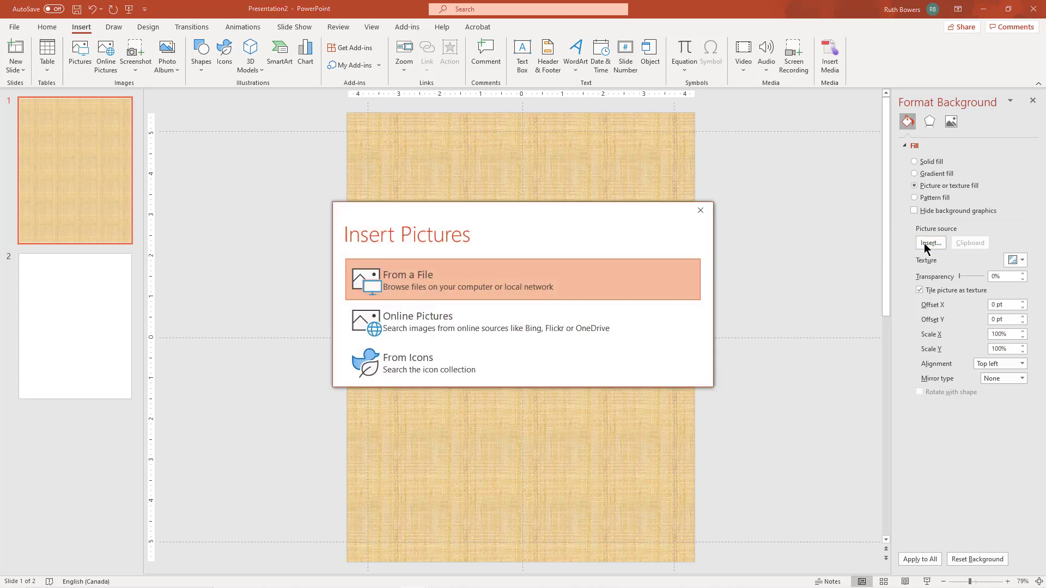
mouse_move(431, 276)
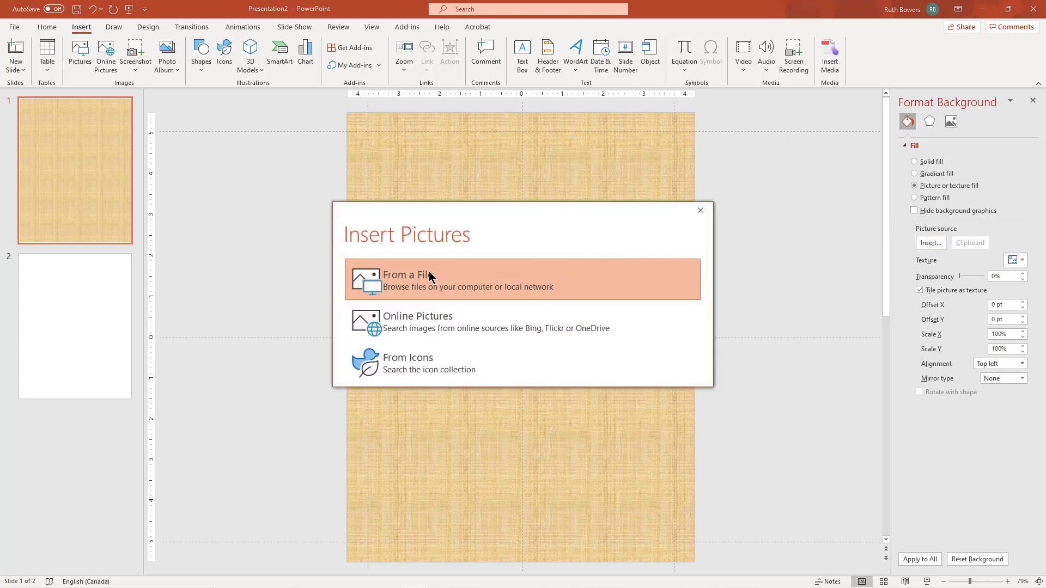
left_click(406, 280)
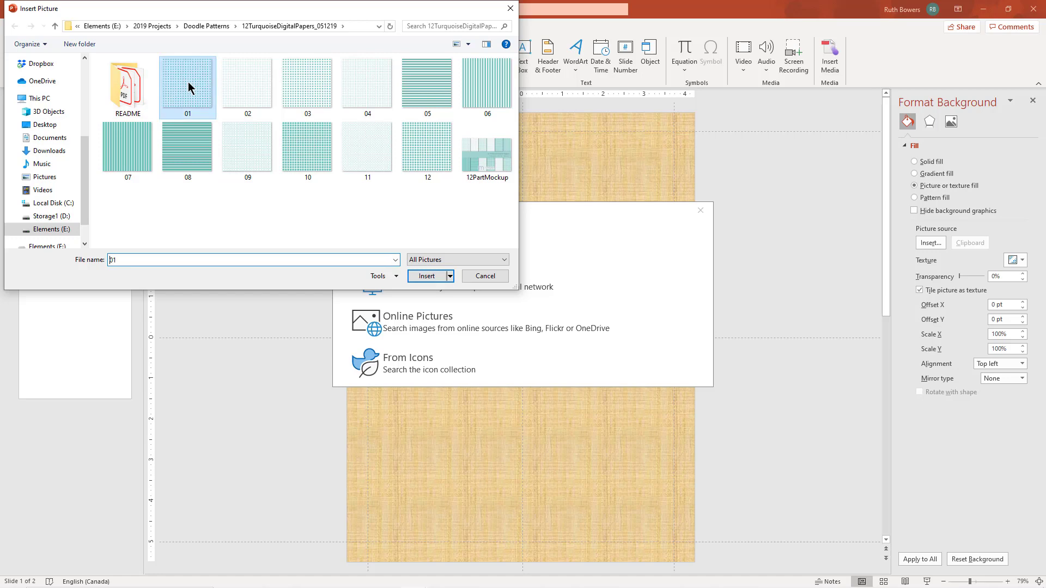
left_click(186, 81)
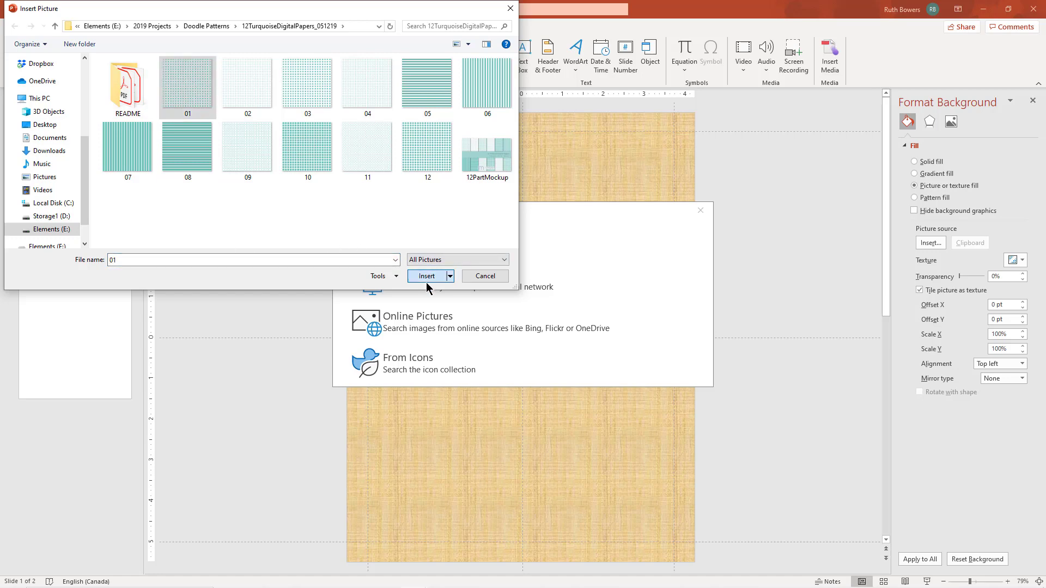
left_click(426, 276)
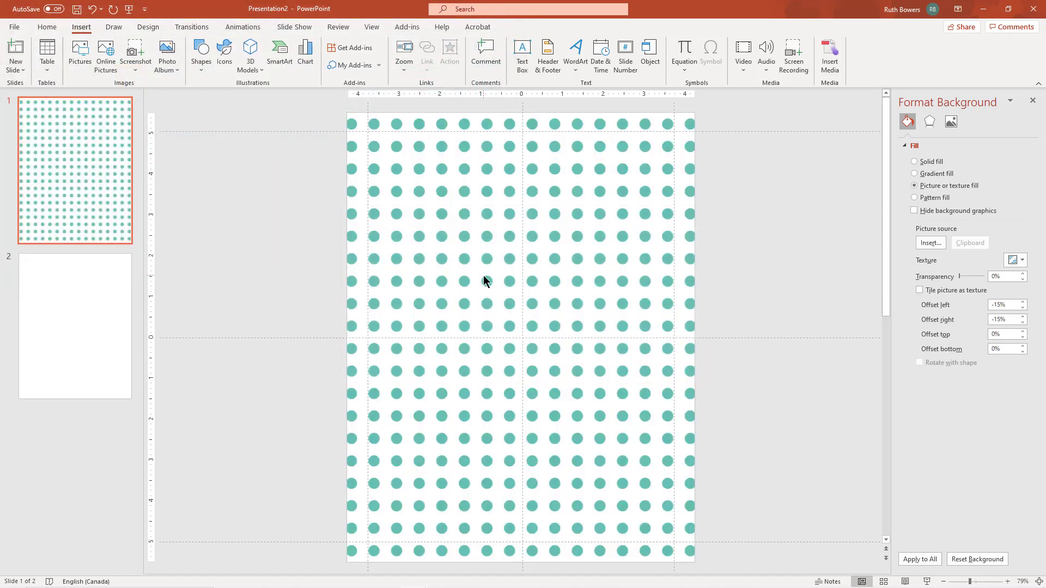
Apply the dotted background to every slide in the deck.
left_click(920, 559)
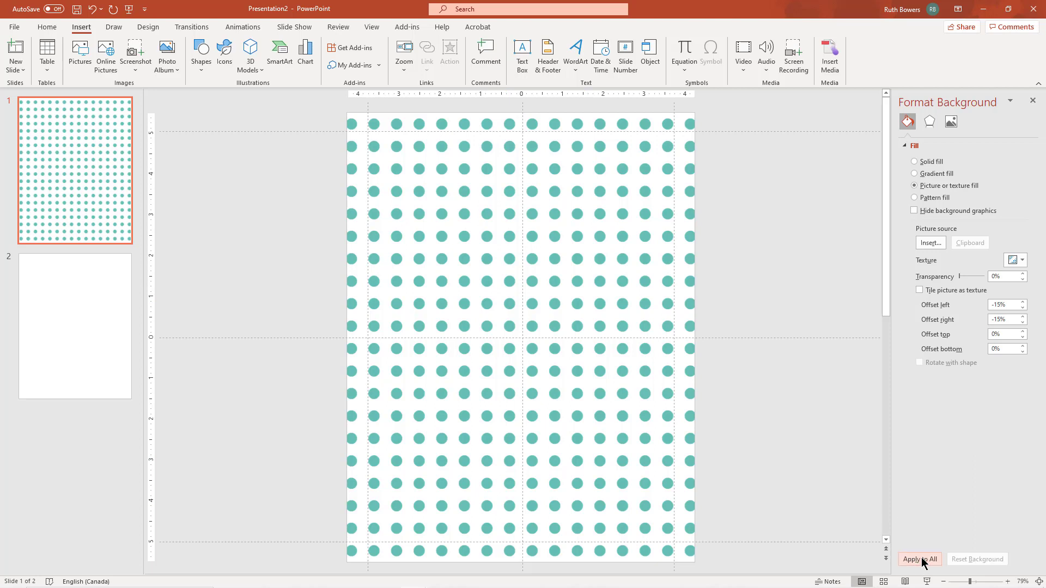
left_click(920, 559)
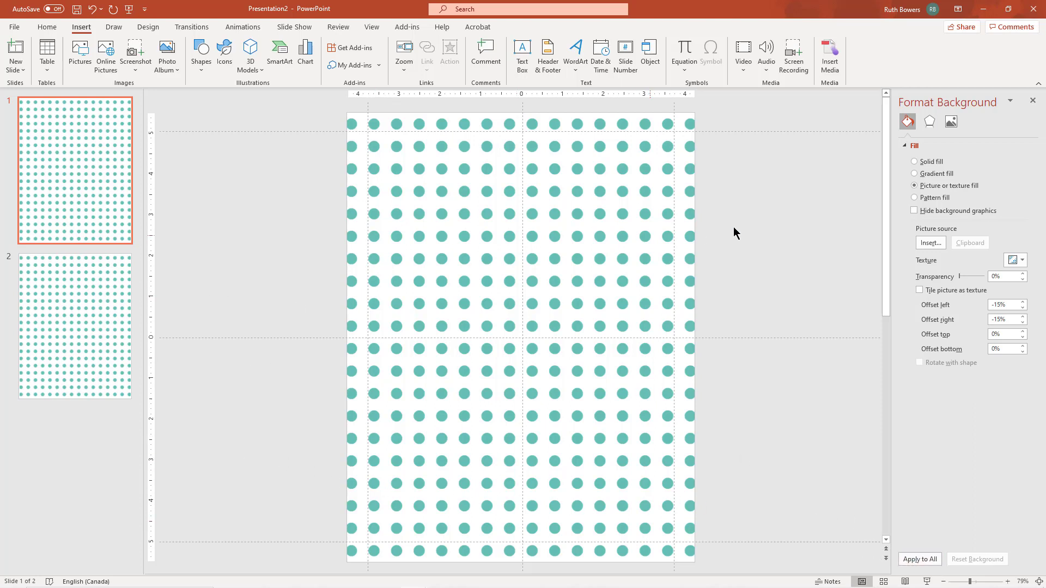
mouse_move(762, 229)
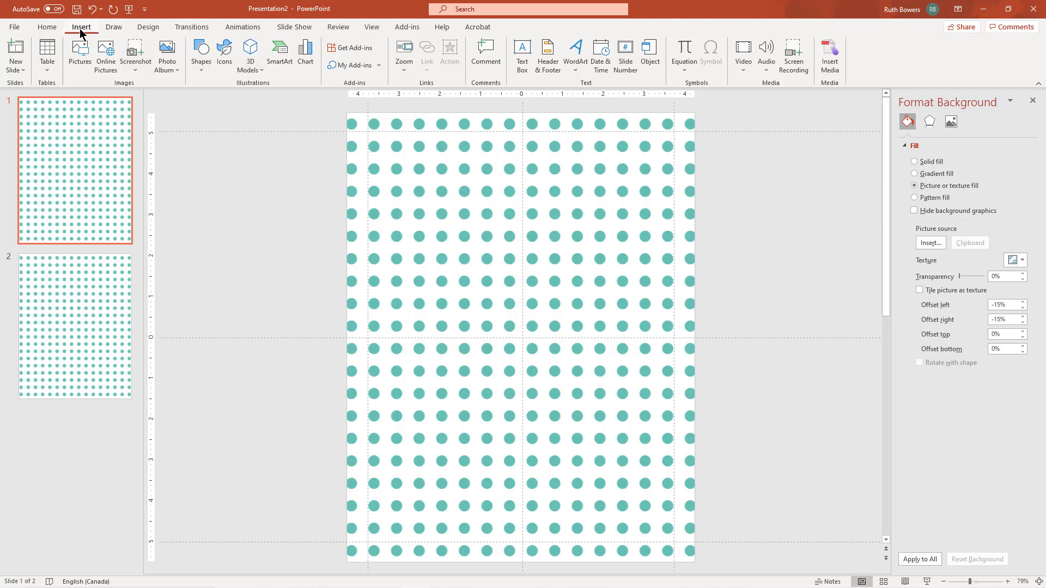
Place the comic panel template image from the PixelCrafters folder onto slide 1.
left_click(930, 242)
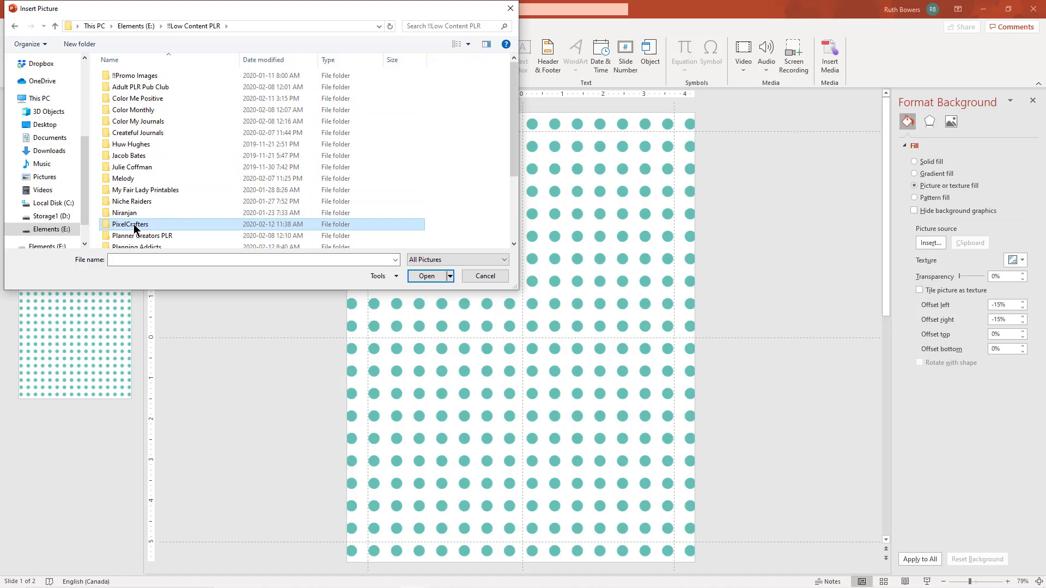
double_click(129, 225)
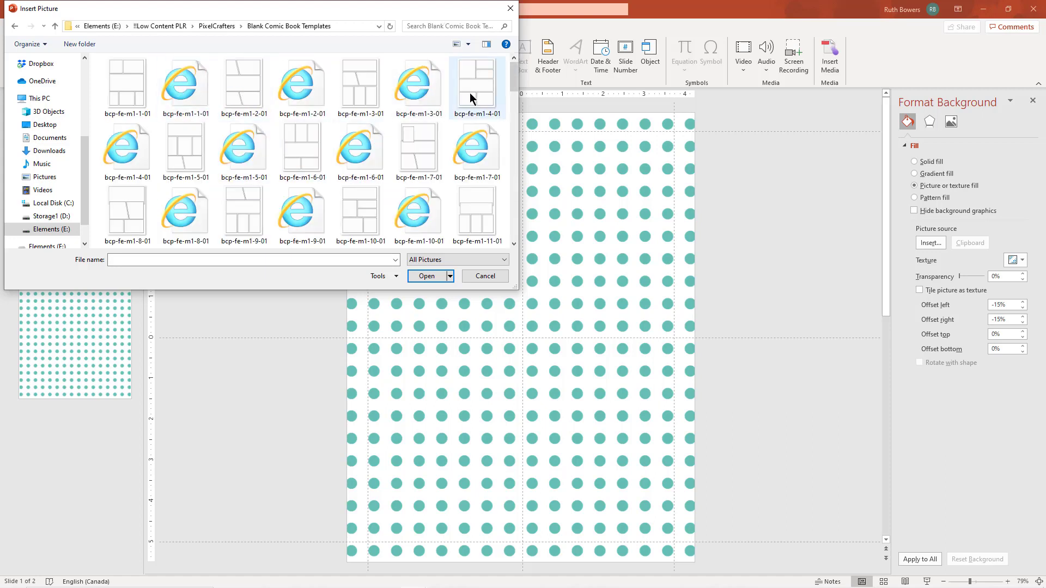
left_click(477, 83)
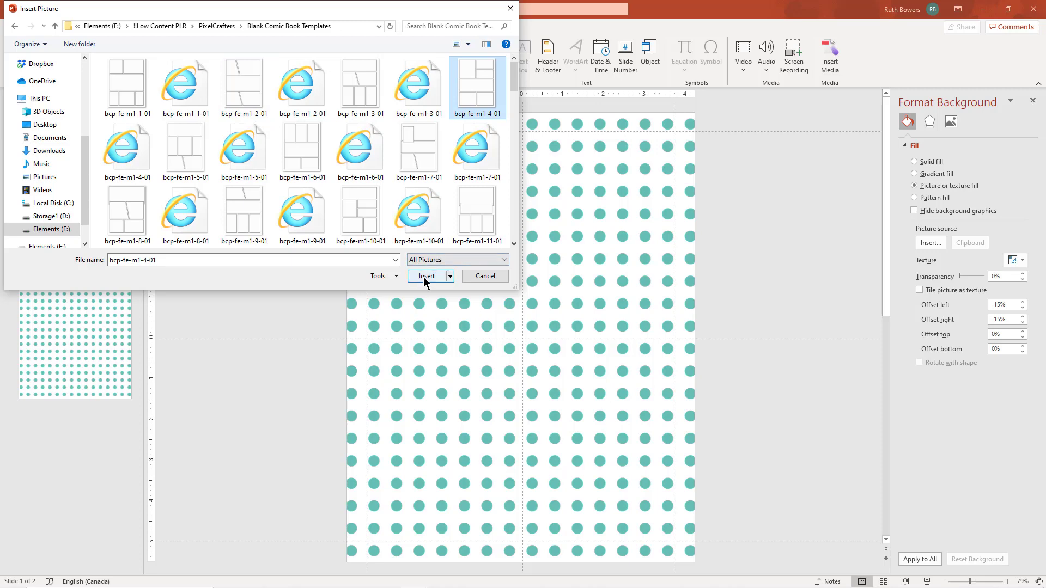
left_click(426, 275)
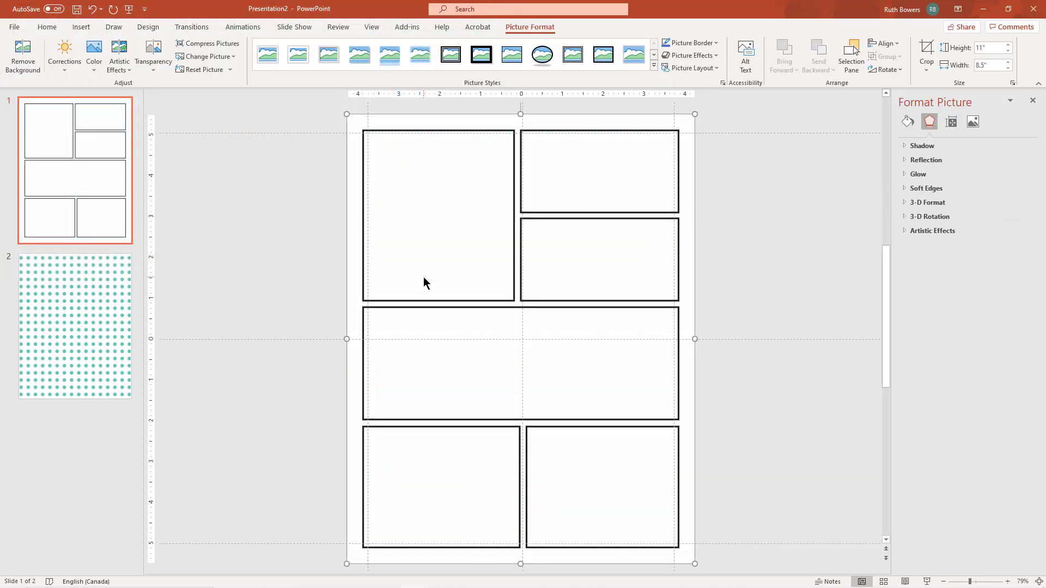
mouse_move(425, 240)
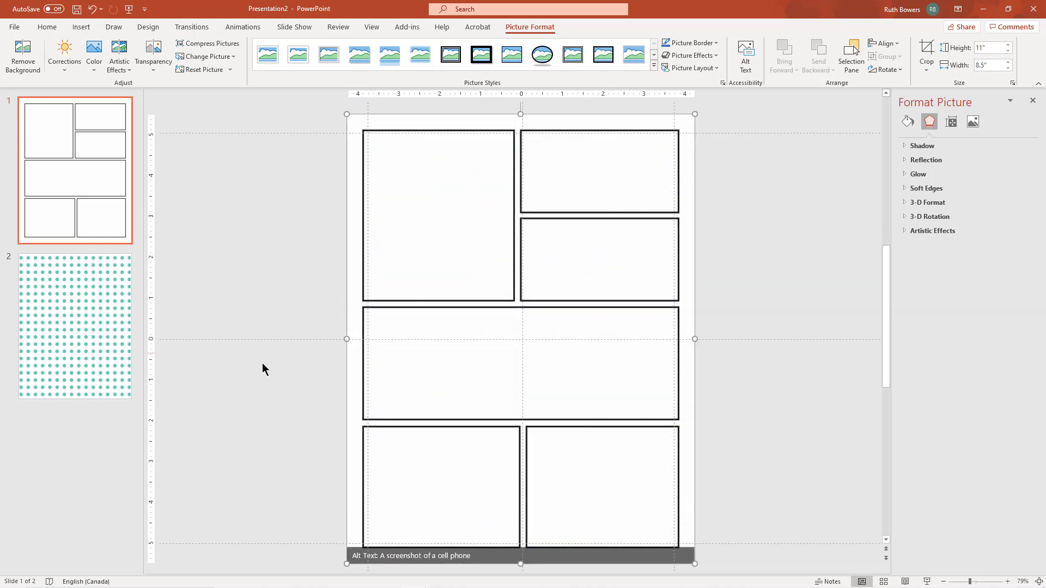
mouse_move(388, 125)
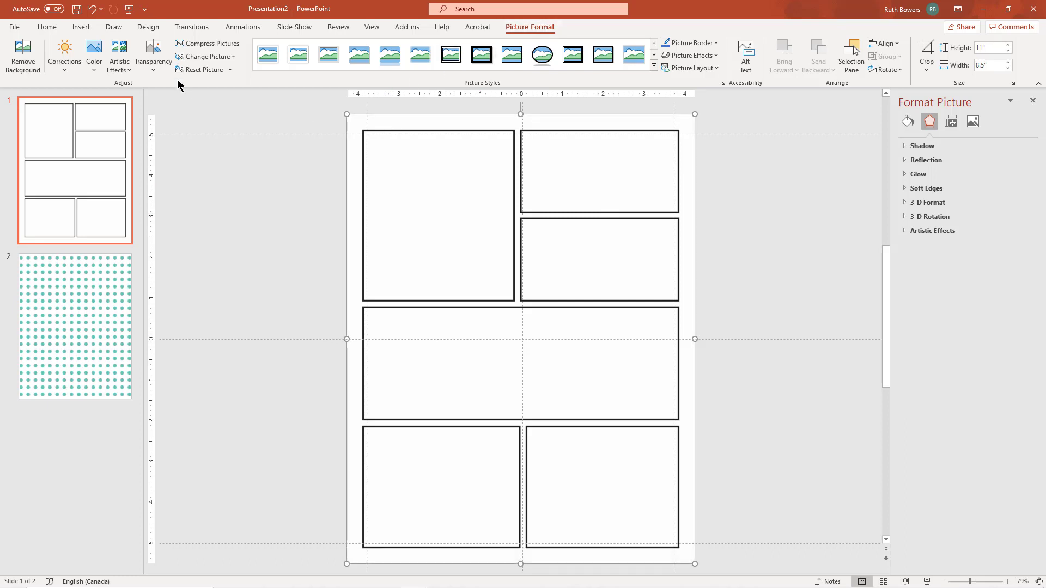
mouse_move(93, 8)
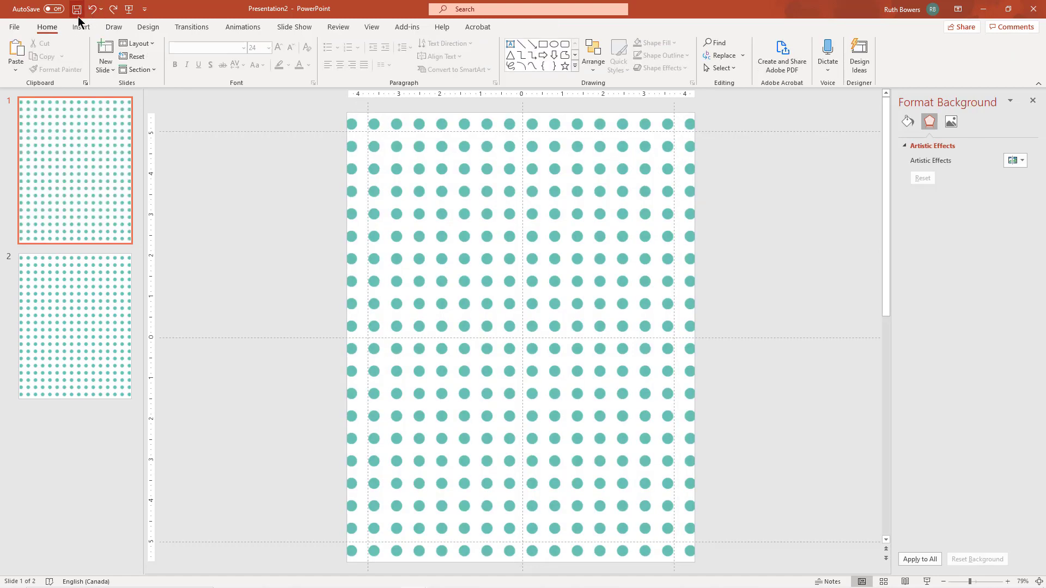
Insert a blank comic panel template picture on slide 1, then move to slide 2.
left_click(81, 26)
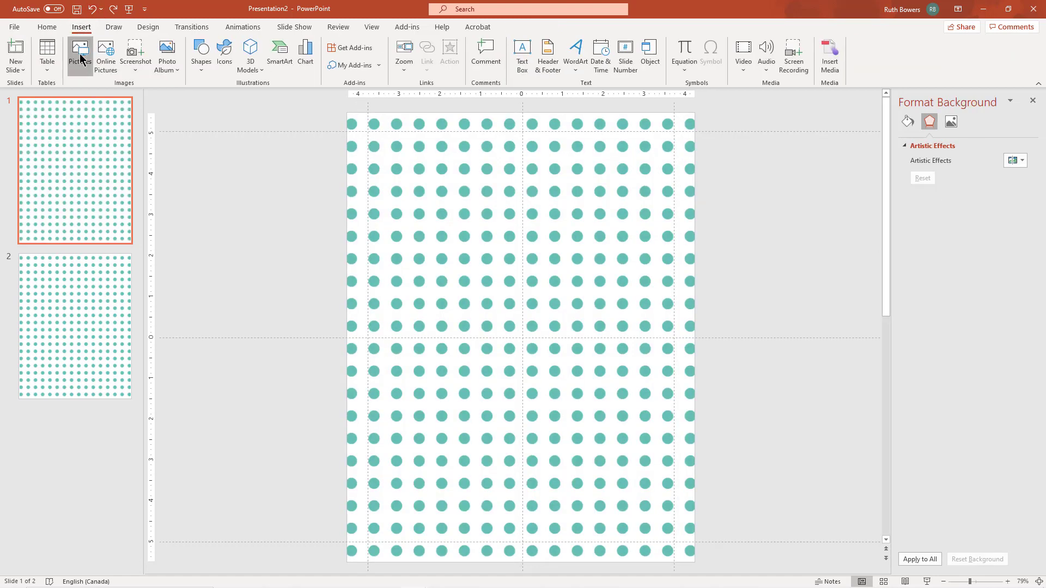
left_click(80, 53)
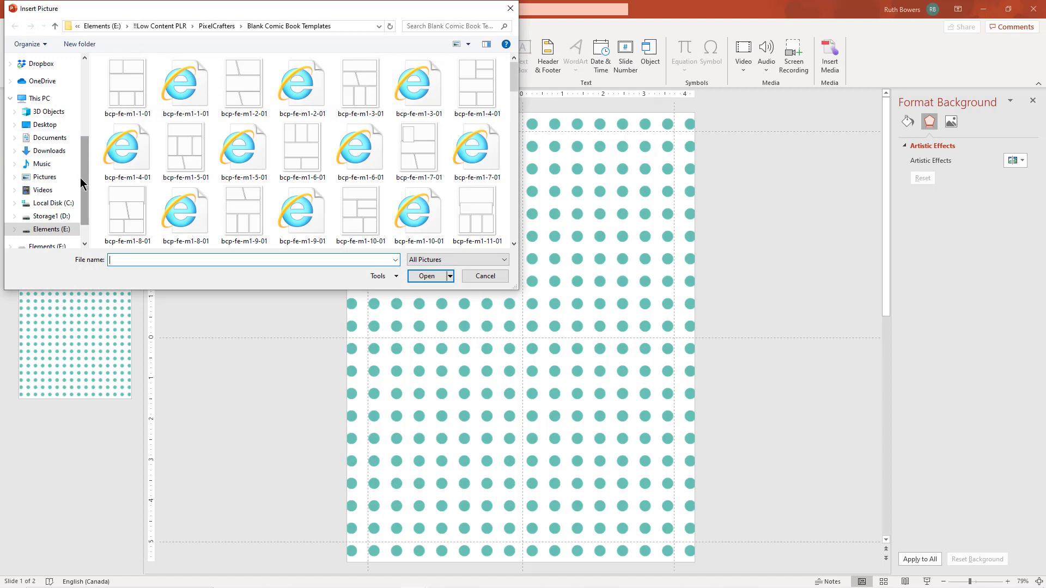
left_click(127, 150)
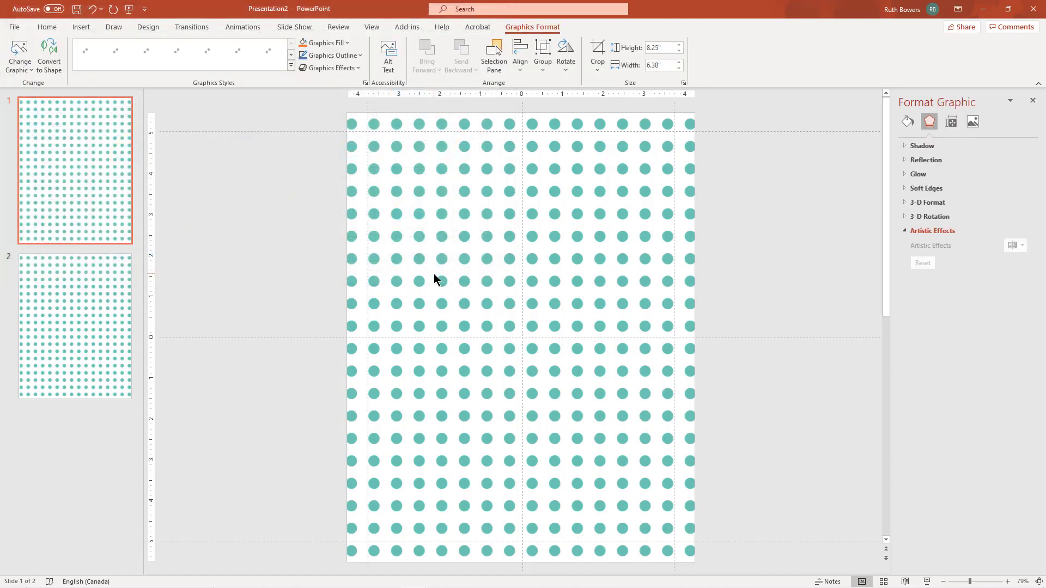
left_click(211, 54)
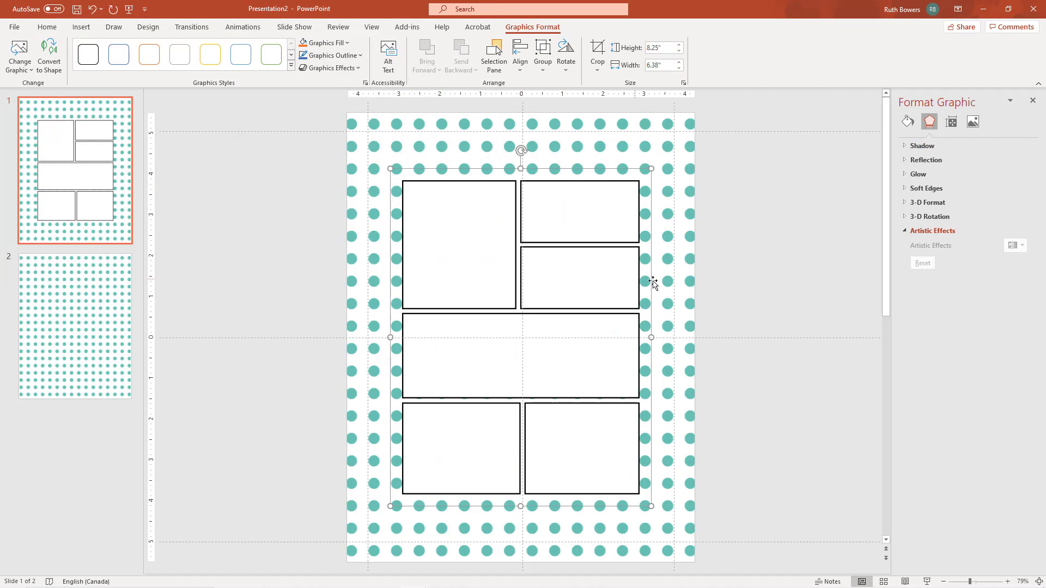
mouse_move(393, 174)
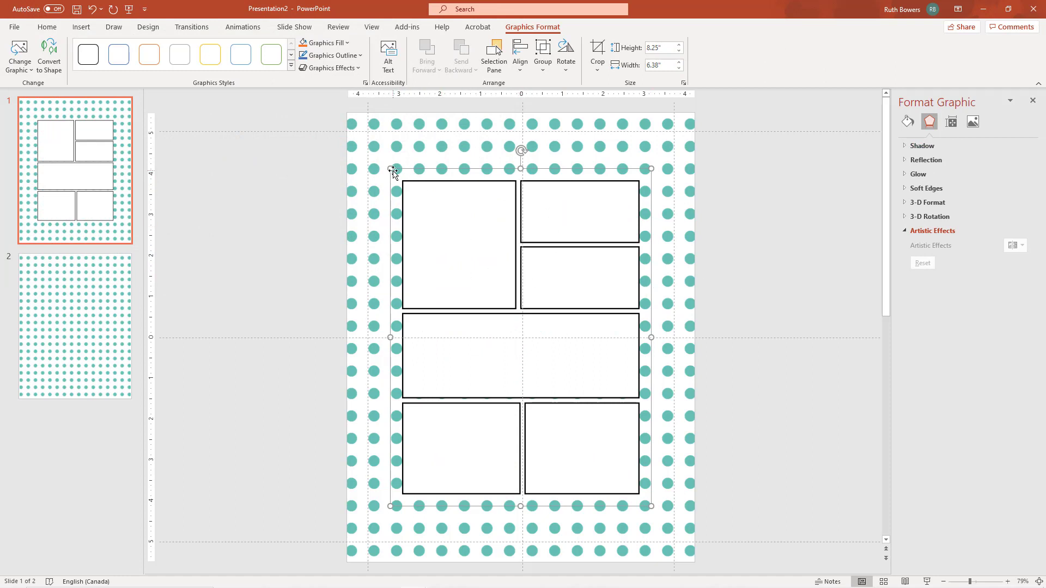
left_click(75, 326)
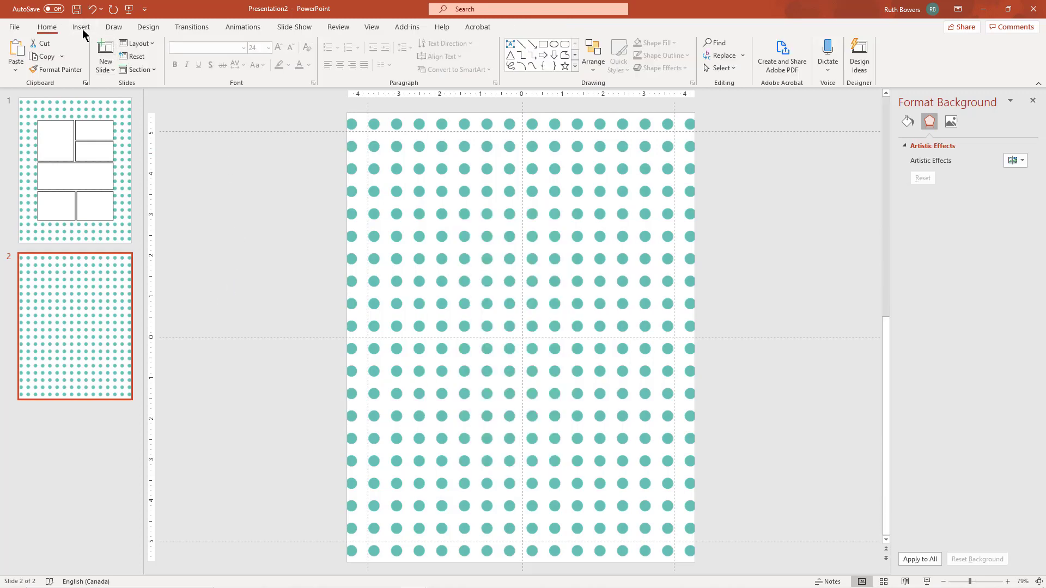
Browse the picture chooser down to the slanted-panel comic template for slide 2.
left_click(80, 26)
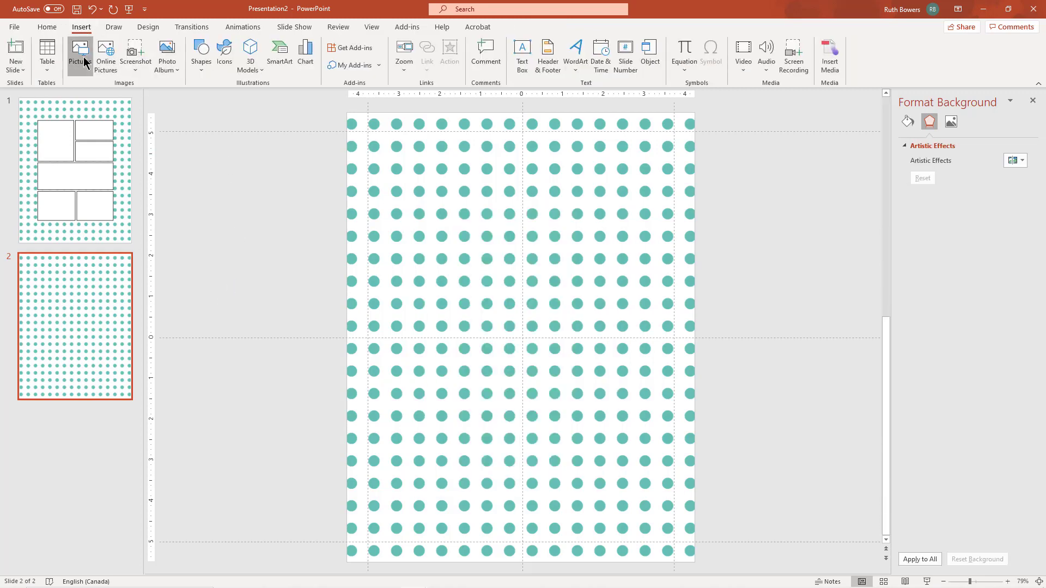
left_click(79, 53)
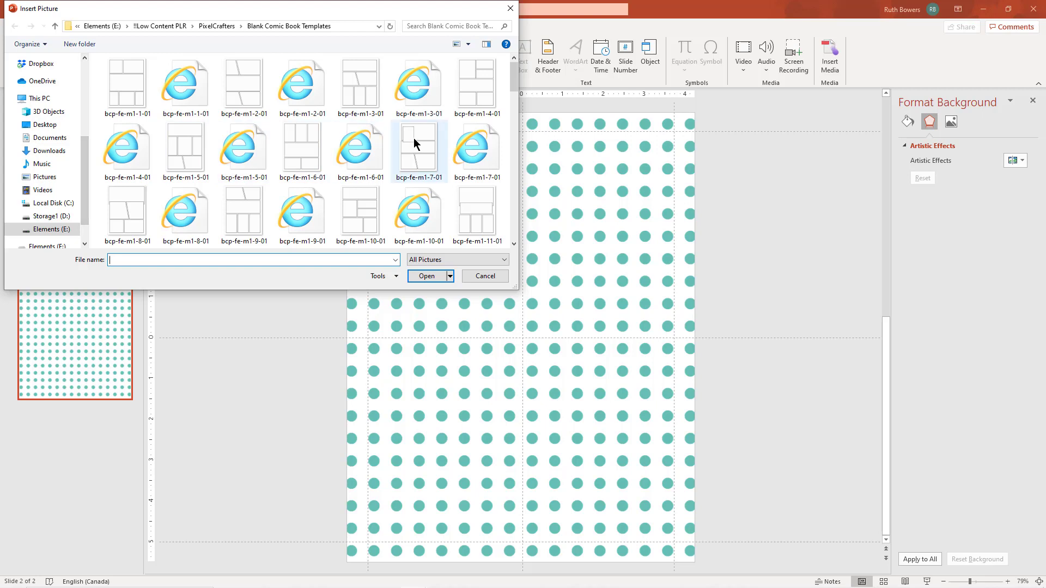
scroll("down", 3)
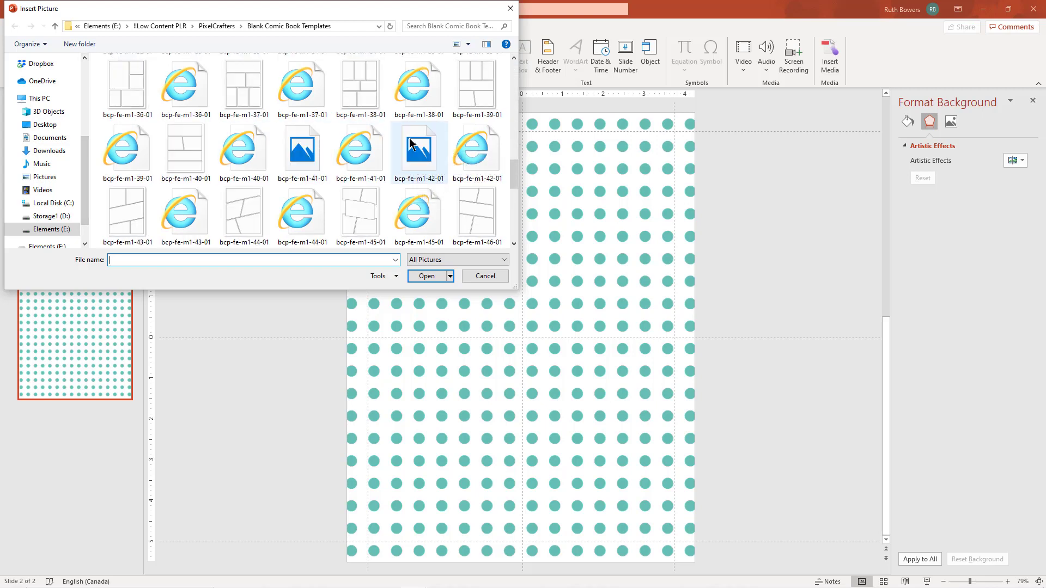
scroll("down", 3)
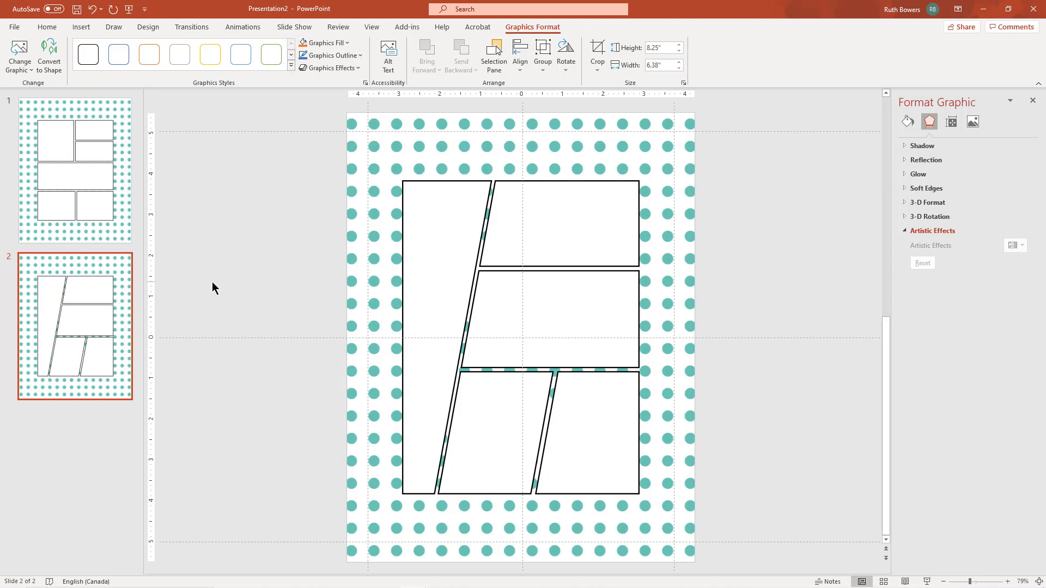
mouse_move(54, 411)
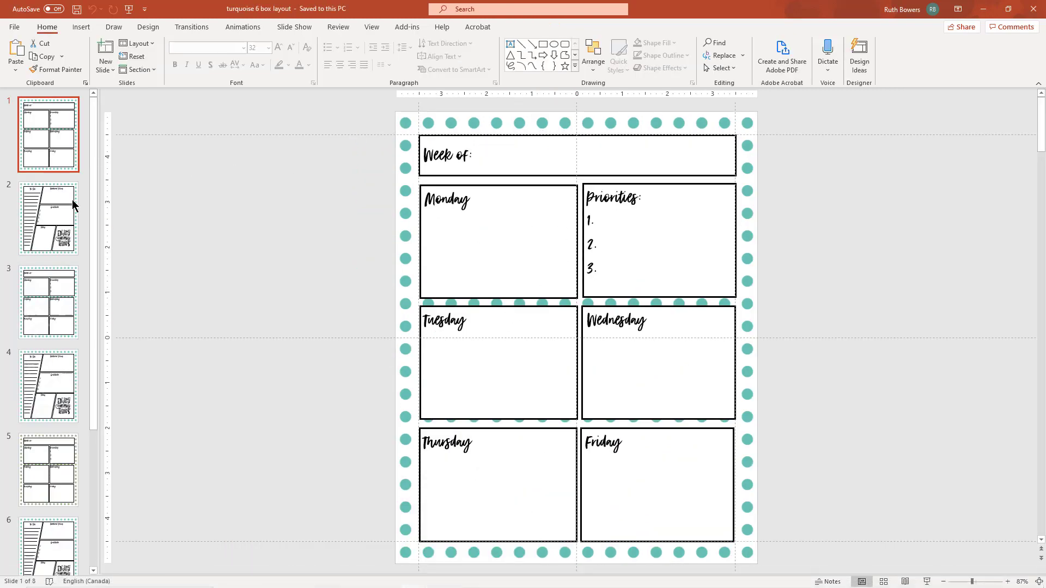
left_click(48, 218)
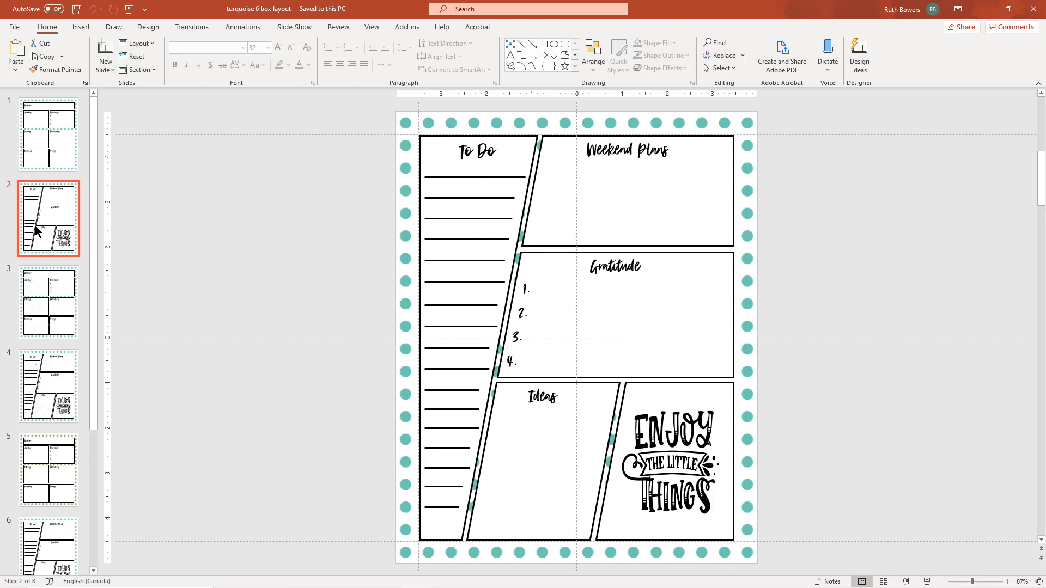
mouse_move(369, 578)
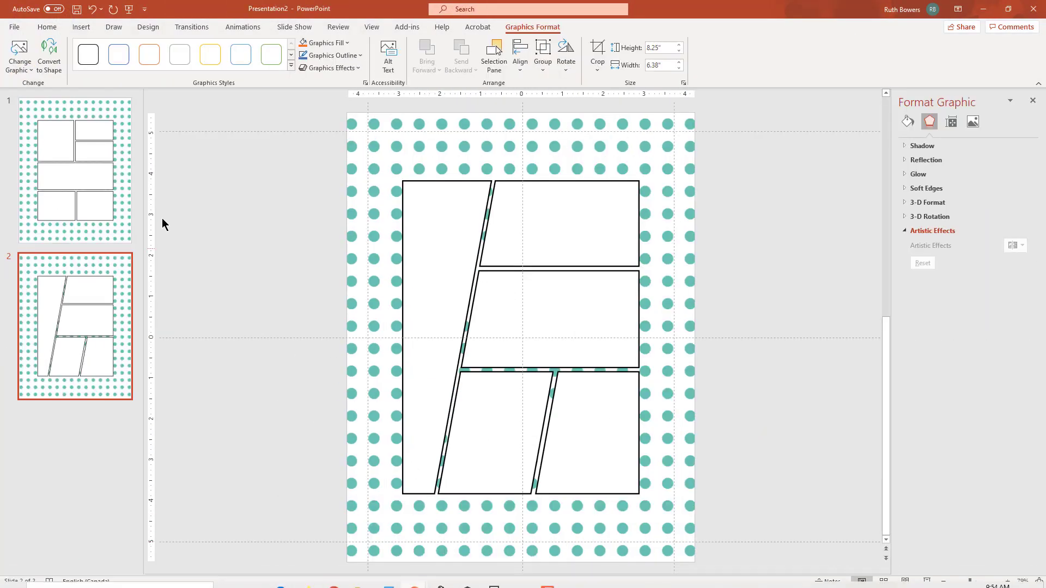
Enlarge slide 1's comic panel graphic to fill most of the dotted page.
left_click(75, 170)
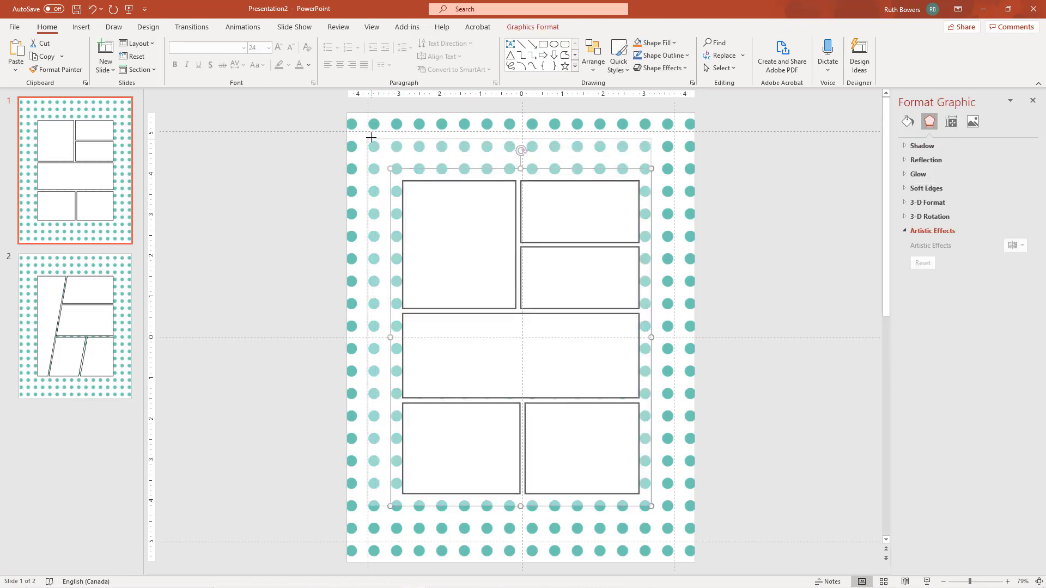
left_click_drag(521, 167, 504, 150)
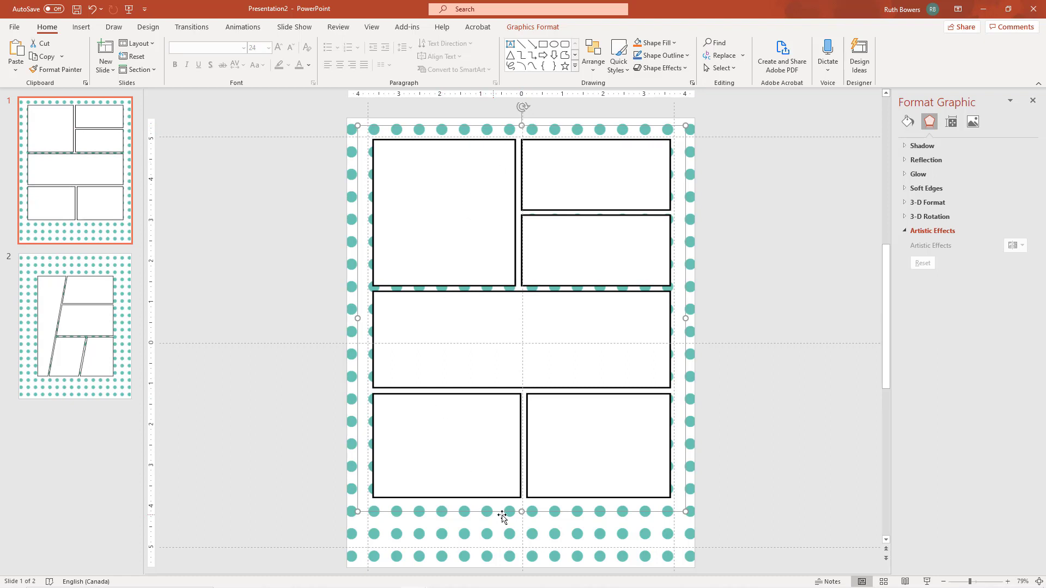
mouse_move(522, 510)
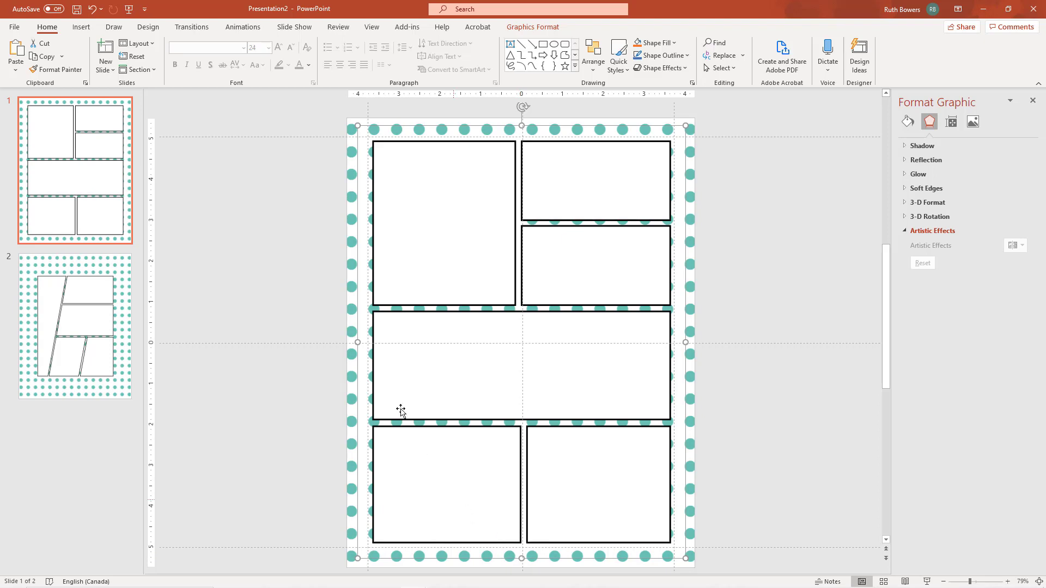
mouse_move(732, 186)
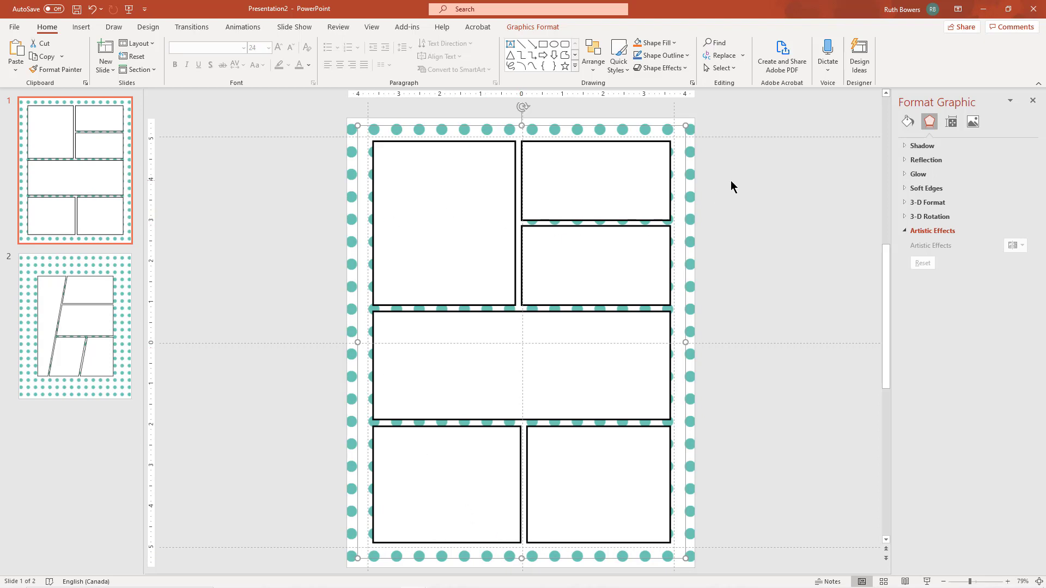
mouse_move(661, 67)
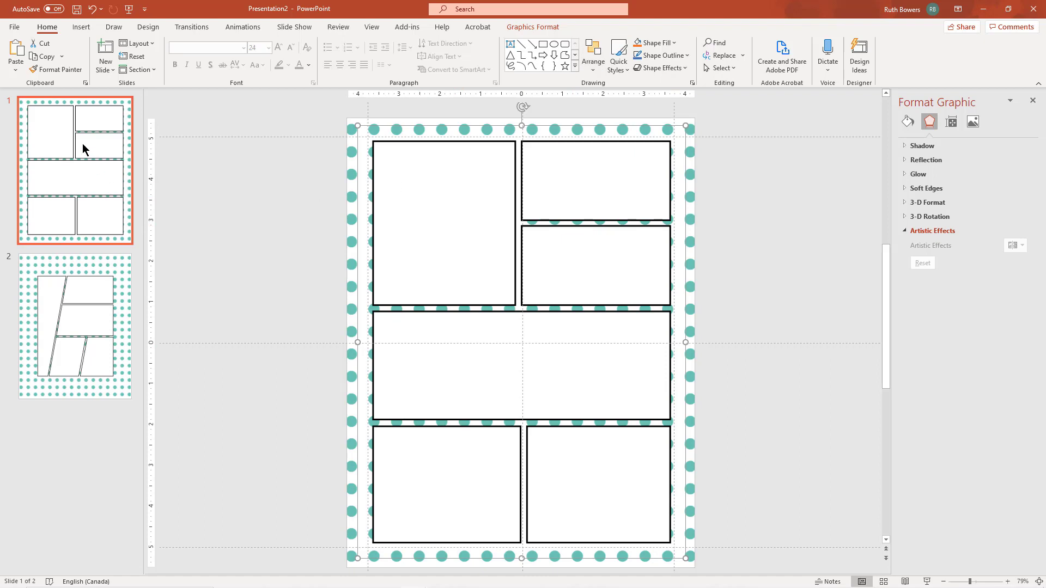
mouse_move(516, 492)
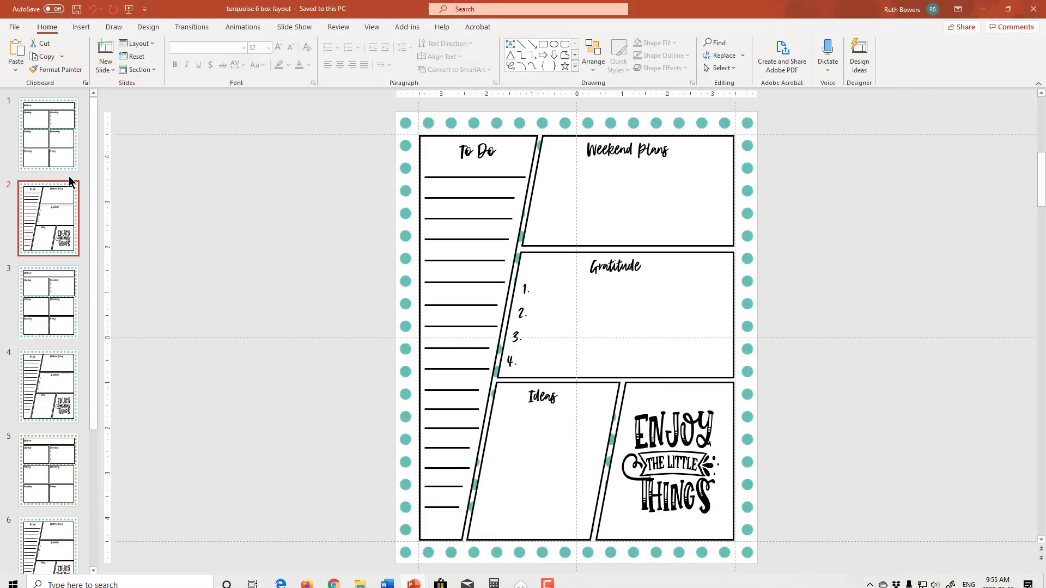
Switch back to the working Presentation2 window.
left_click(47, 133)
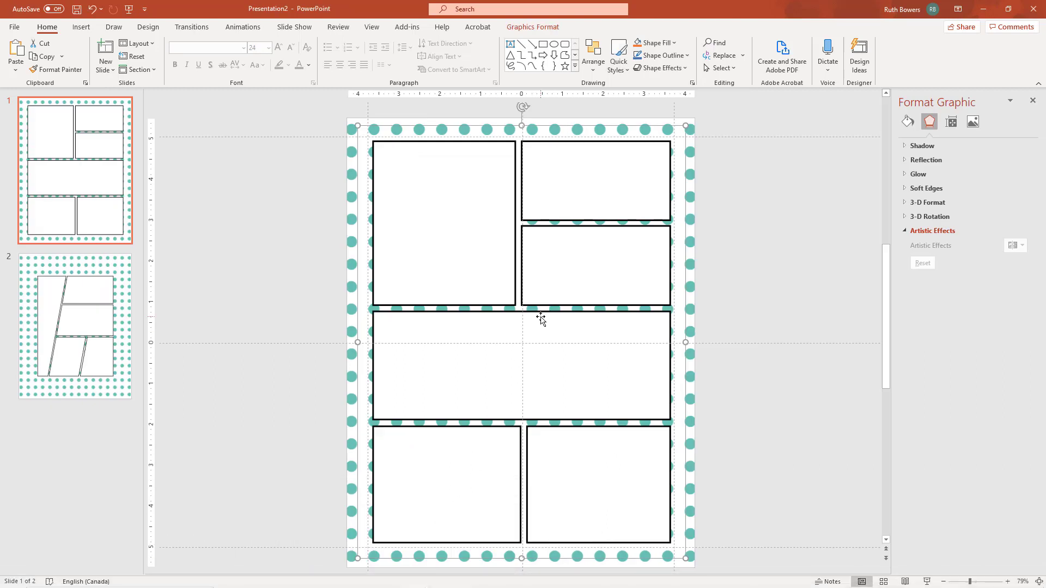
mouse_move(497, 167)
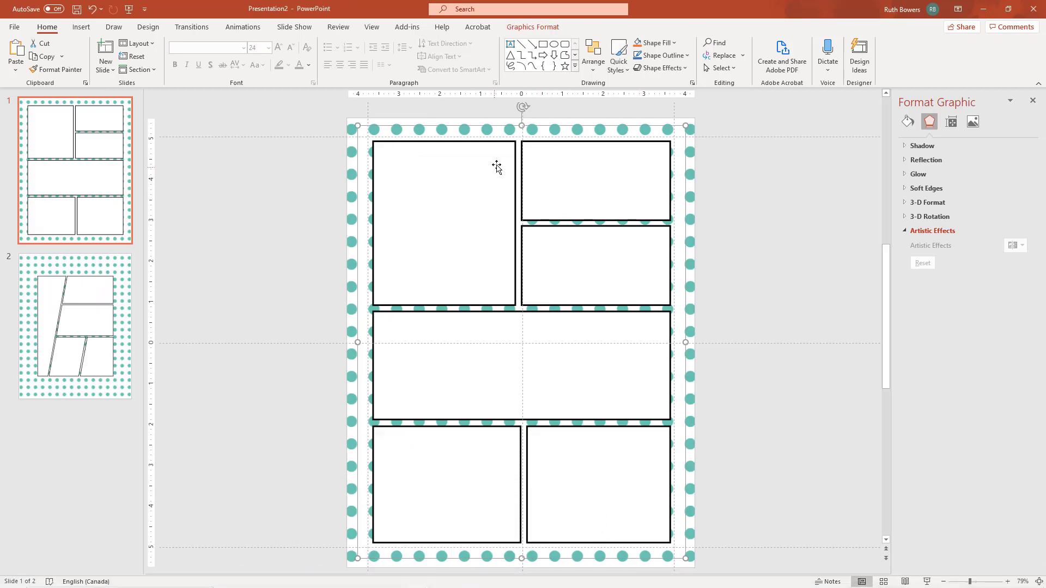
mouse_move(511, 477)
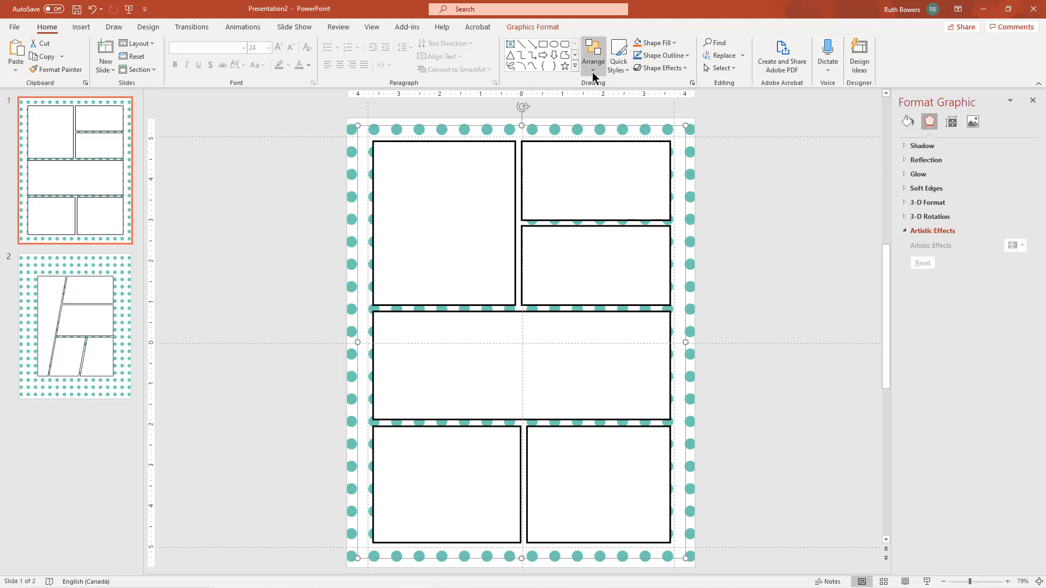
Ungroup slide 1's comic picture into editable shapes and select the bottom-left panel.
left_click(592, 55)
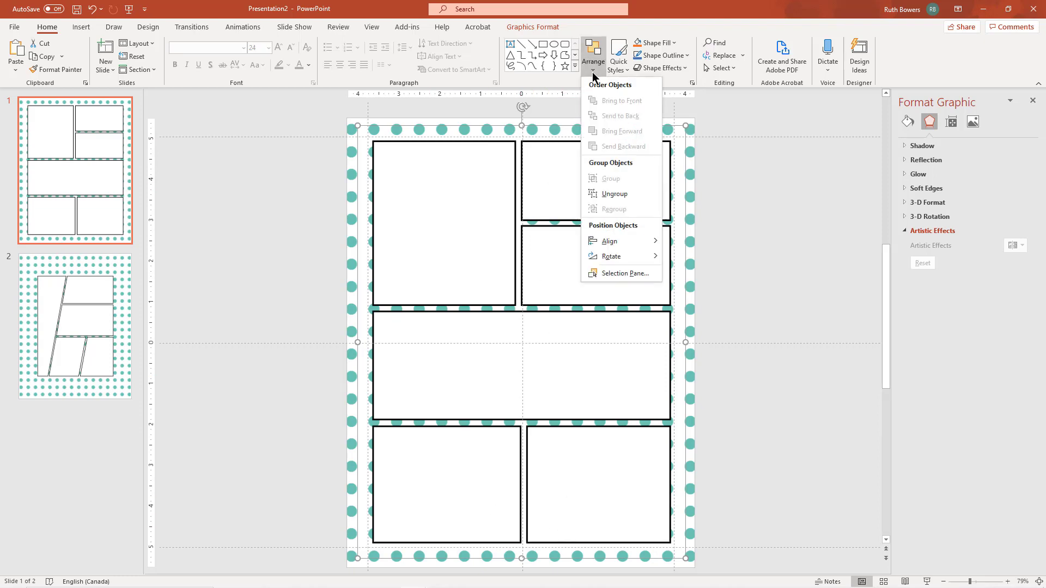
mouse_move(602, 96)
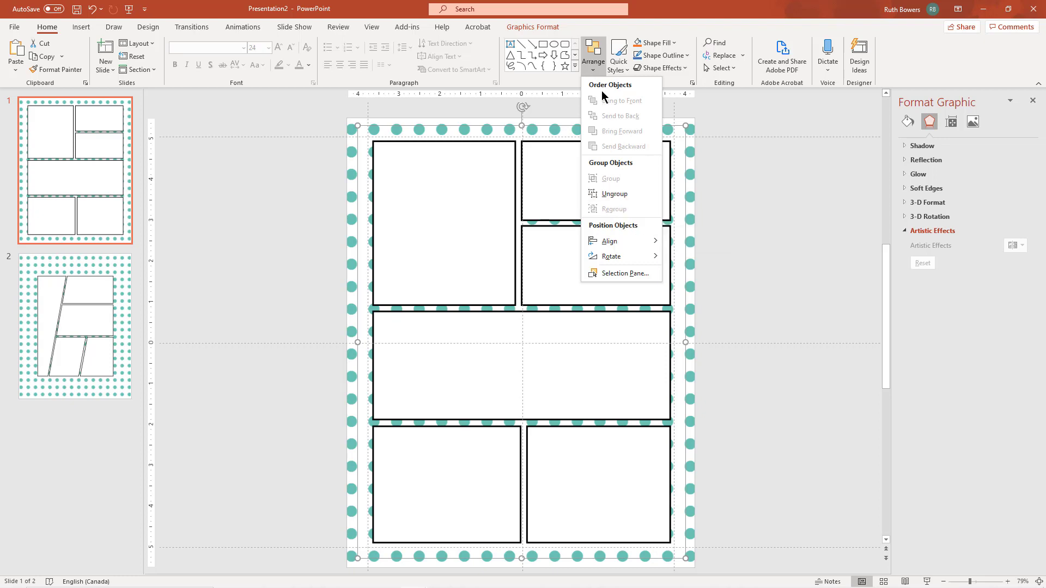
left_click(613, 194)
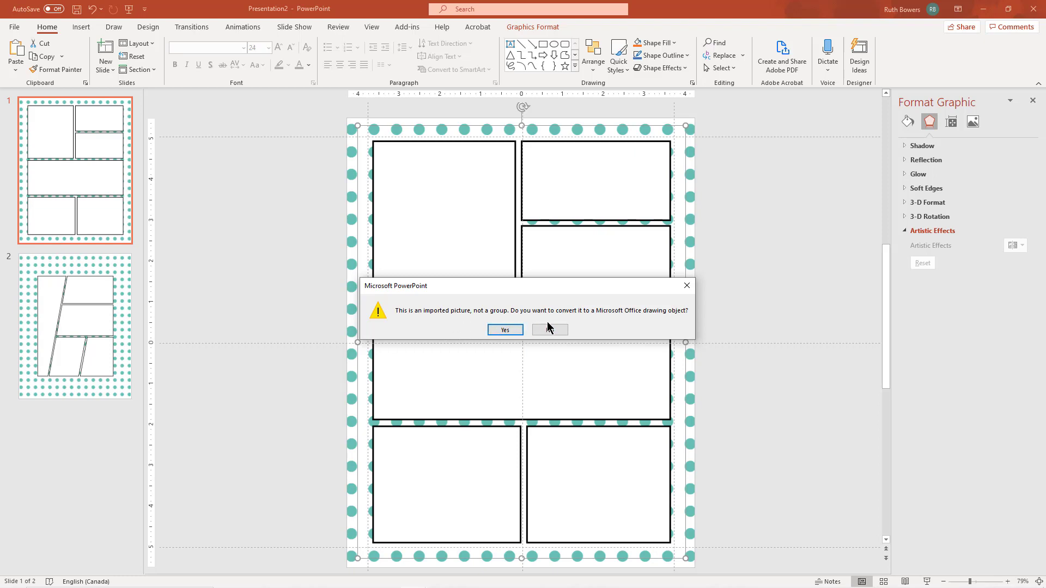
left_click(505, 331)
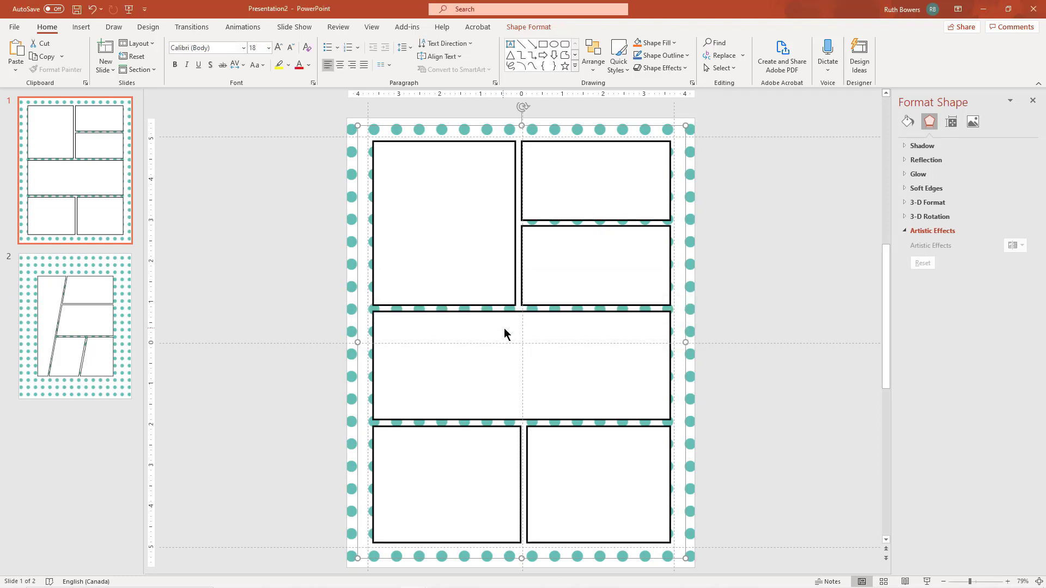
left_click(443, 223)
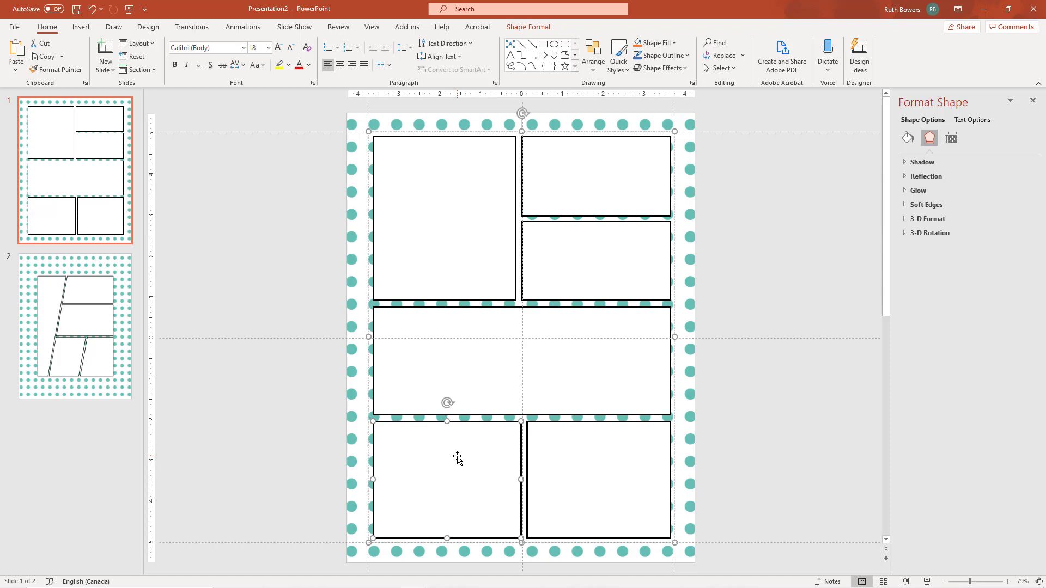
mouse_move(551, 350)
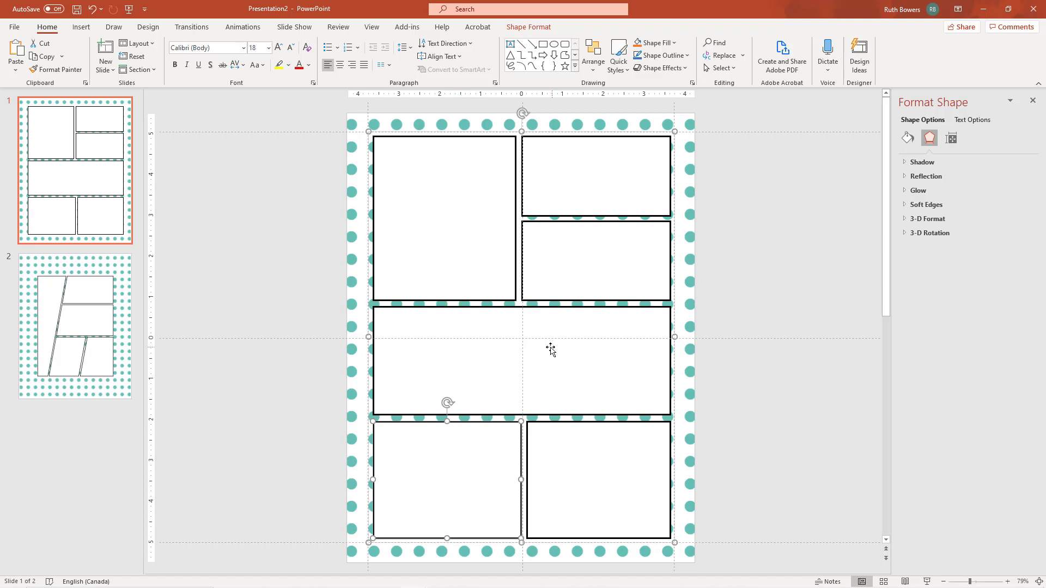
mouse_move(407, 360)
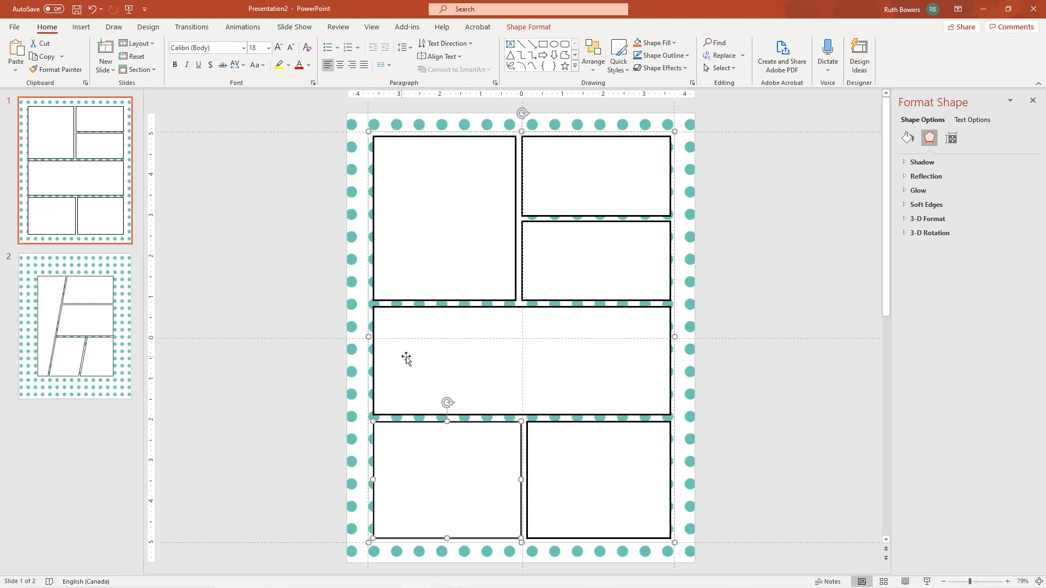
mouse_move(584, 495)
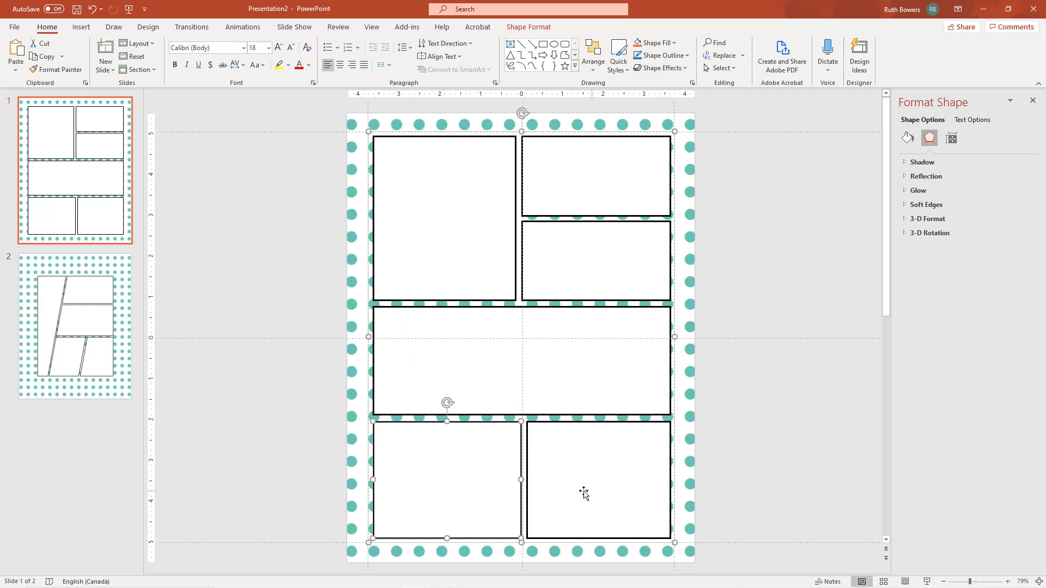
mouse_move(473, 438)
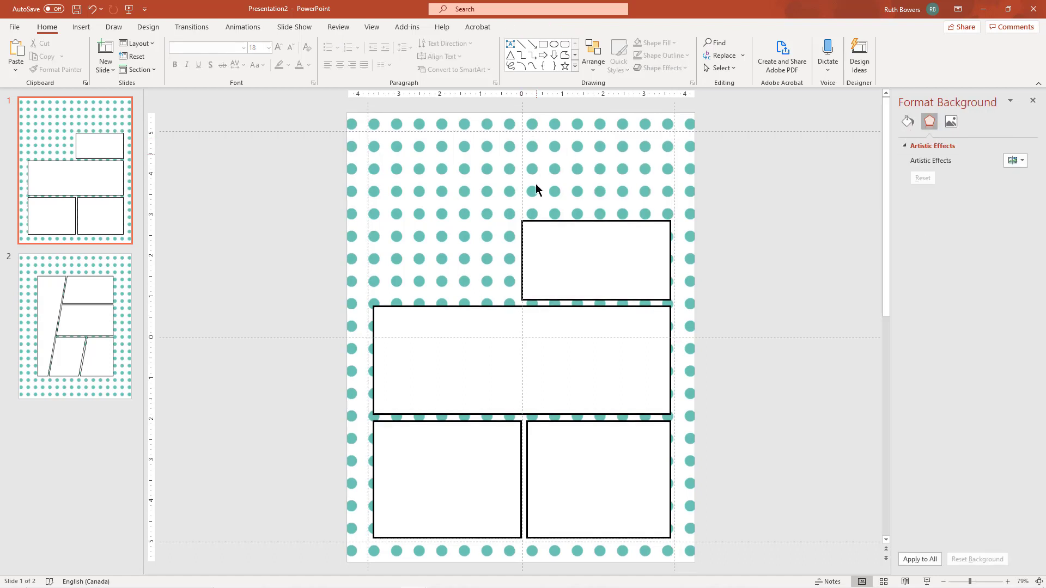
Select the upper-right panel and show the Selection Pane listing the slide's objects.
left_click(521, 361)
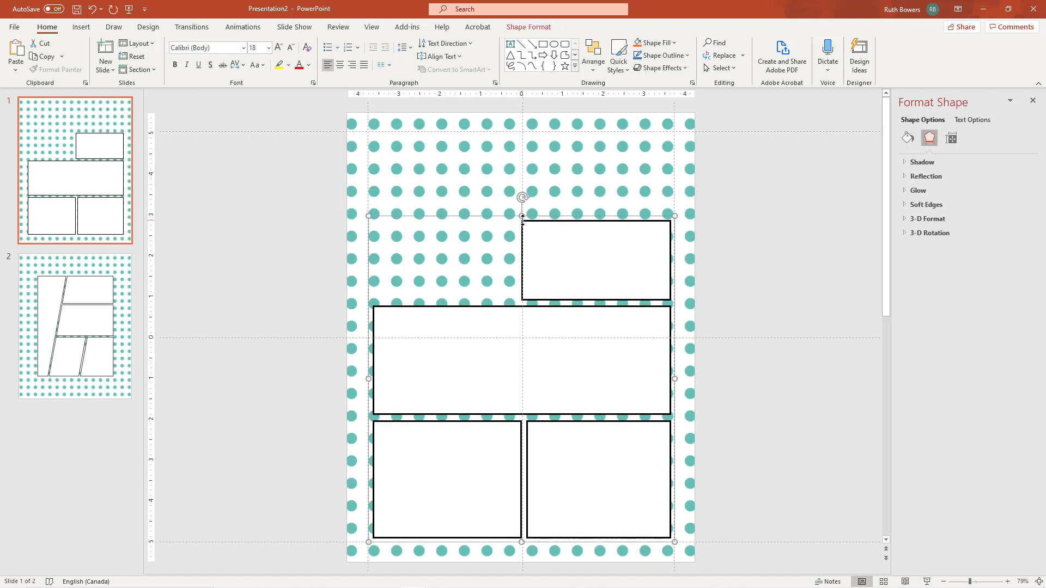
left_click(596, 260)
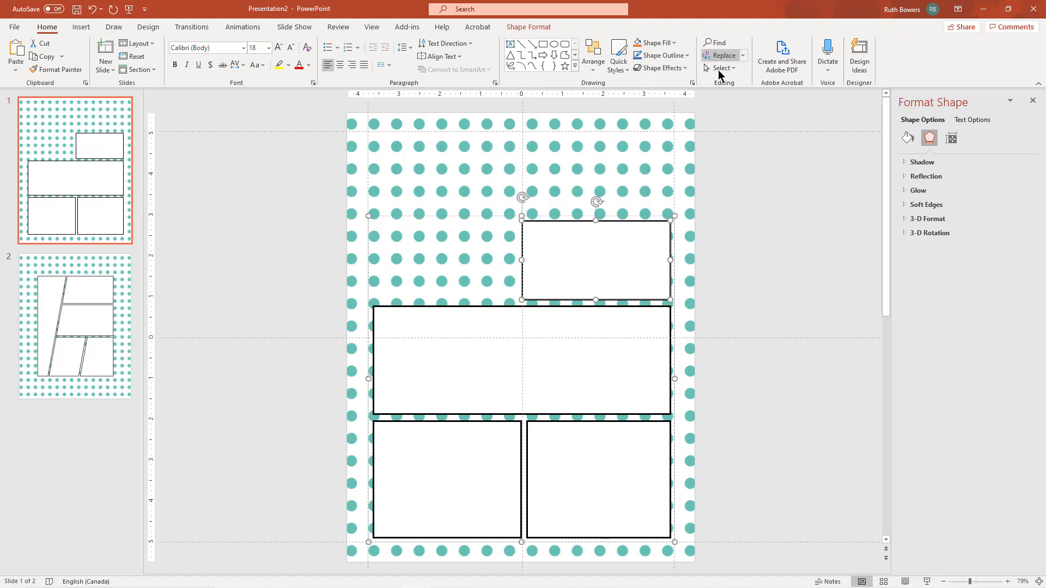
left_click(724, 68)
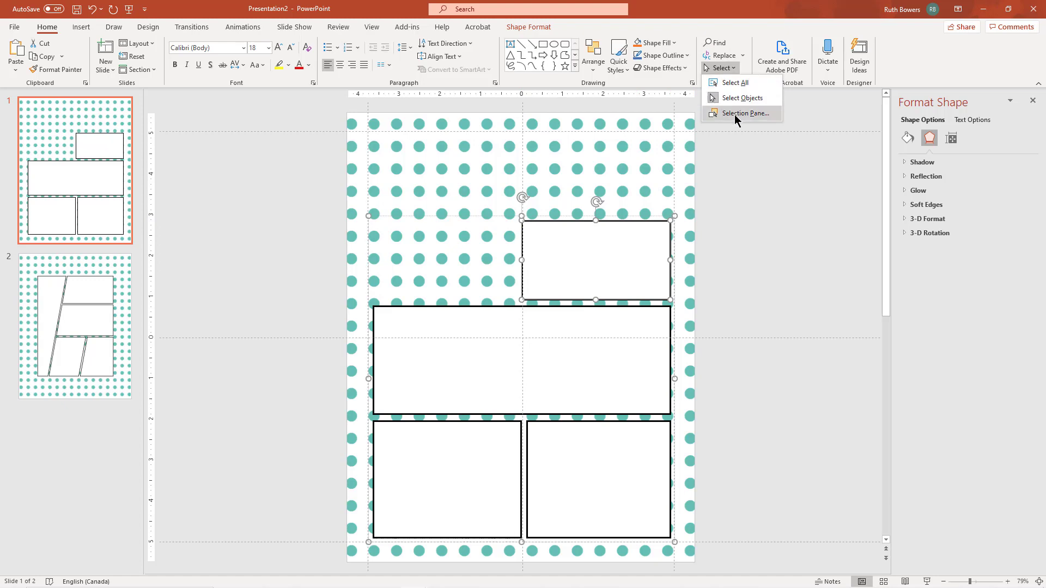
left_click(745, 112)
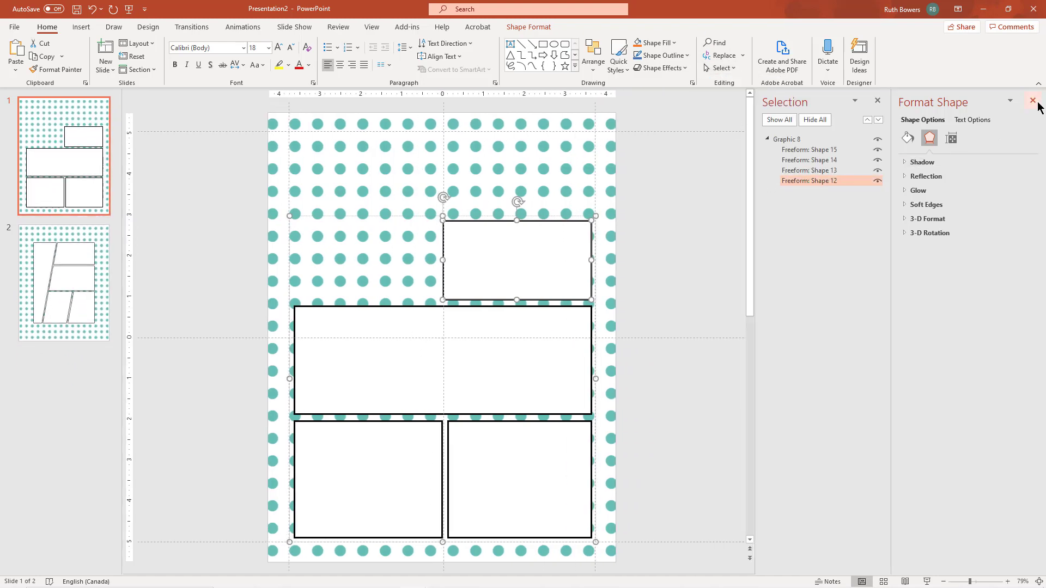
left_click(1033, 100)
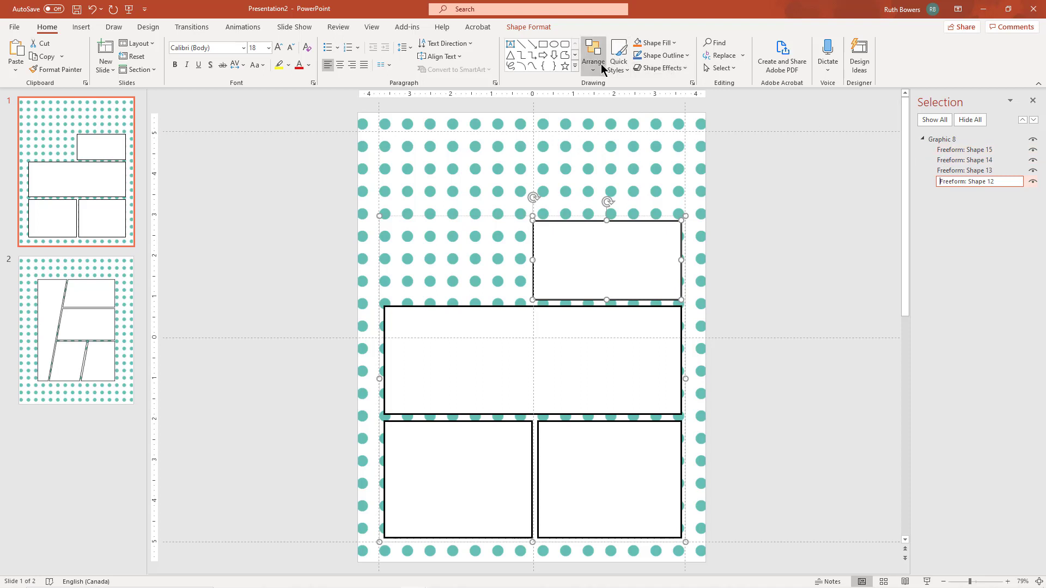
Ungroup the four remaining panels into separate freeform shapes.
left_click(593, 56)
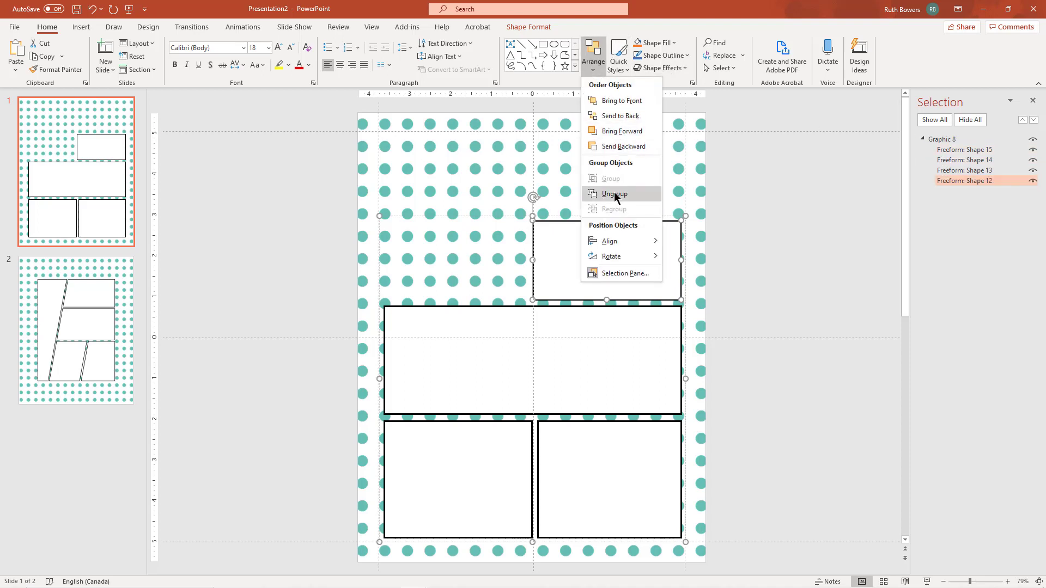
left_click(614, 194)
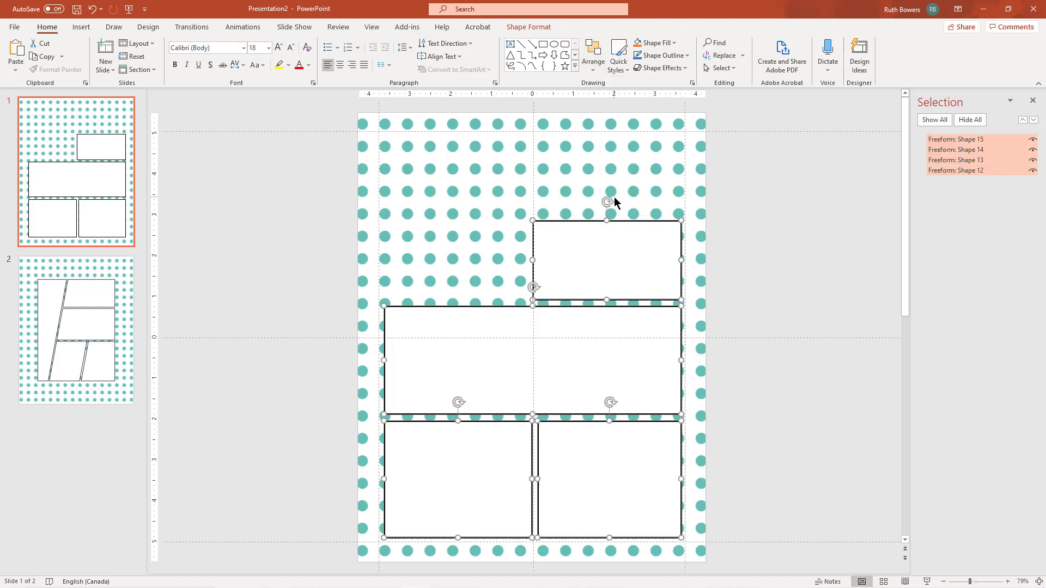
mouse_move(814, 233)
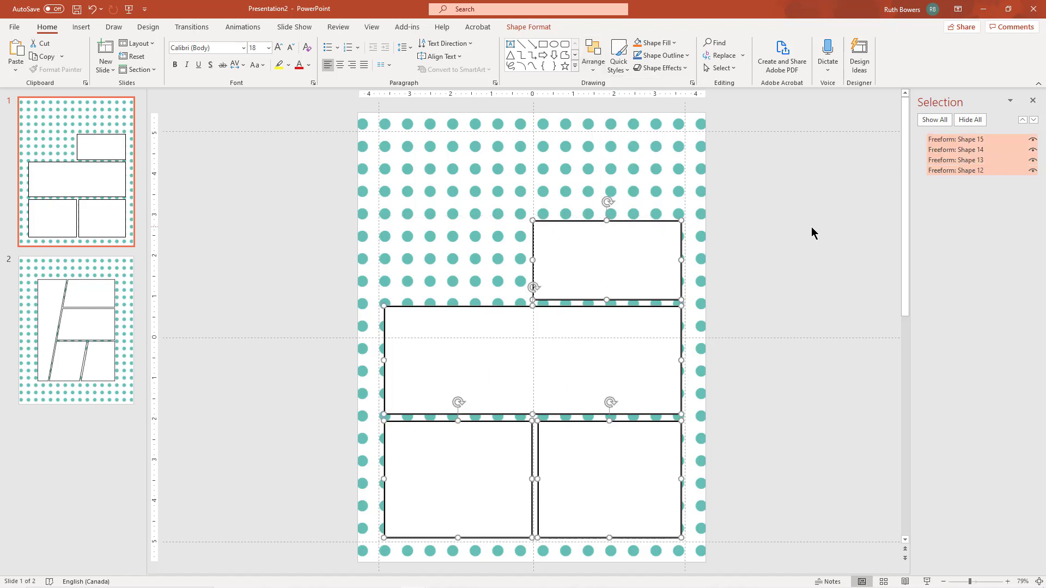
mouse_move(603, 252)
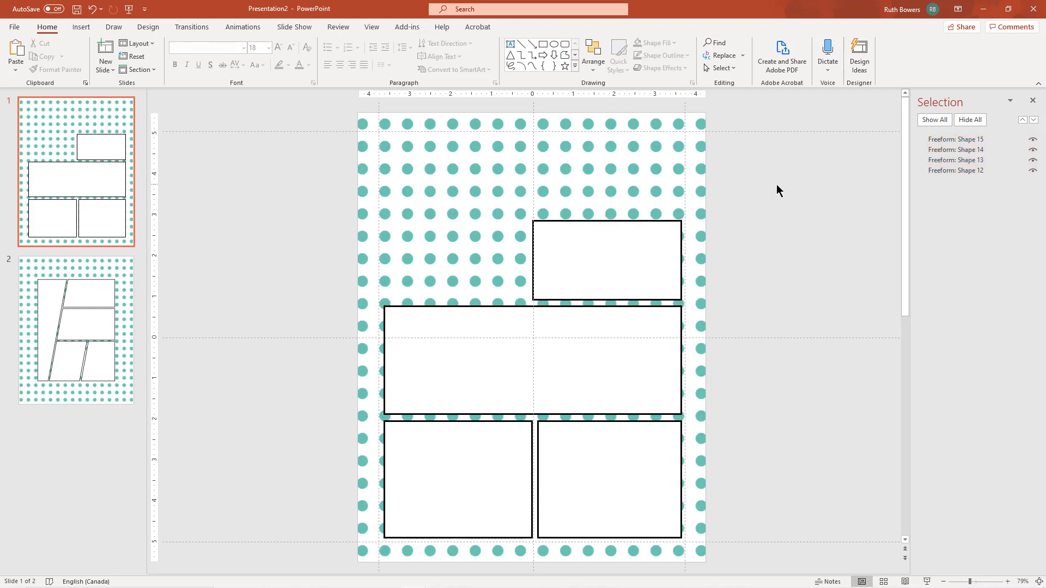
Remove the middle panel and reshape the upper panel into a slim header strip.
left_click(606, 261)
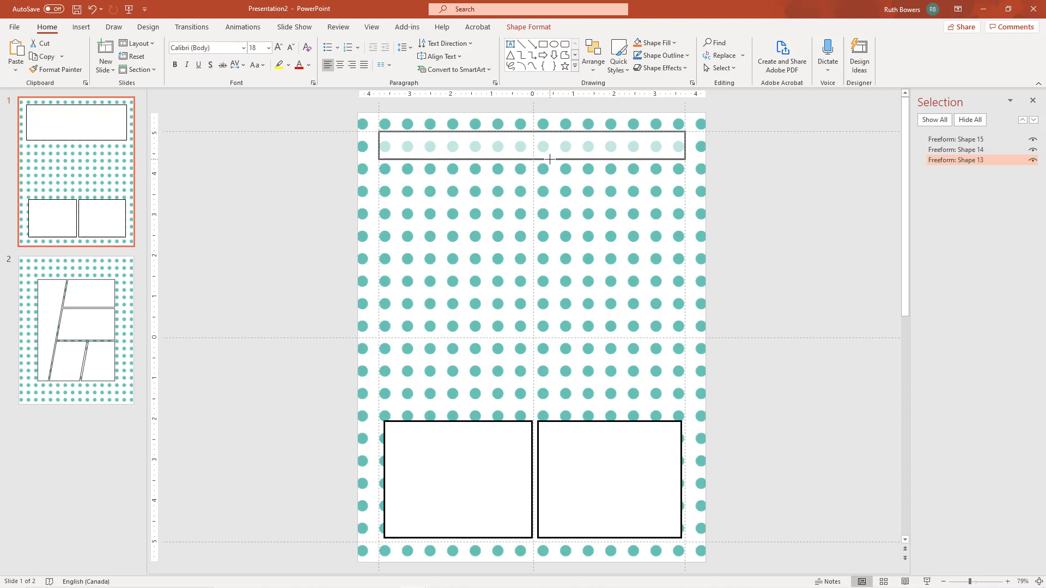
left_click(754, 174)
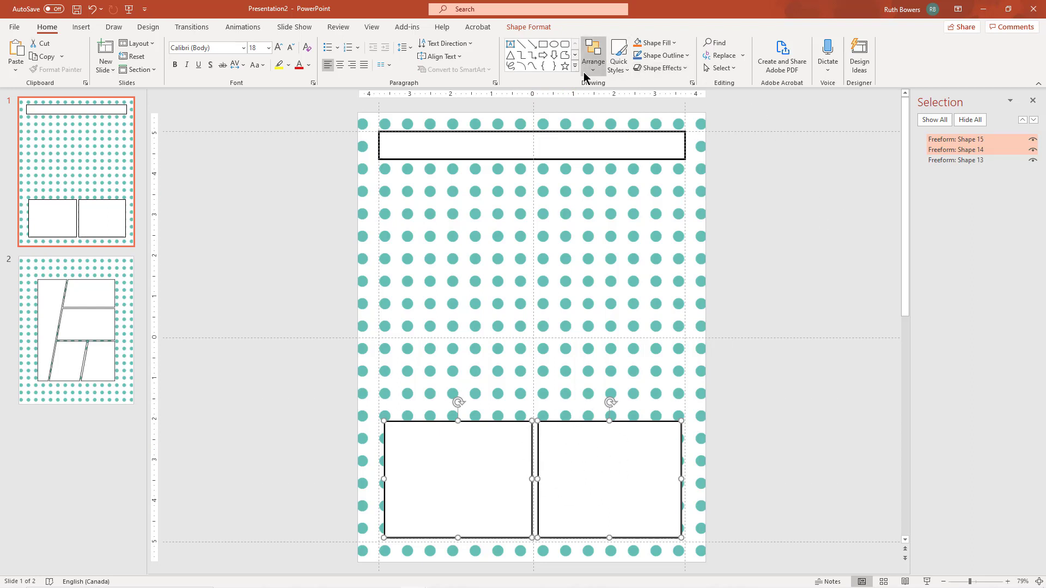
Group the two bottom panels and select the left panel inside the group.
left_click(593, 55)
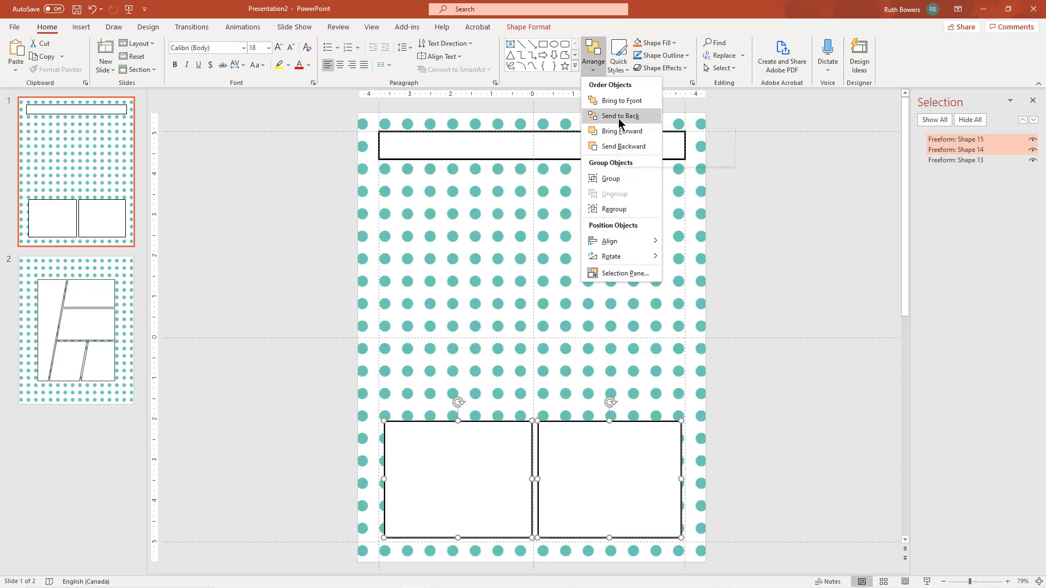
mouse_move(615, 131)
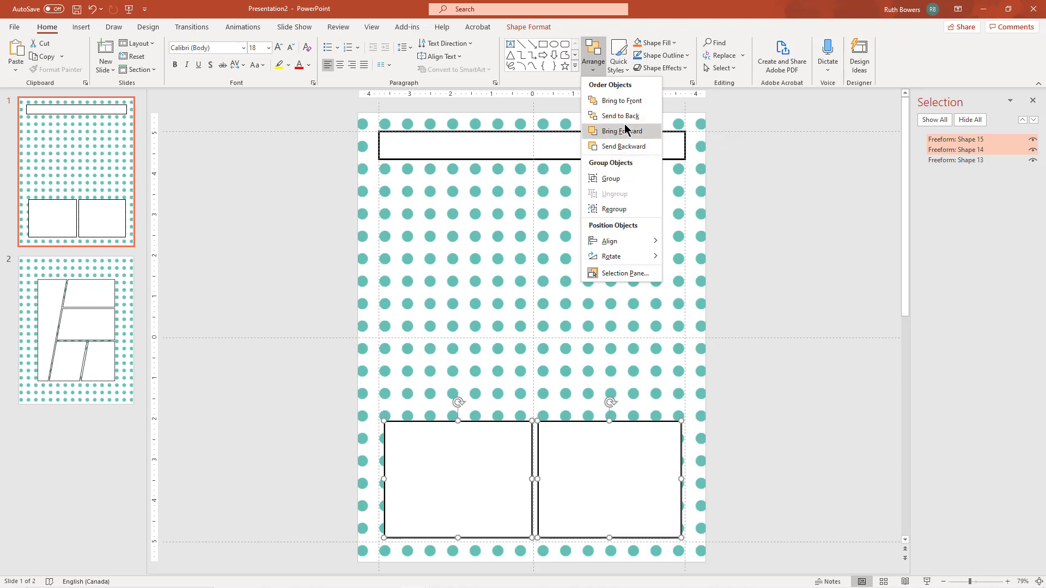
left_click(611, 177)
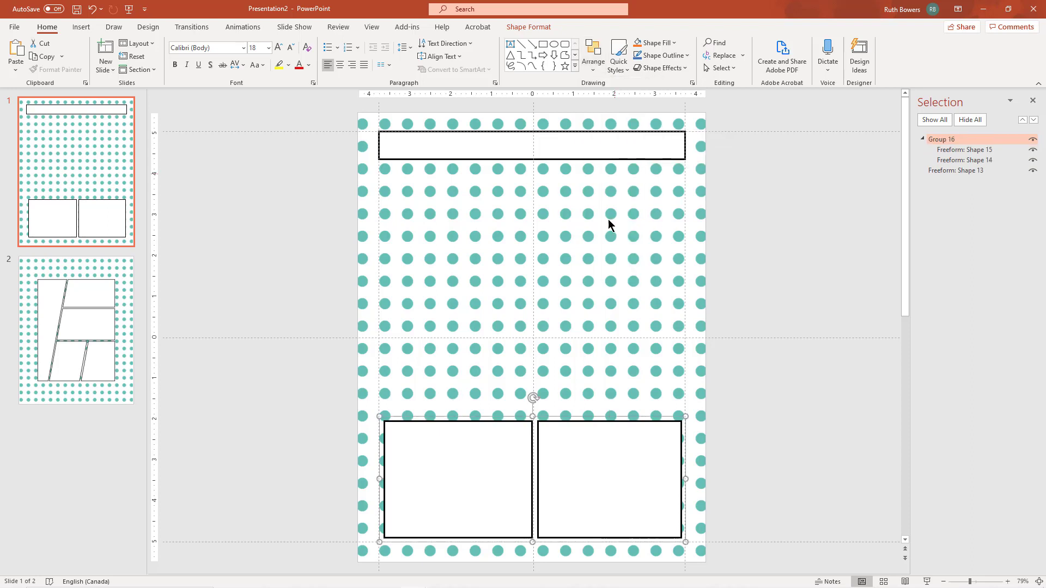
left_click(458, 479)
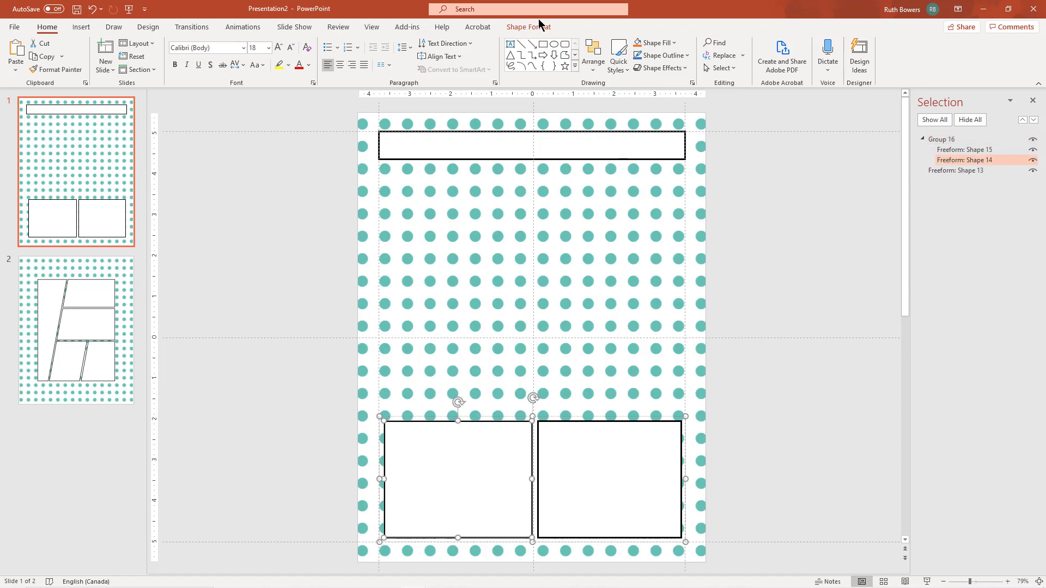
left_click(529, 26)
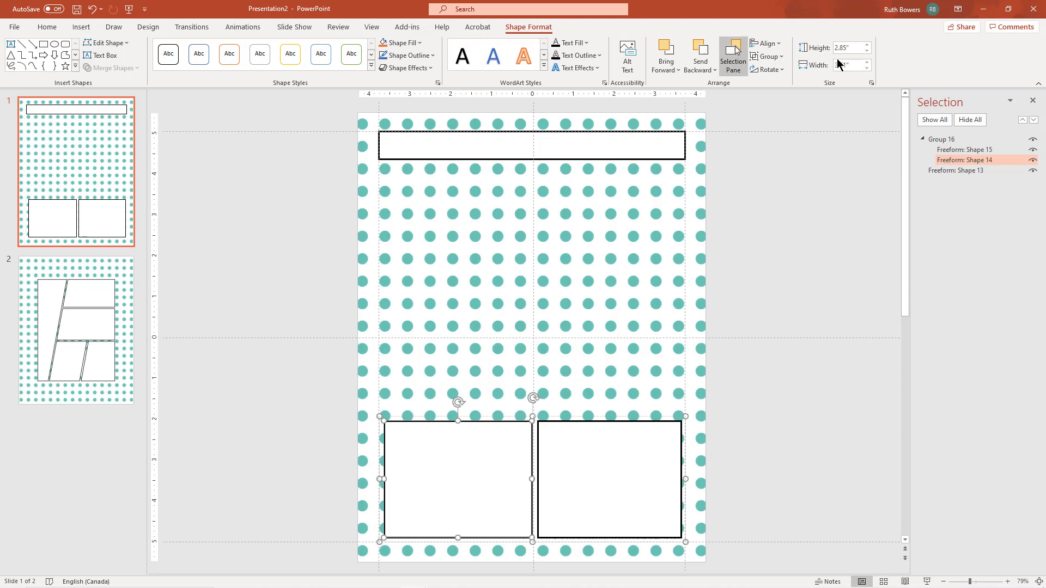
Resize the grouped panels to 2.5" tall and 7.5" wide, positioned directly beneath the banner.
left_click(848, 47)
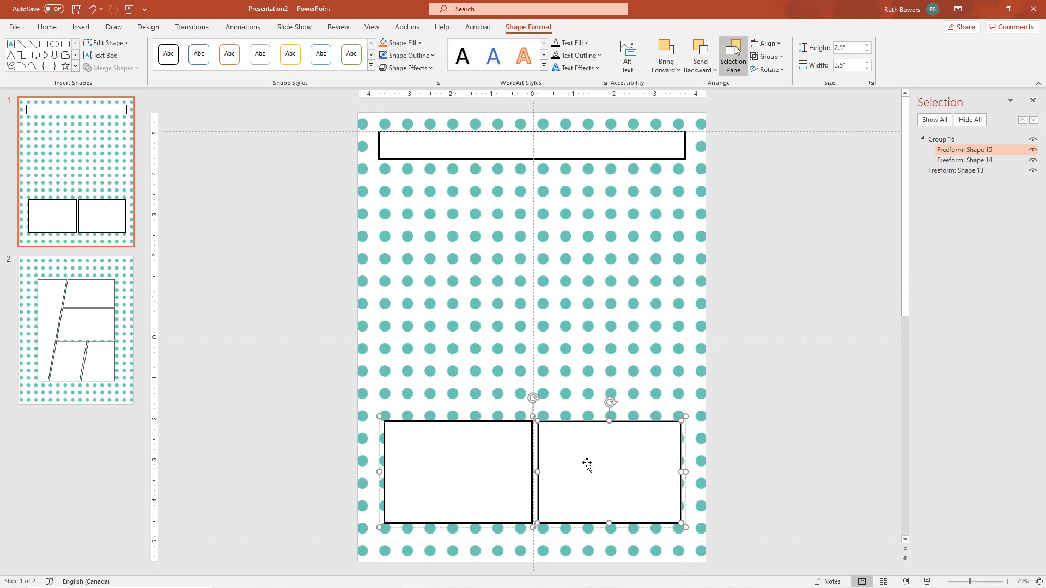
mouse_move(509, 421)
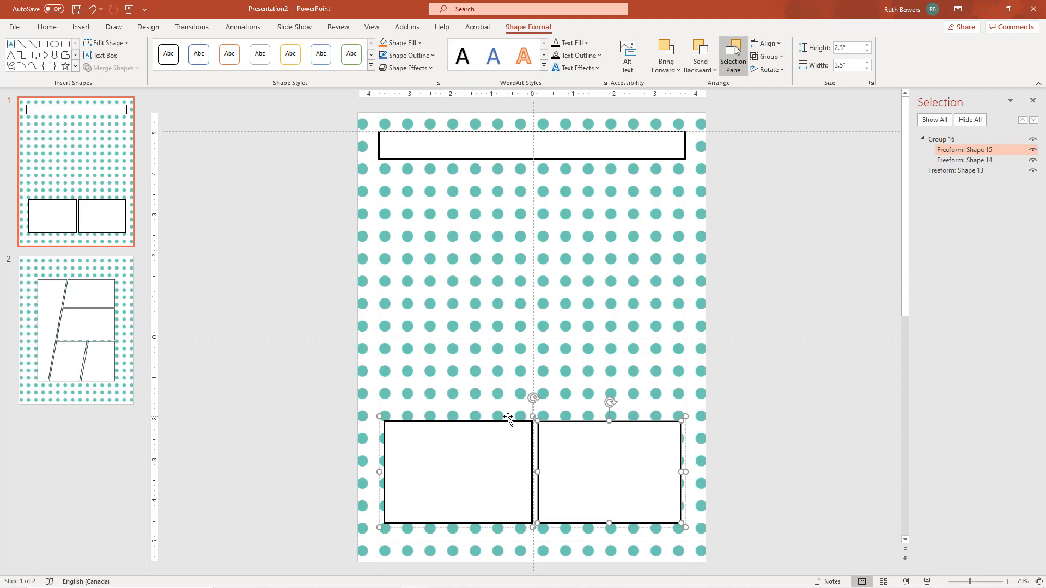
left_click_drag(531, 472, 531, 224)
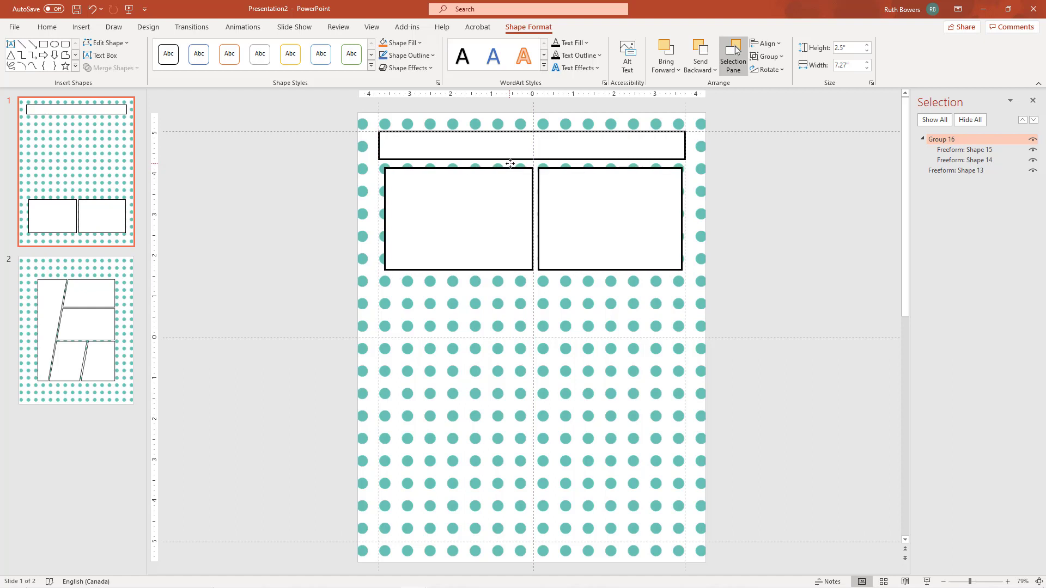
left_click(457, 219)
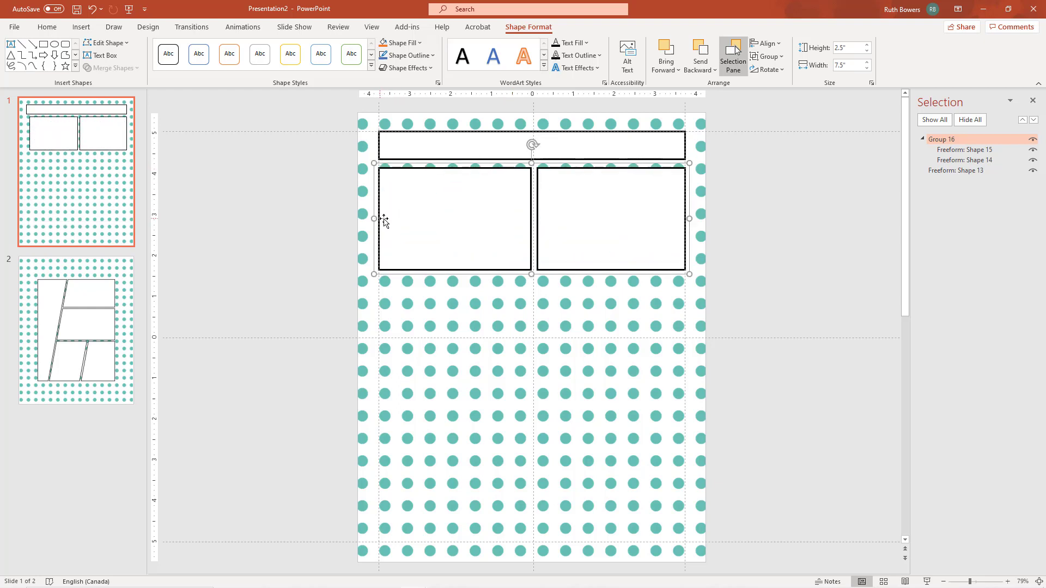
left_click(751, 223)
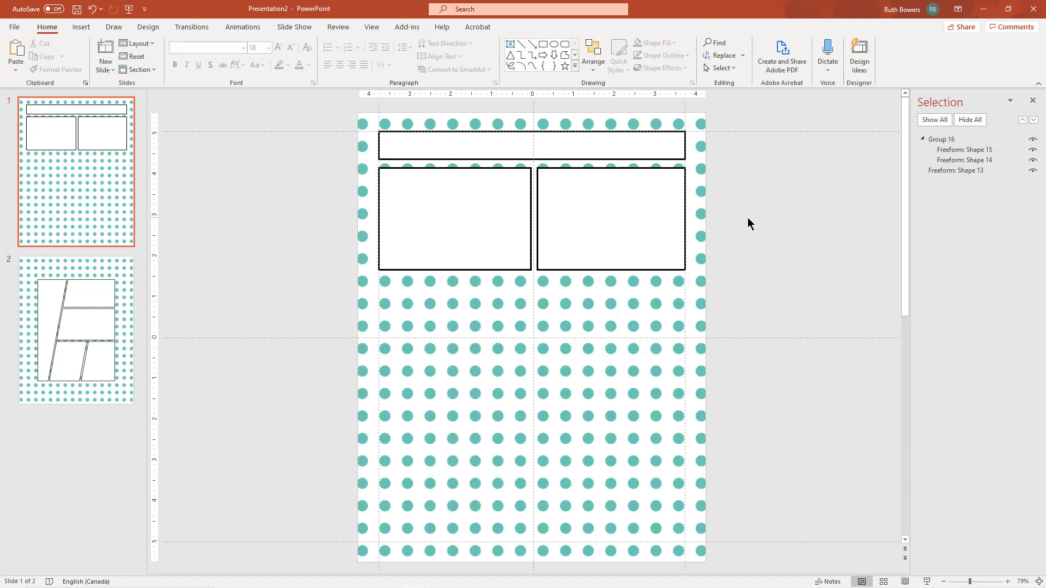
mouse_move(500, 232)
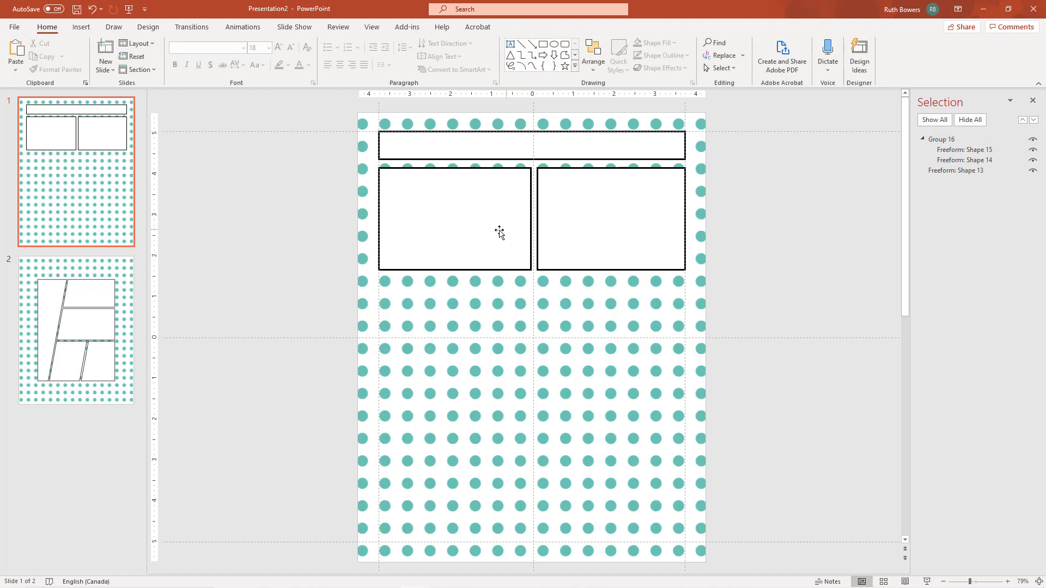
mouse_move(936, 154)
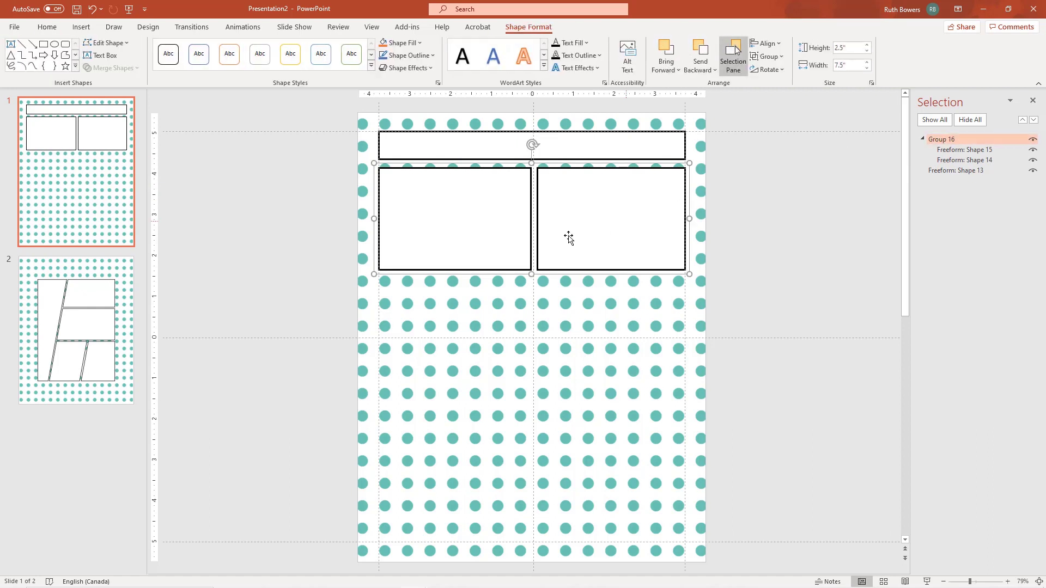
mouse_move(578, 295)
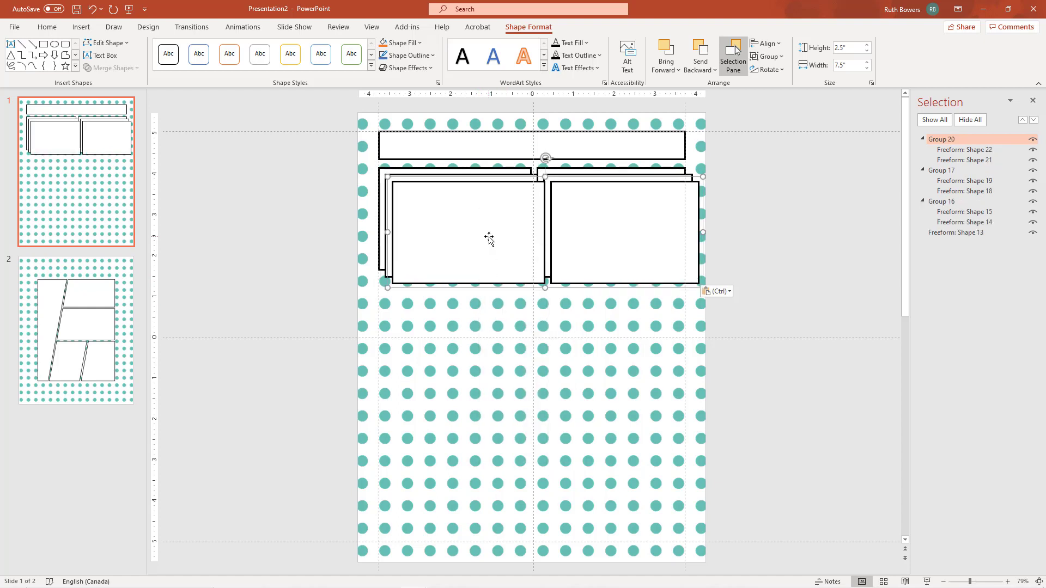
Move the copied panel pair down so three rows of two panels sit evenly below the title strip.
left_click_drag(489, 239, 474, 493)
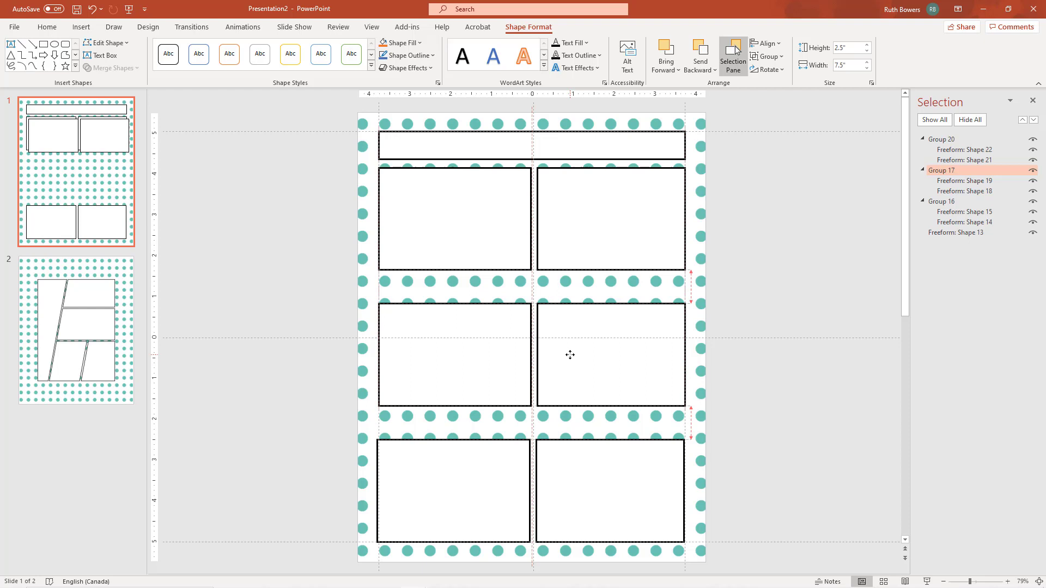
left_click(569, 354)
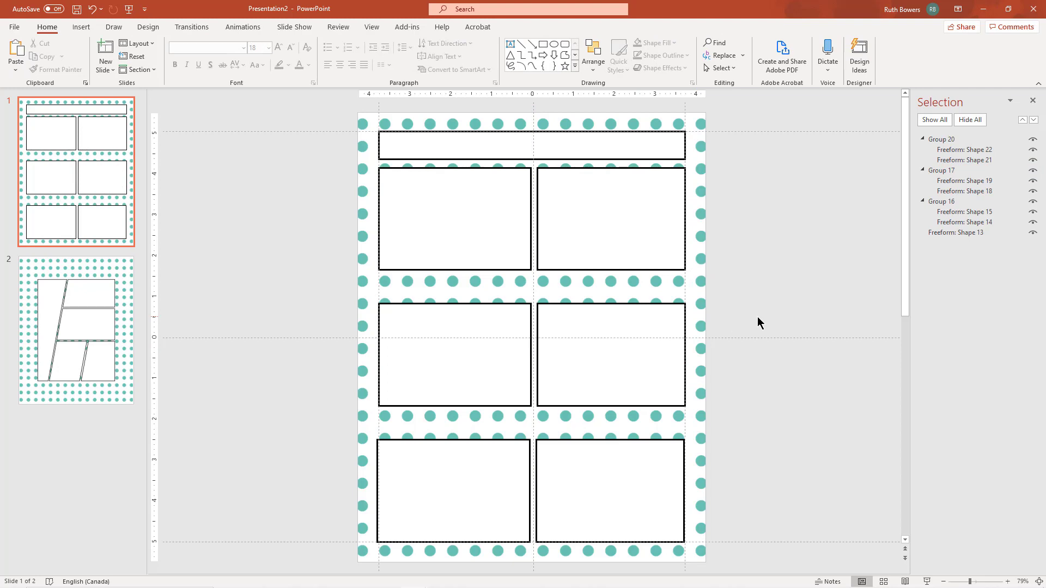
Give the top title strip the Instaquote Foxglove font at size 32.
left_click(243, 47)
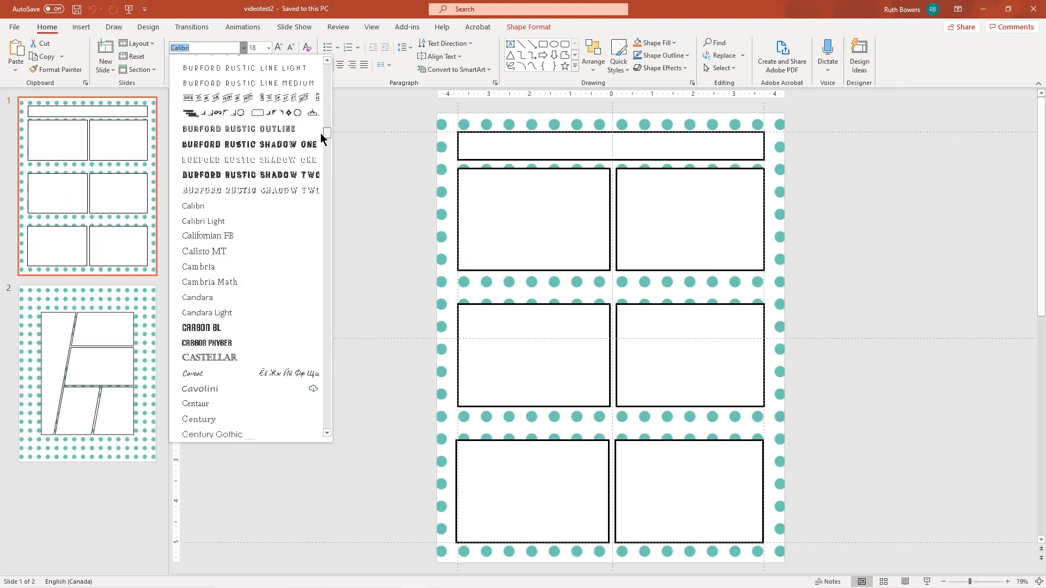
scroll("down", 3)
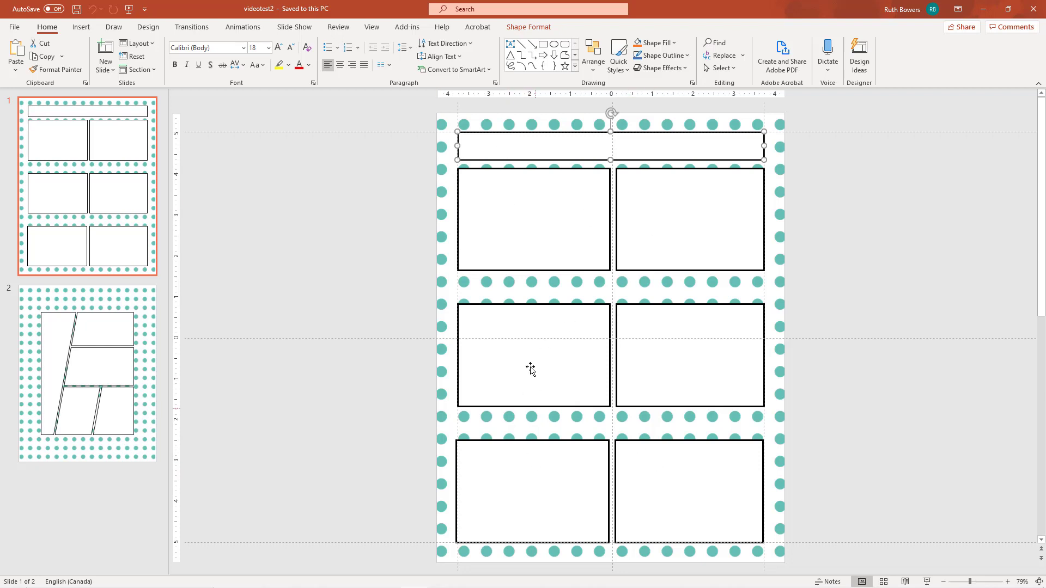
mouse_move(494, 147)
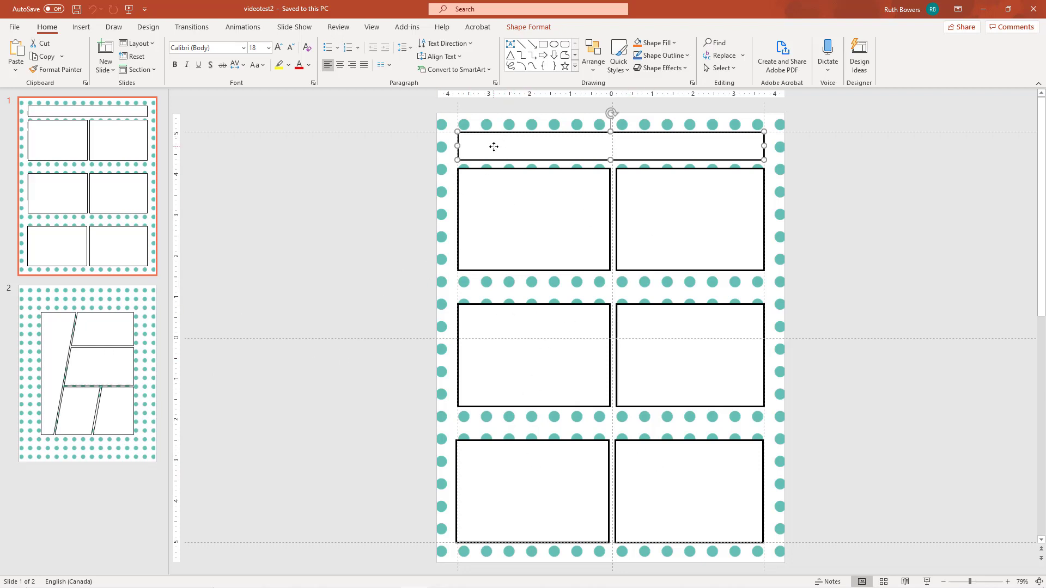
left_click(243, 48)
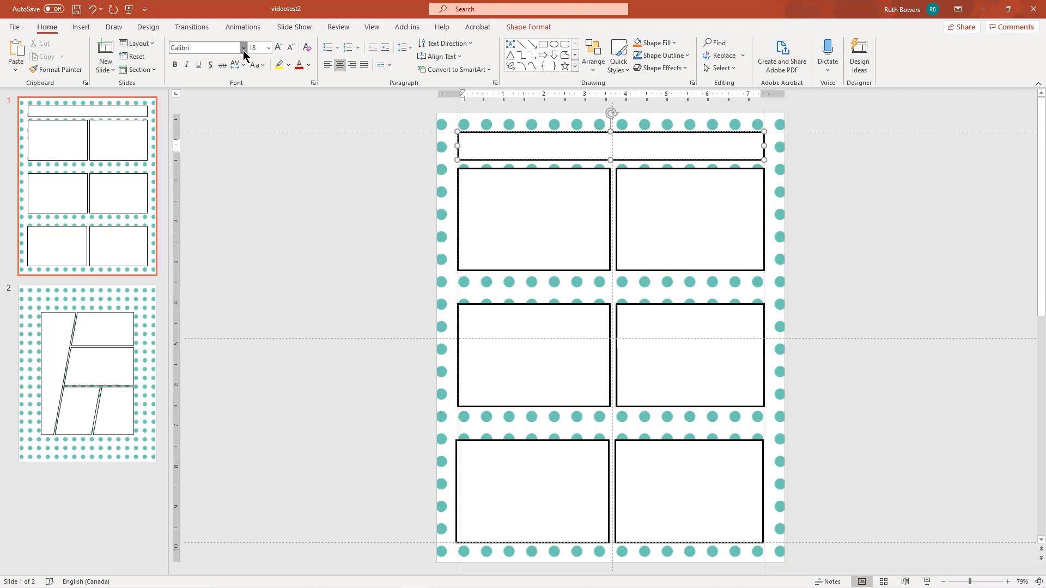
left_click(268, 47)
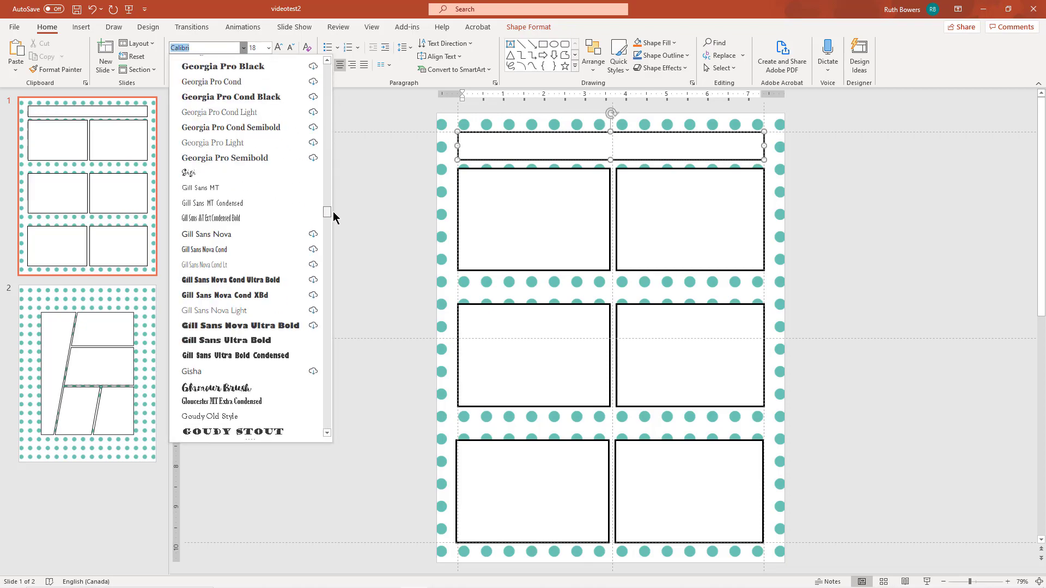
scroll("down", 3)
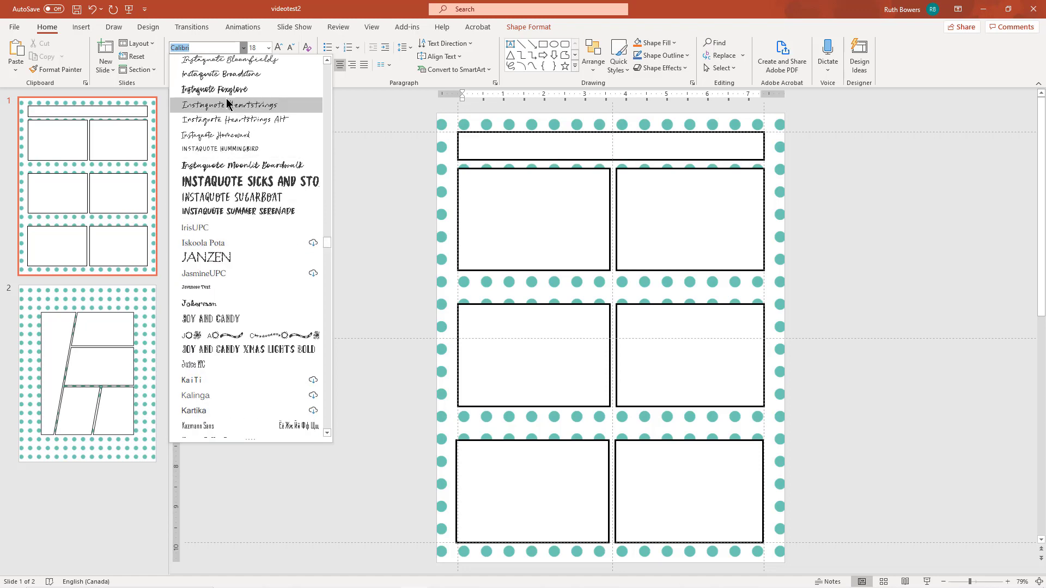
left_click(215, 89)
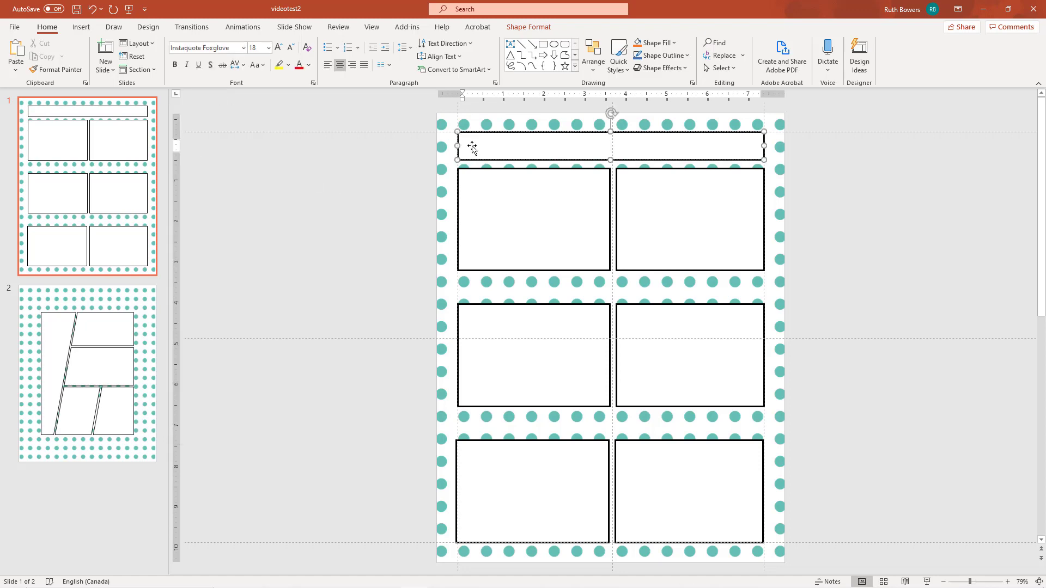
left_click(268, 47)
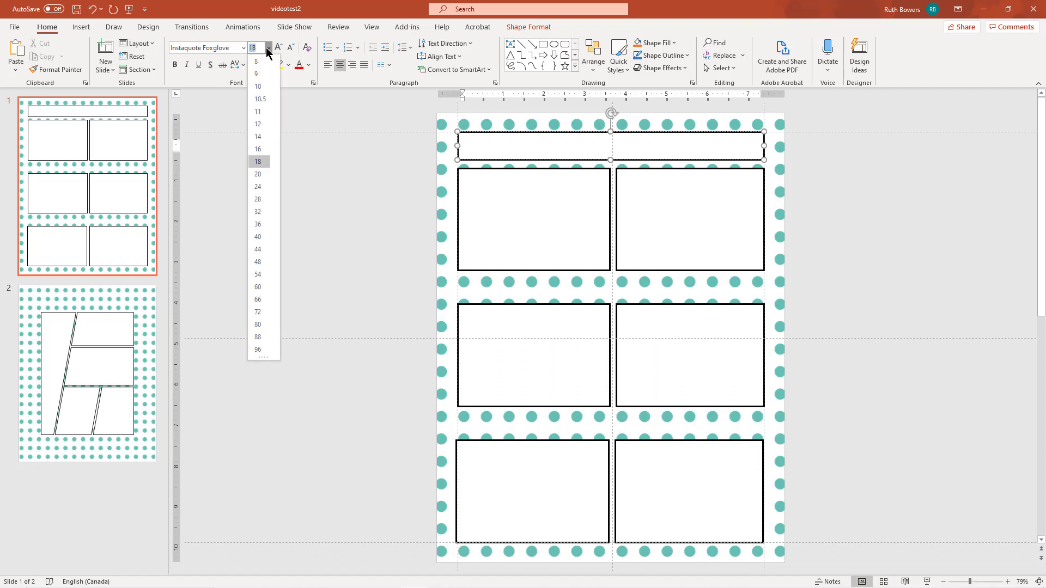
left_click(257, 212)
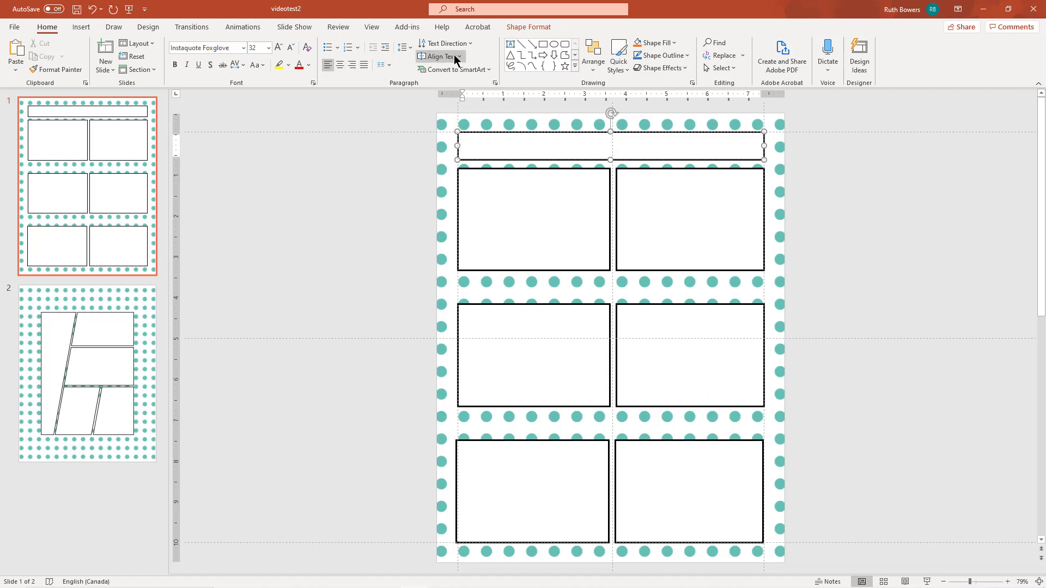
Align the title strip's text to the bottom of the shape.
left_click(438, 56)
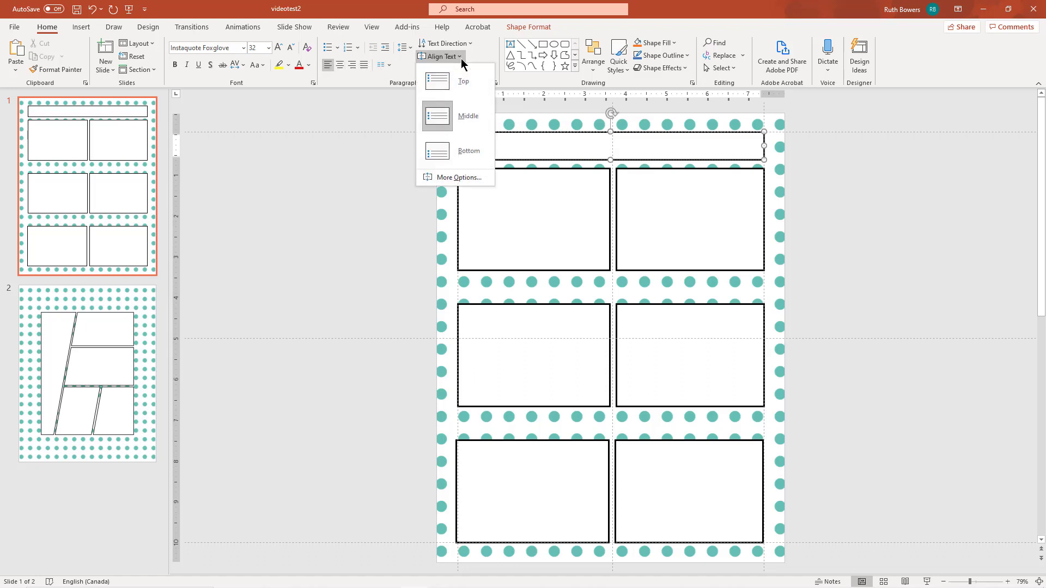
mouse_move(440, 153)
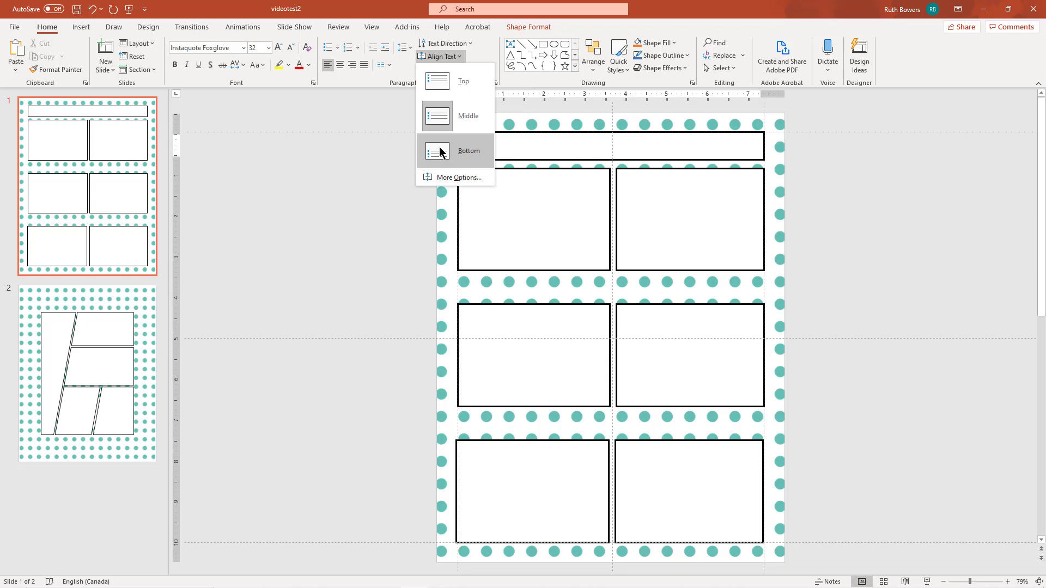
left_click(468, 150)
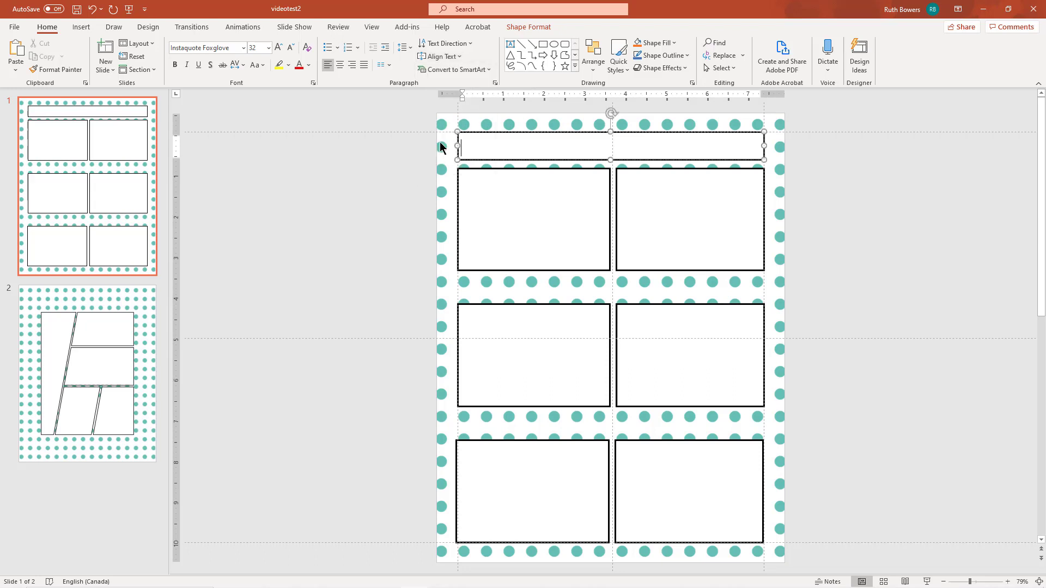
Enter 'Week of:' in the title strip, trying trailing dashes and removing them again.
type("W")
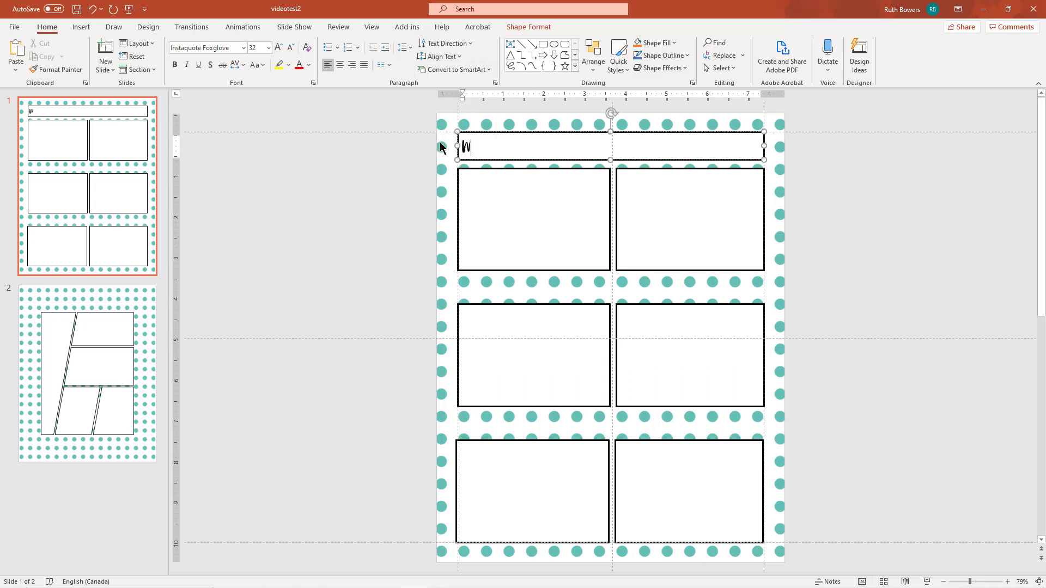
type("Week of")
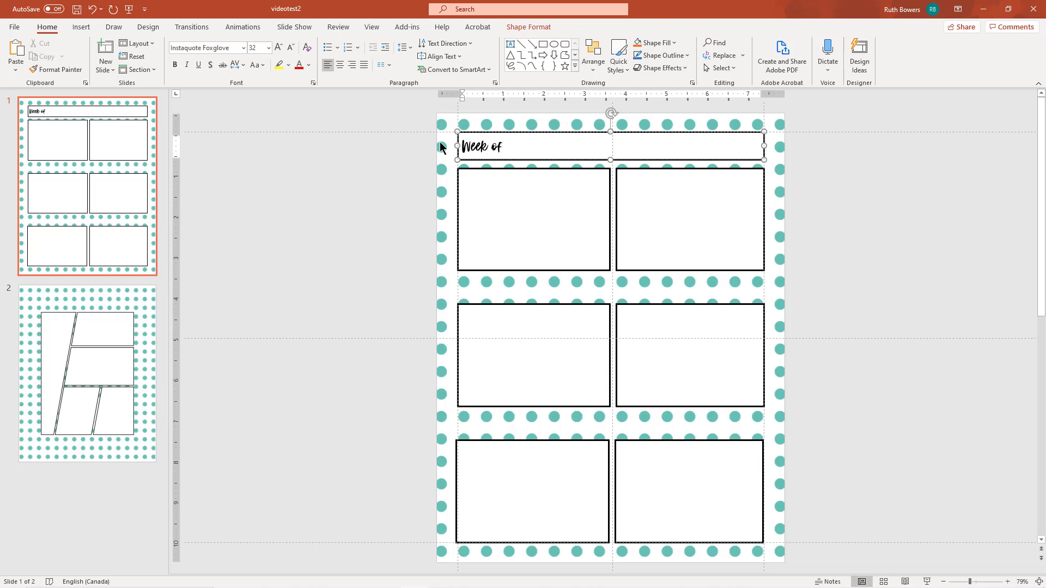
type(":")
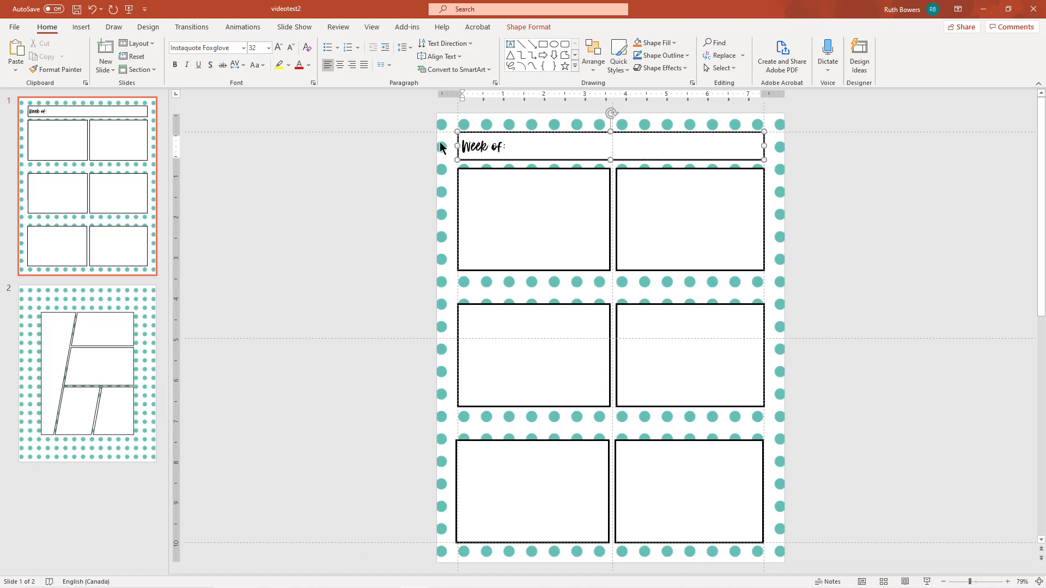
type("-")
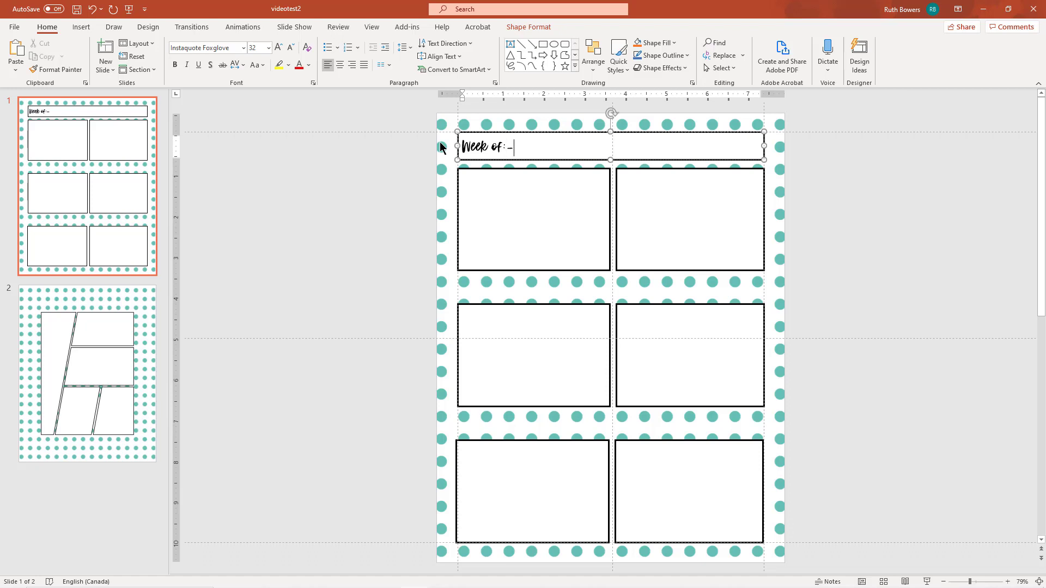
type("---")
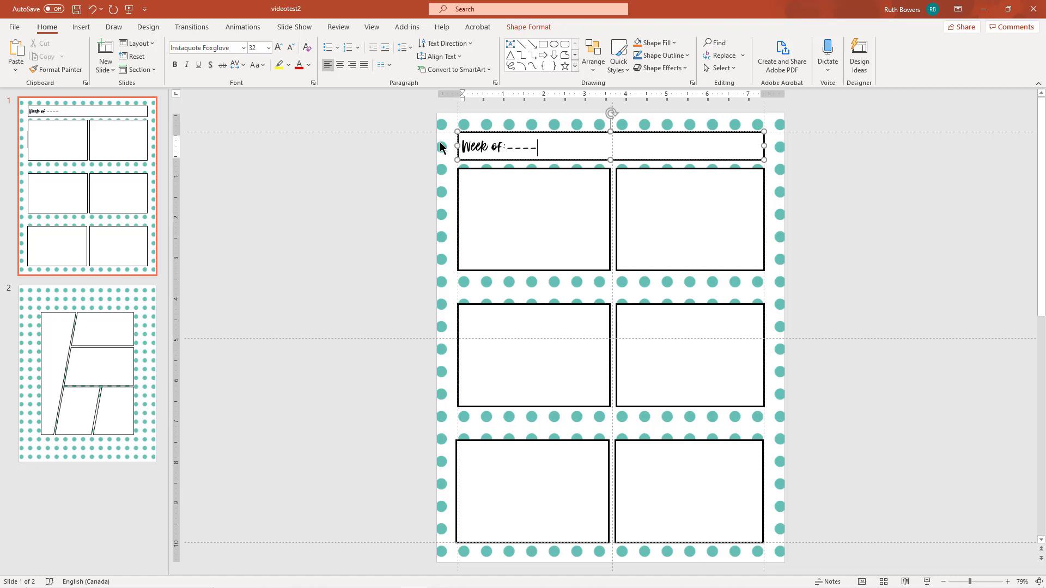
key("Backspace")
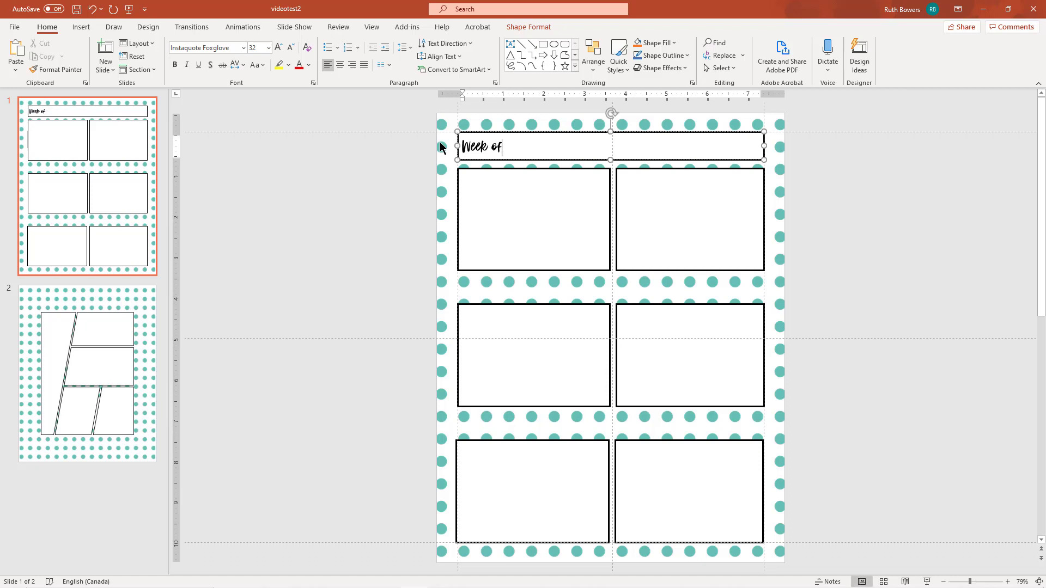
type(":")
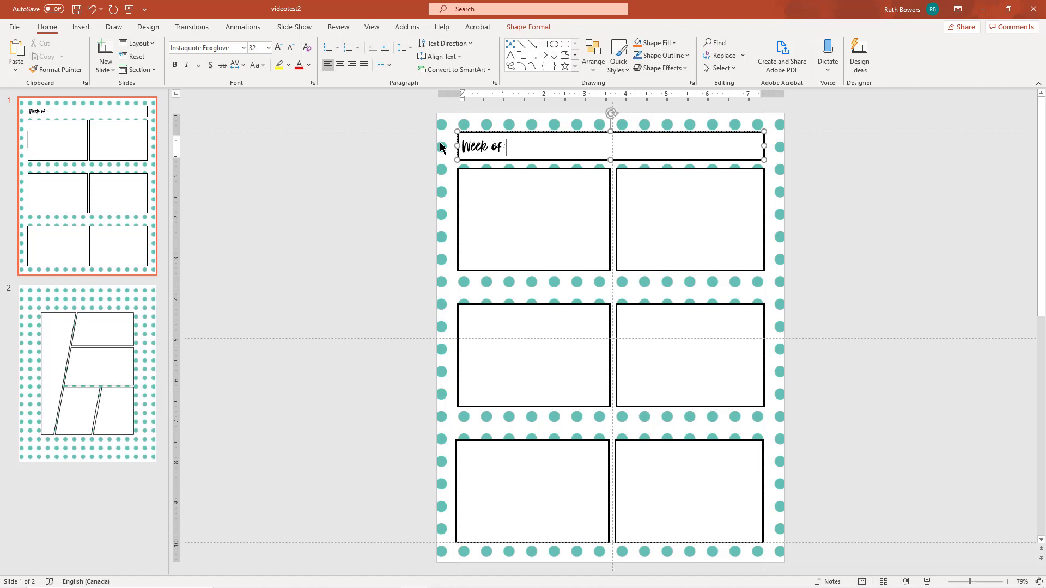
mouse_move(557, 180)
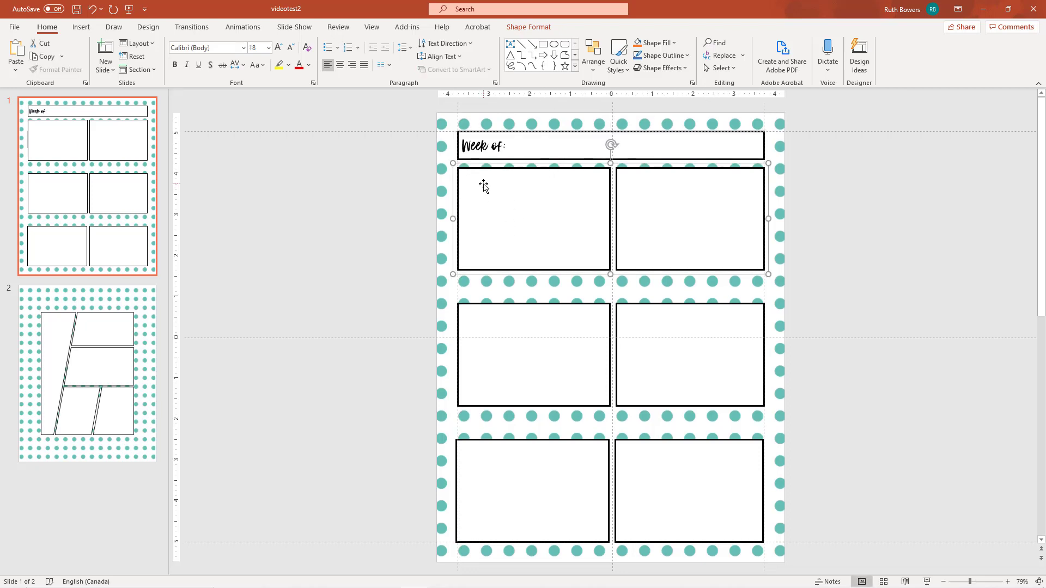
Label the top-left day panel 'Monday' in Instaquote Foxglove at 32 pt.
right_click(484, 187)
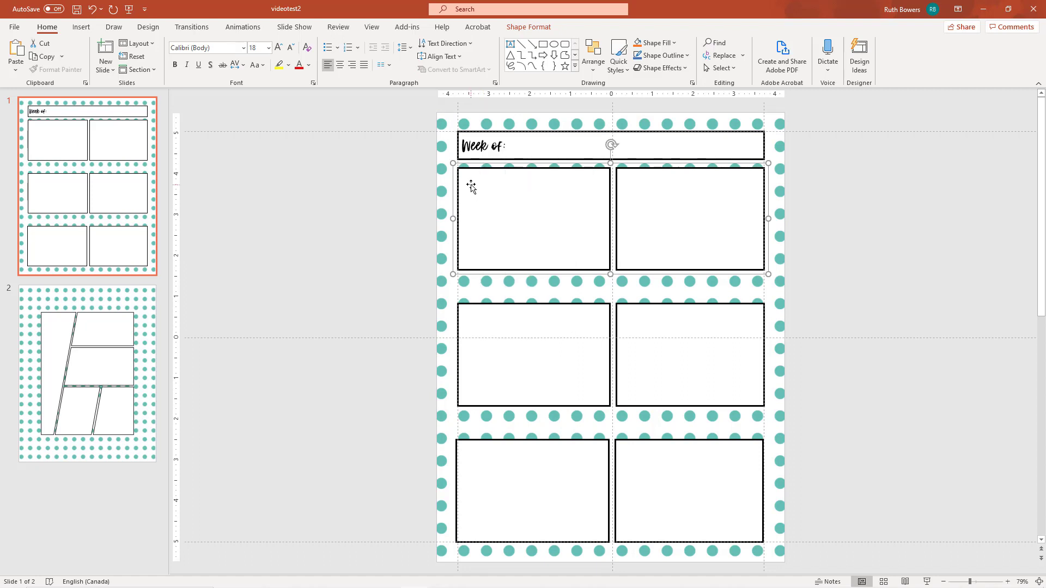
right_click(471, 187)
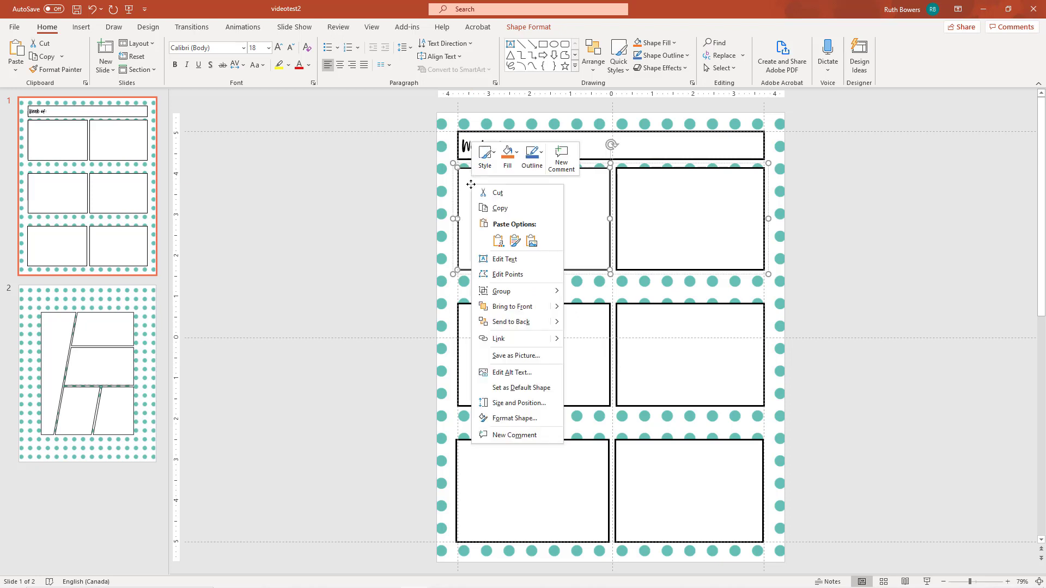
left_click(400, 128)
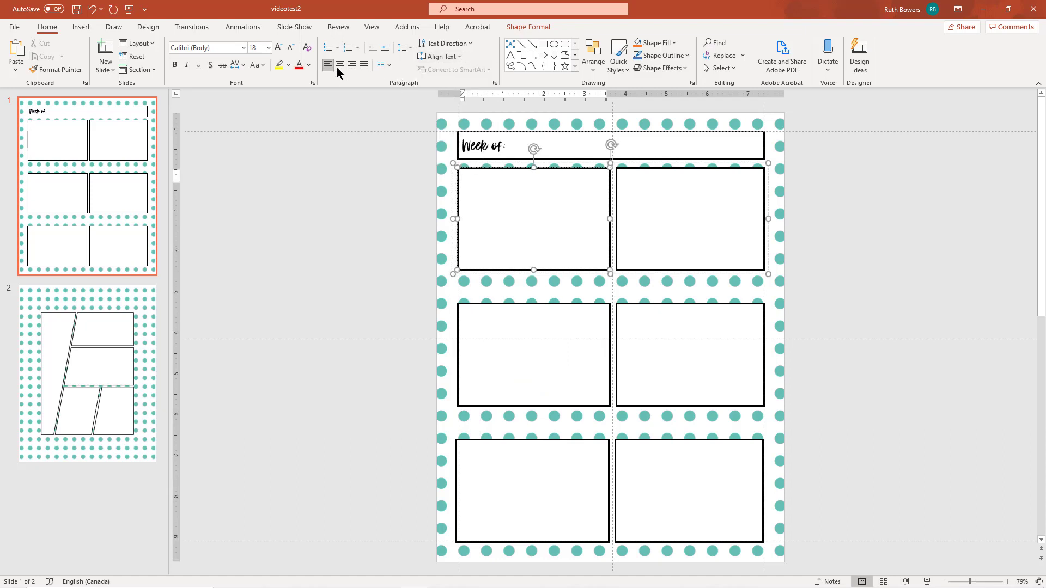
mouse_move(339, 66)
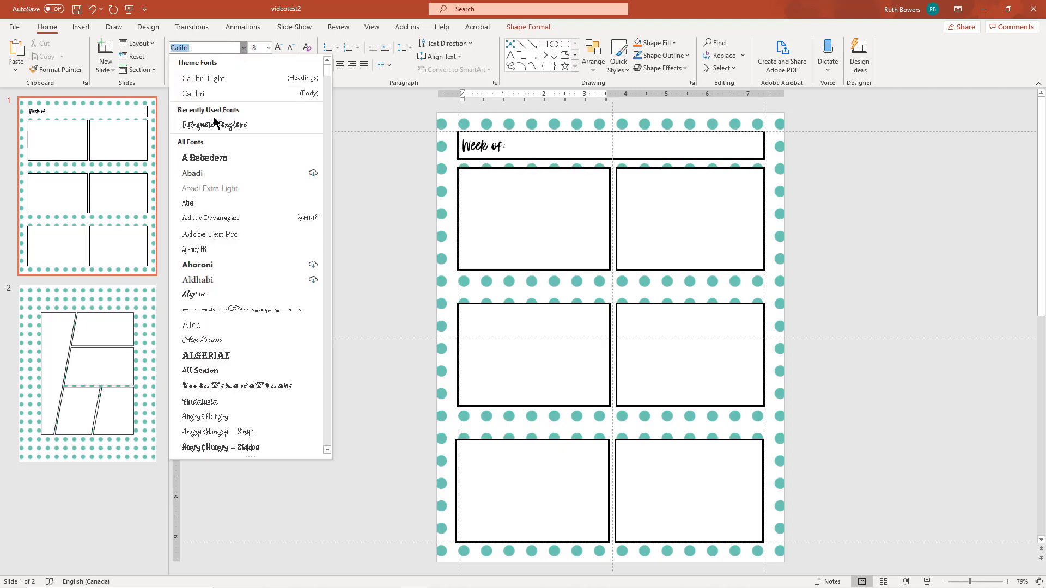
left_click(266, 47)
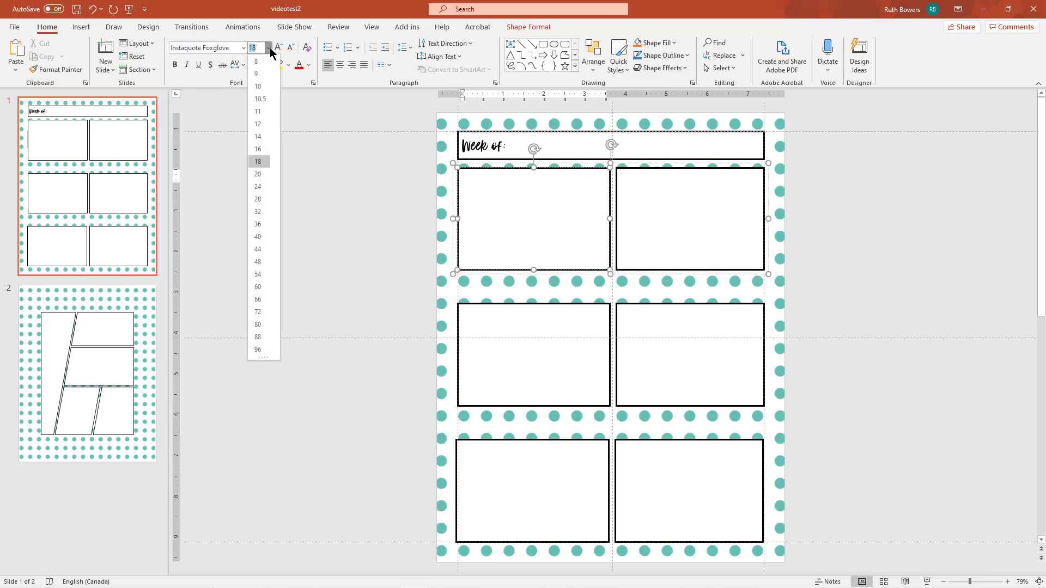
left_click(257, 211)
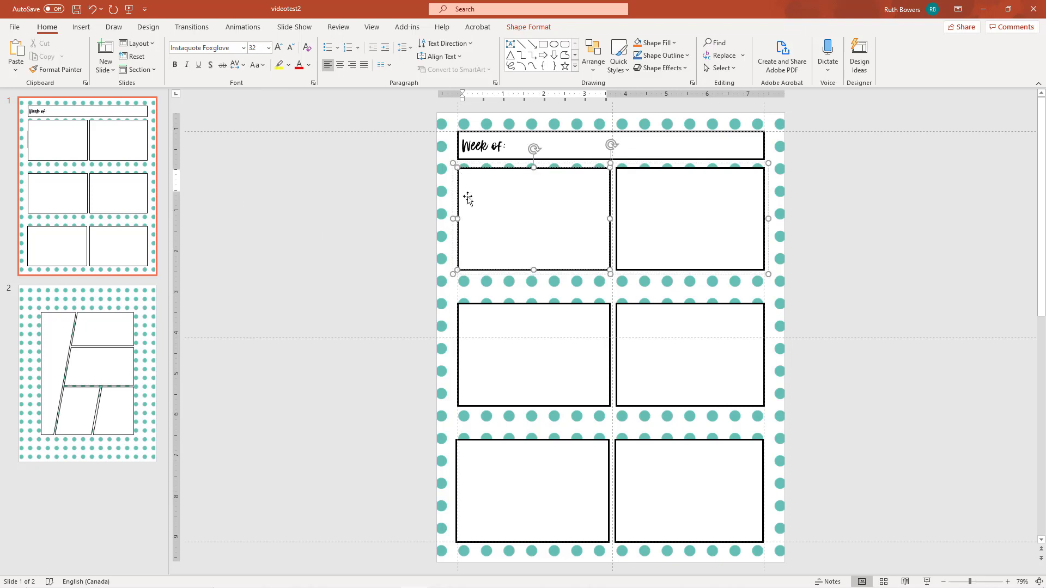
type("Monday")
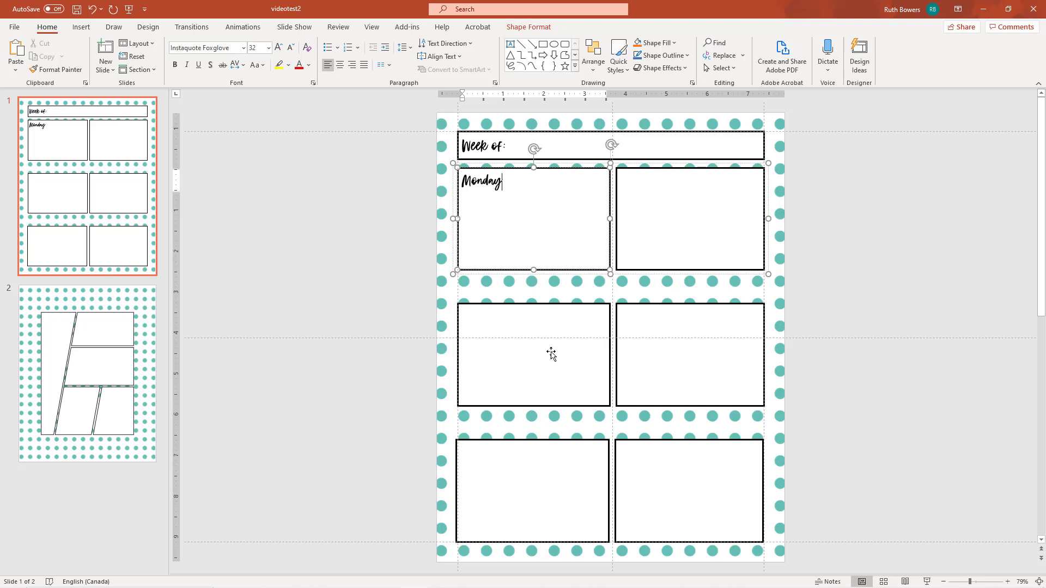
mouse_move(1000, 509)
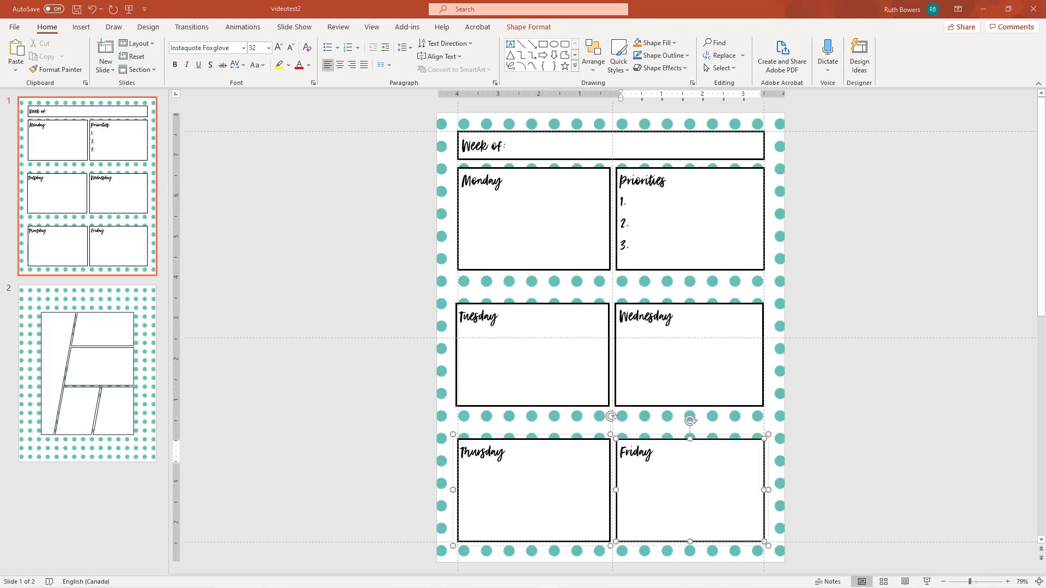
mouse_move(839, 361)
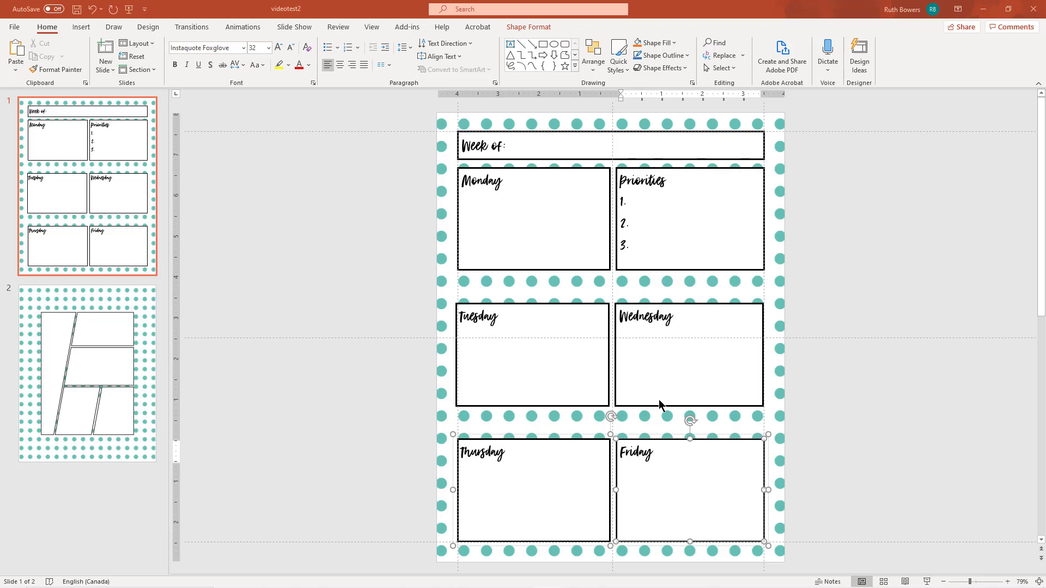
mouse_move(519, 395)
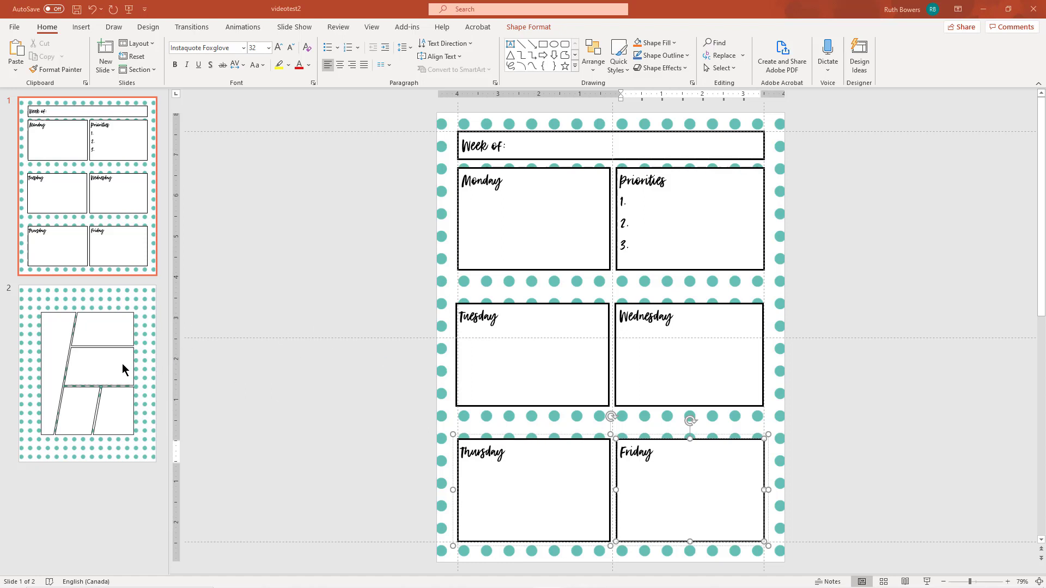
mouse_move(95, 375)
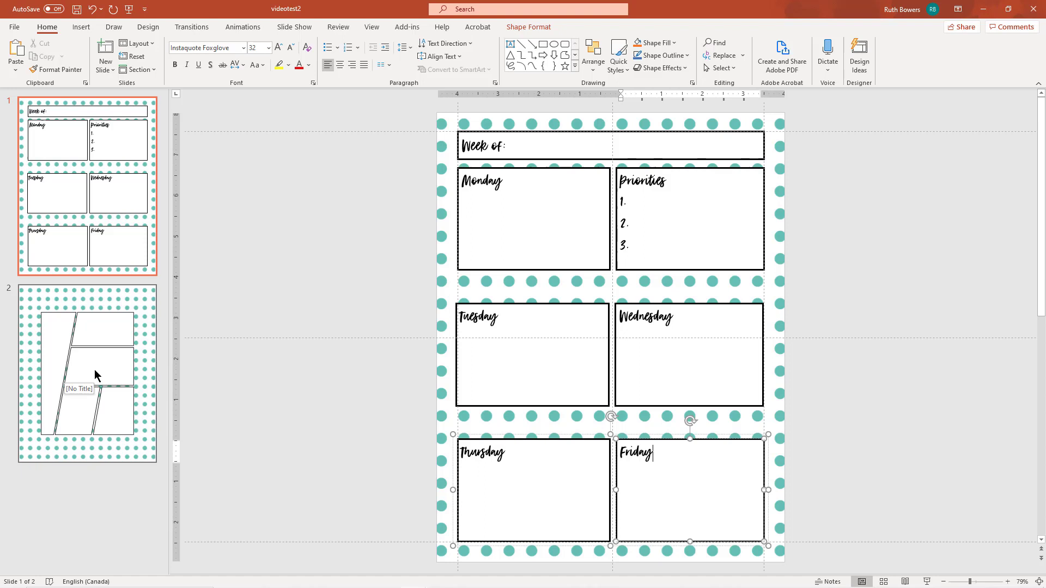
Switch to slide 2 and enlarge its comic panel graphic to fill the dotted border.
left_click(87, 374)
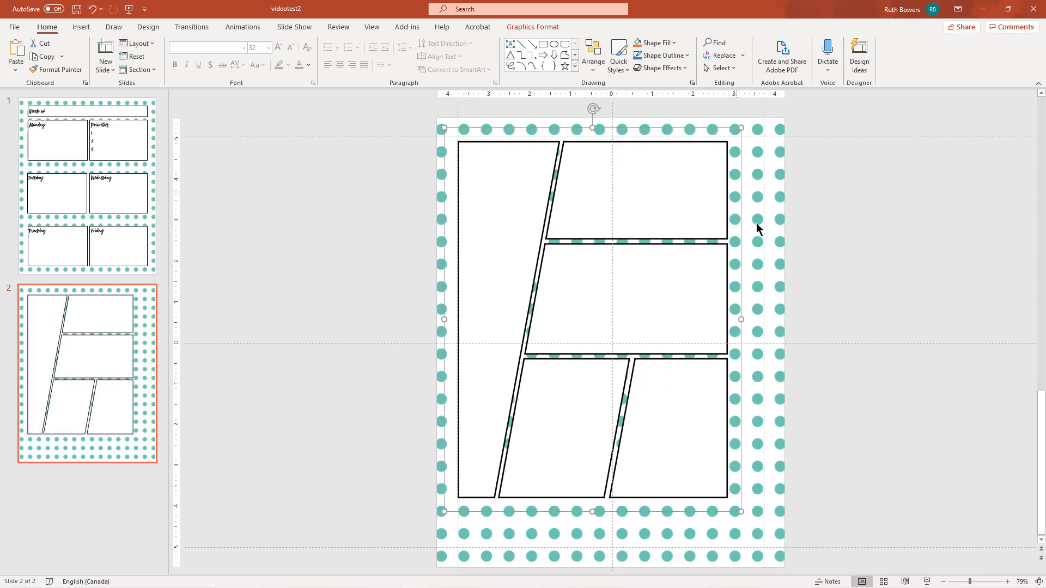
mouse_move(747, 528)
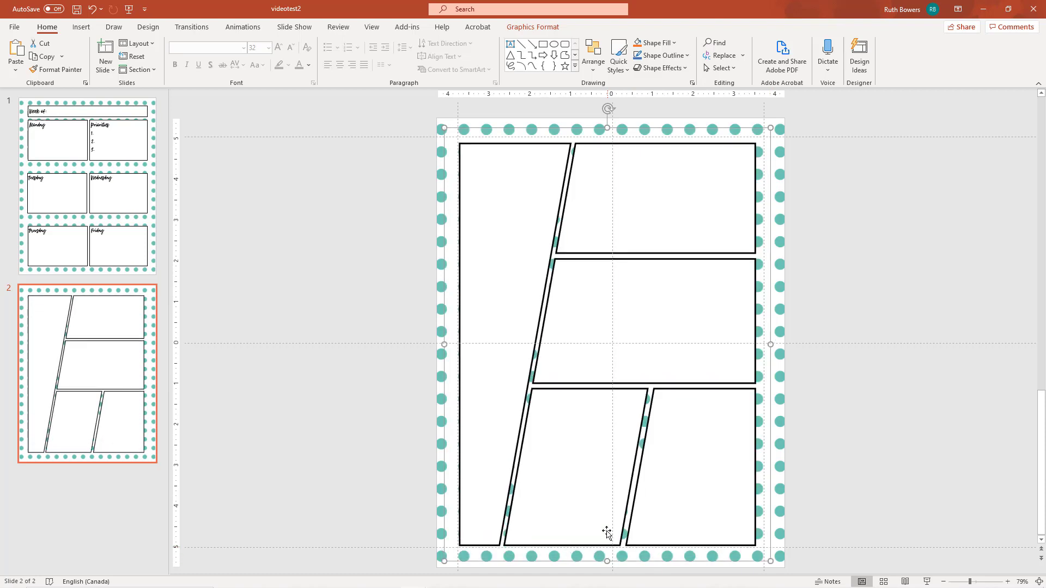
mouse_move(642, 153)
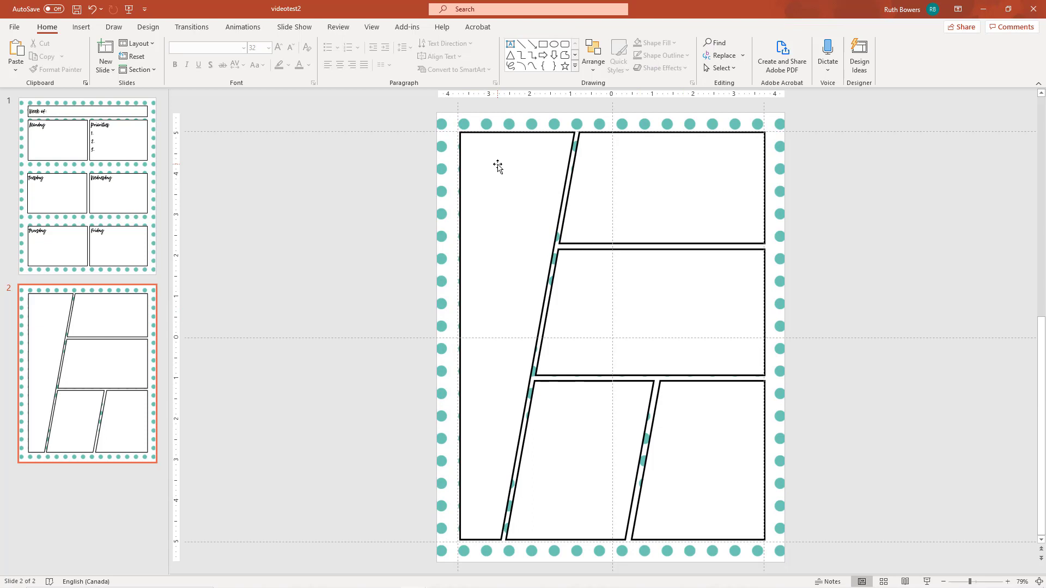
left_click(727, 350)
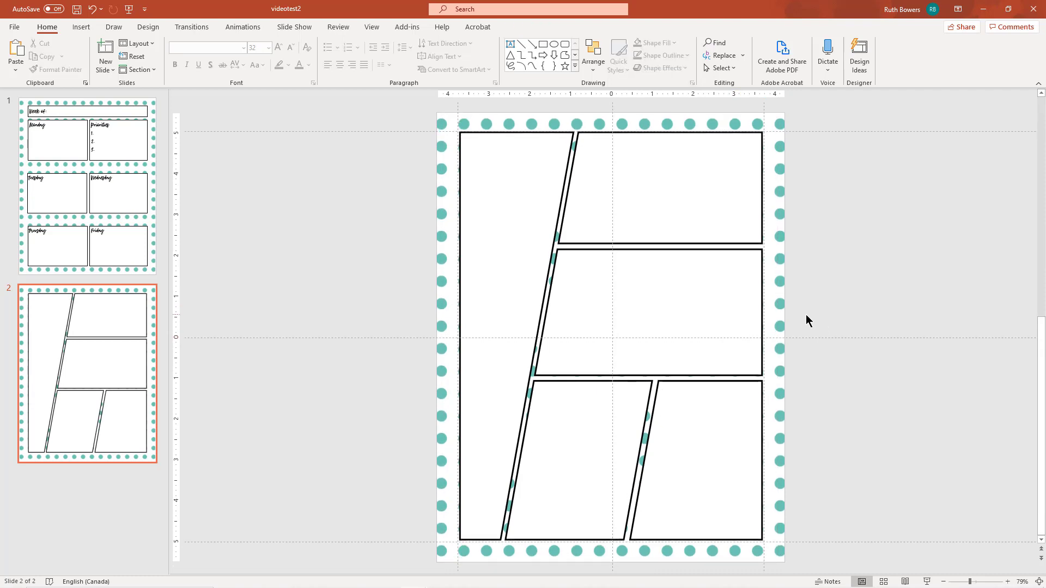
mouse_move(362, 222)
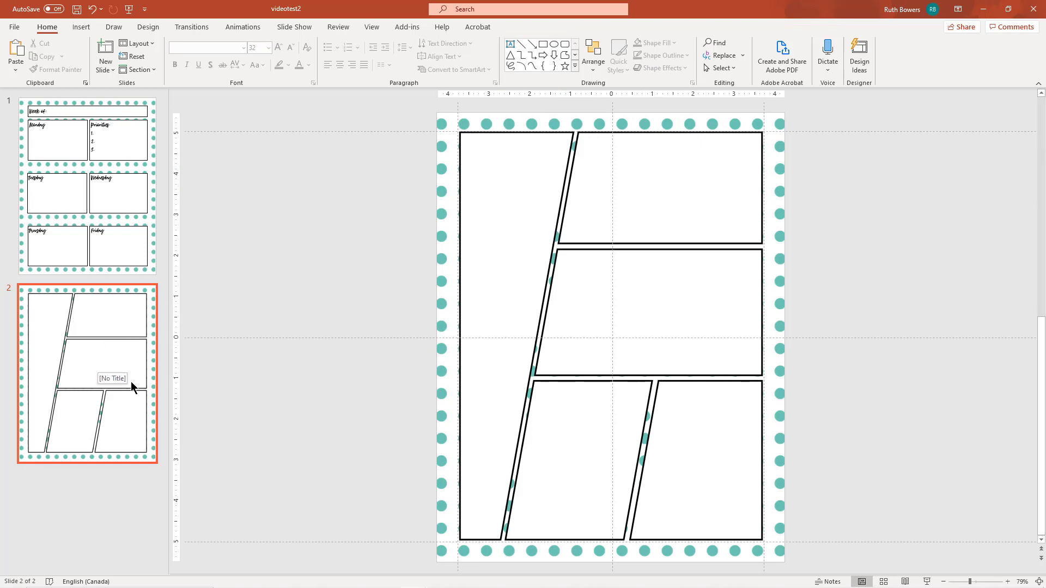
left_click(607, 187)
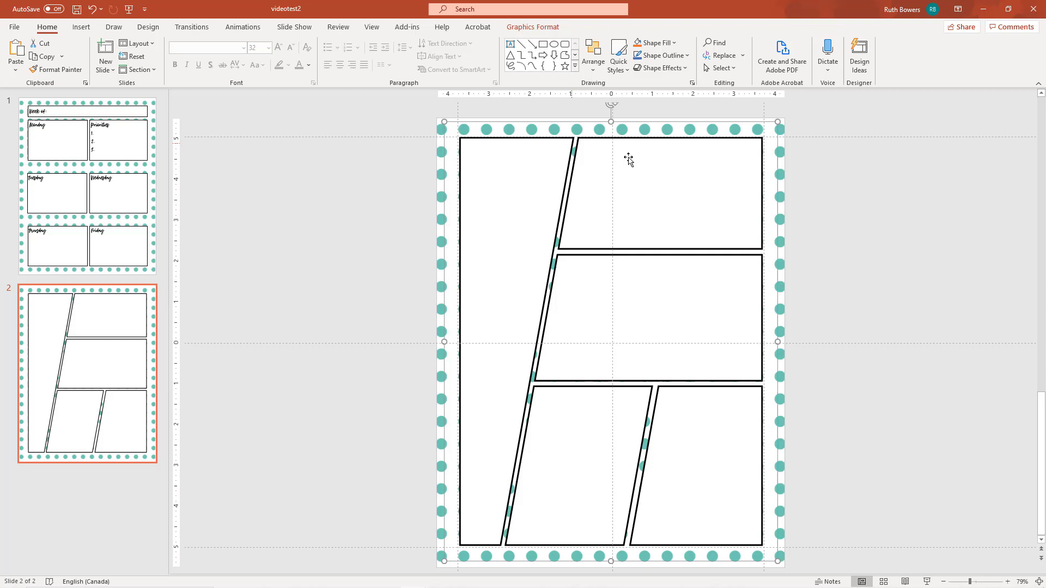
Ungroup the comic panel graphic, confirming its conversion into drawing shapes.
left_click(533, 26)
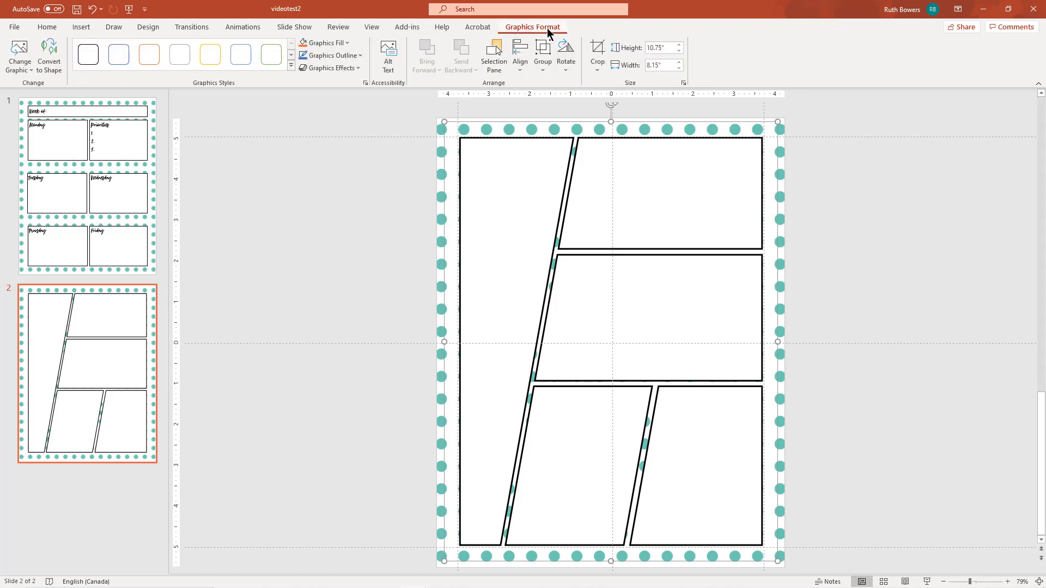
left_click(49, 55)
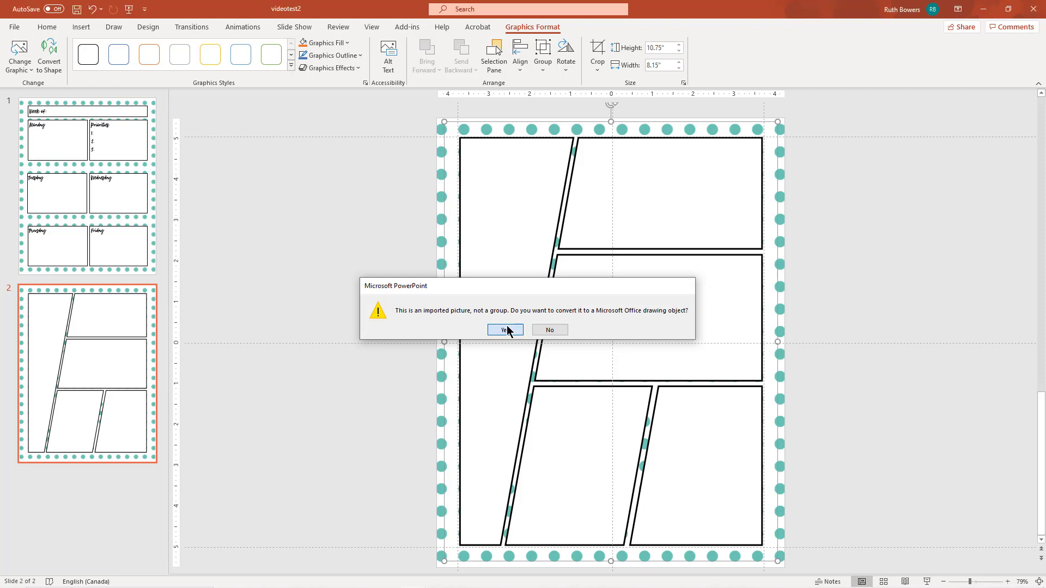
left_click(505, 330)
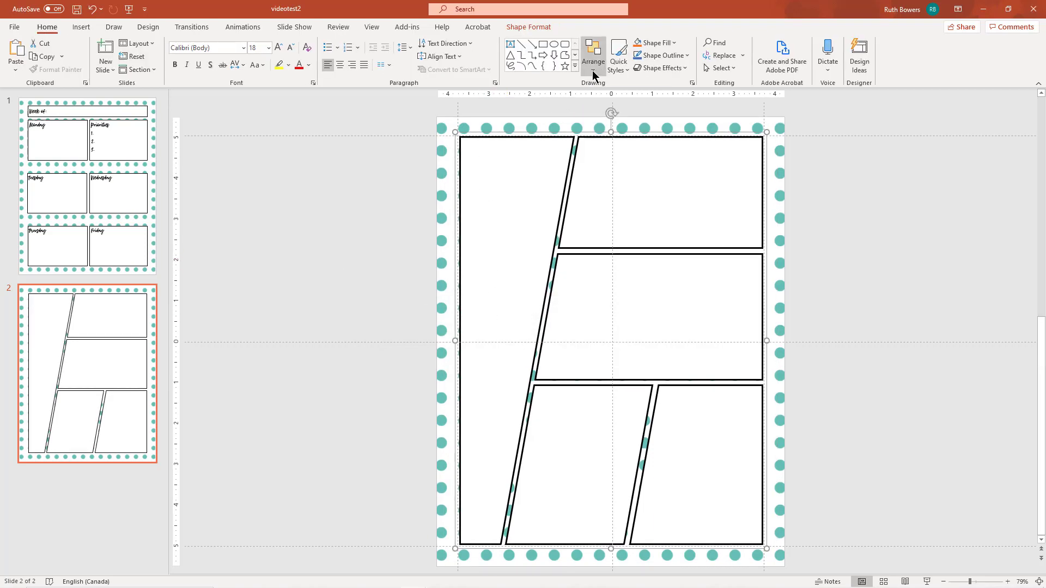
Show the Selection Pane and ungroup Graphic 2 into five separate panel shapes.
left_click(593, 54)
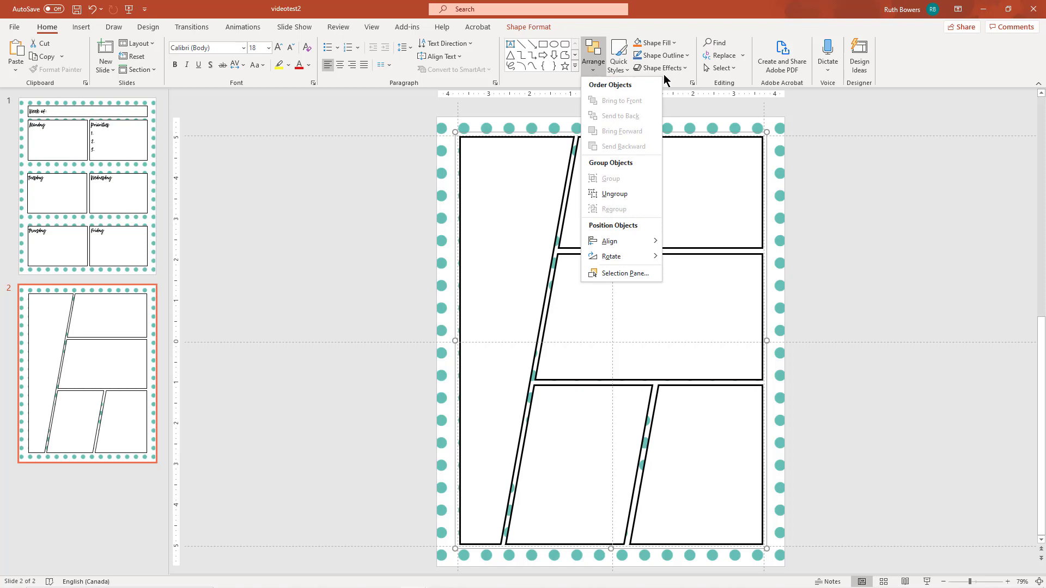
left_click(621, 273)
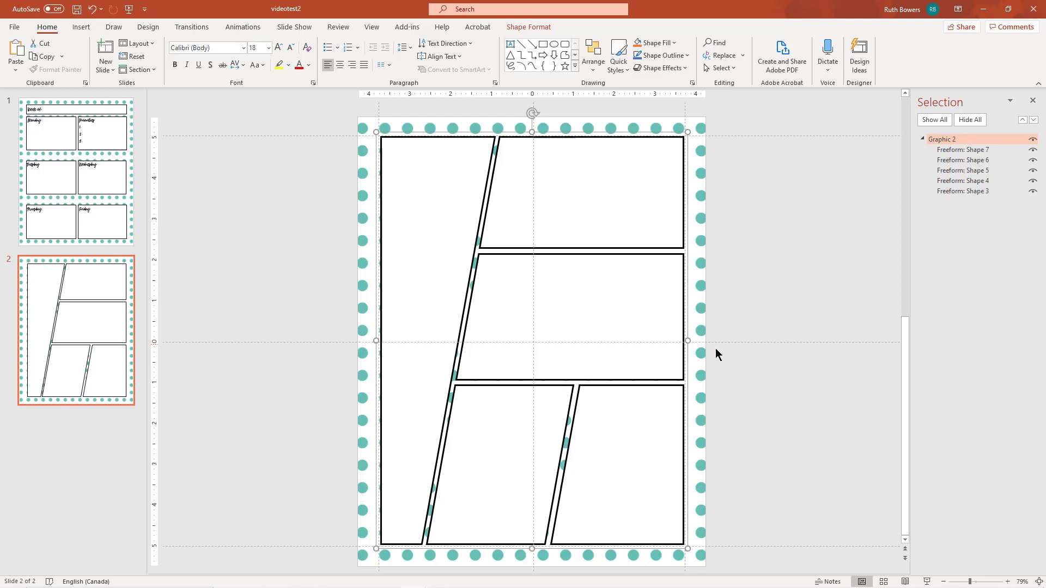
left_click(593, 56)
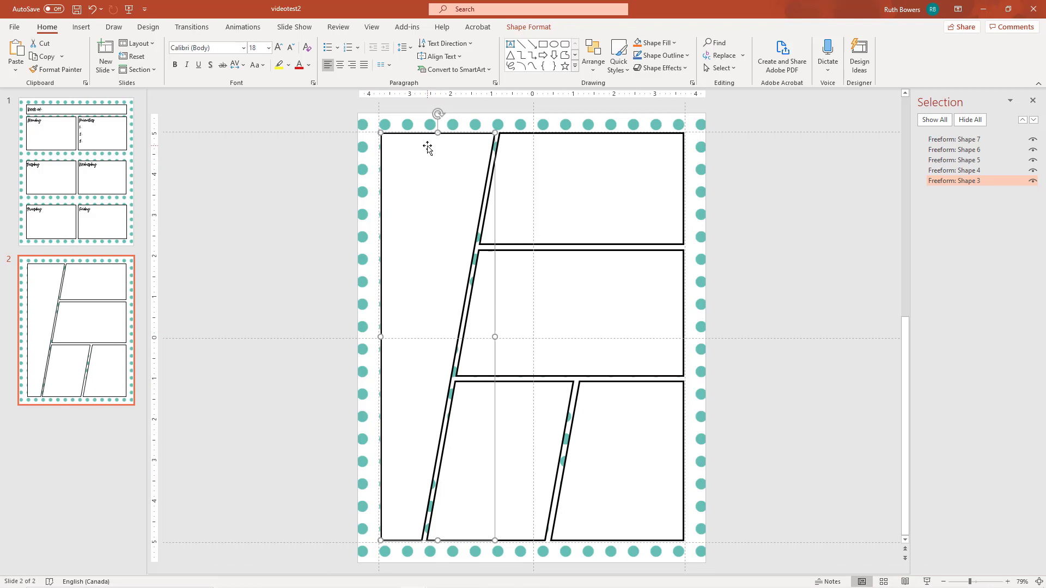
mouse_move(374, 127)
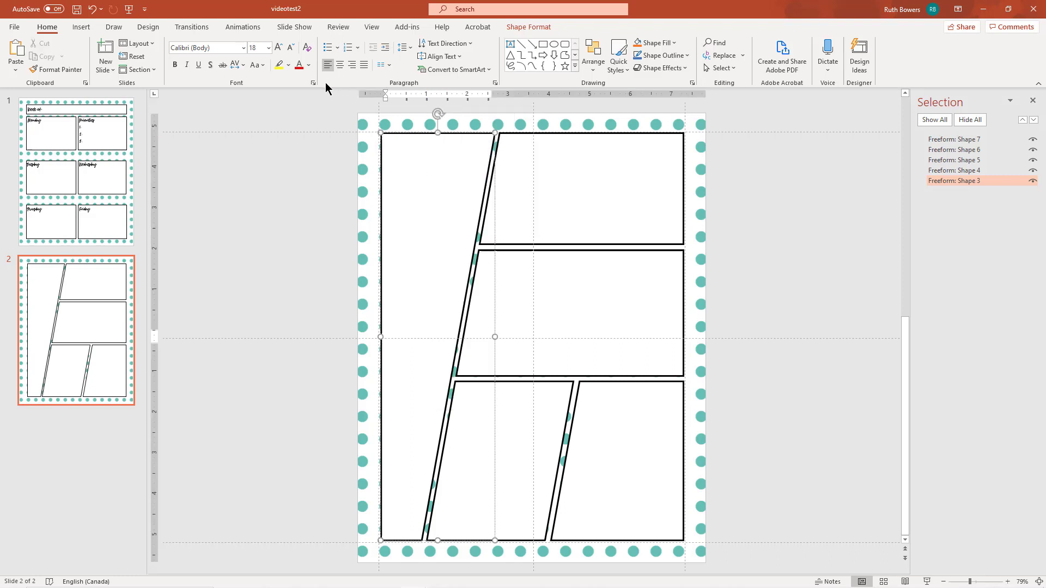
Give the tall left panel centred Instaquote Foxglove 32 pt text and start typing 'To'.
left_click(243, 47)
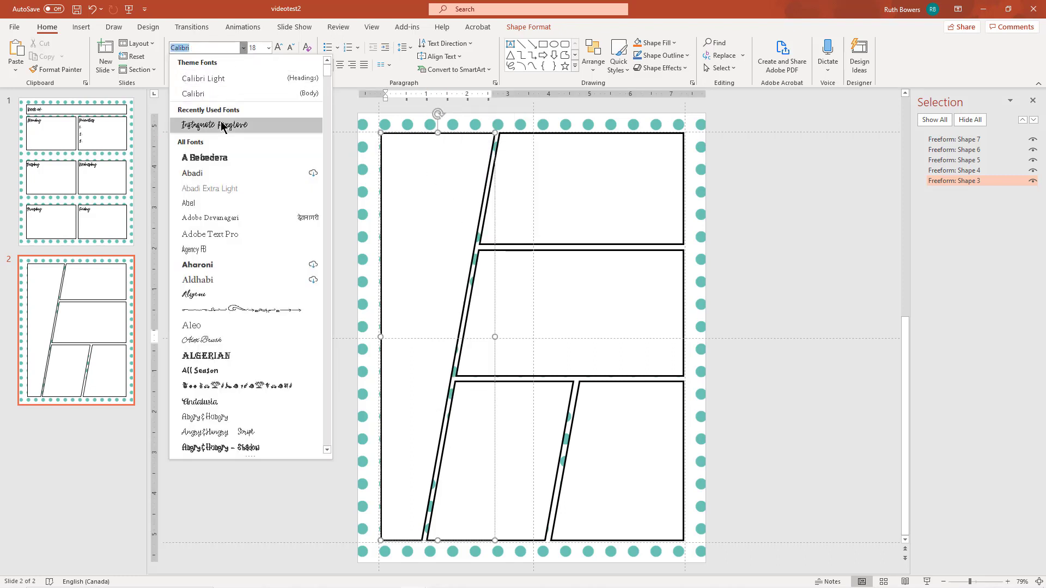
left_click(215, 125)
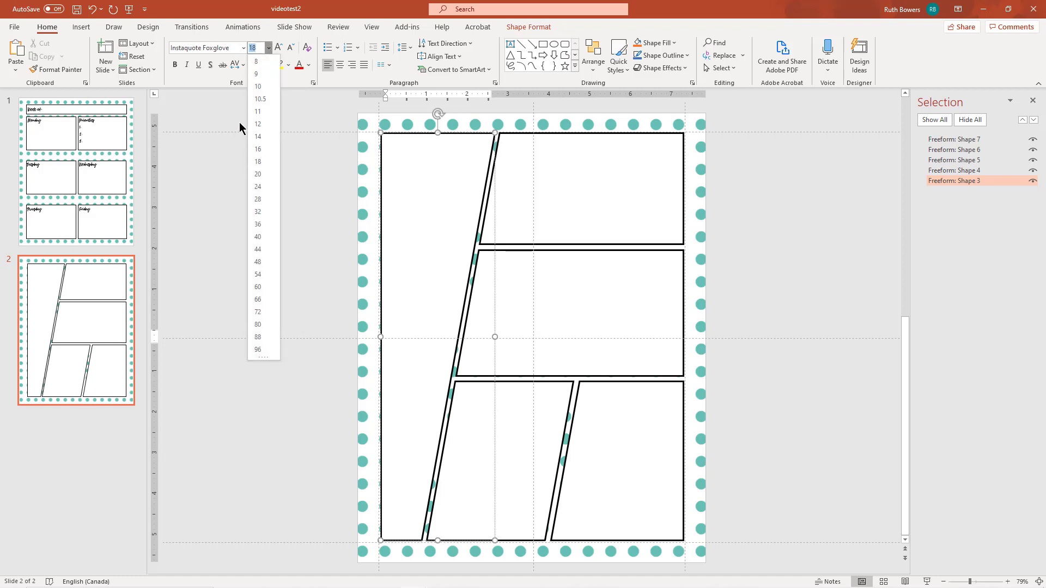
left_click(257, 212)
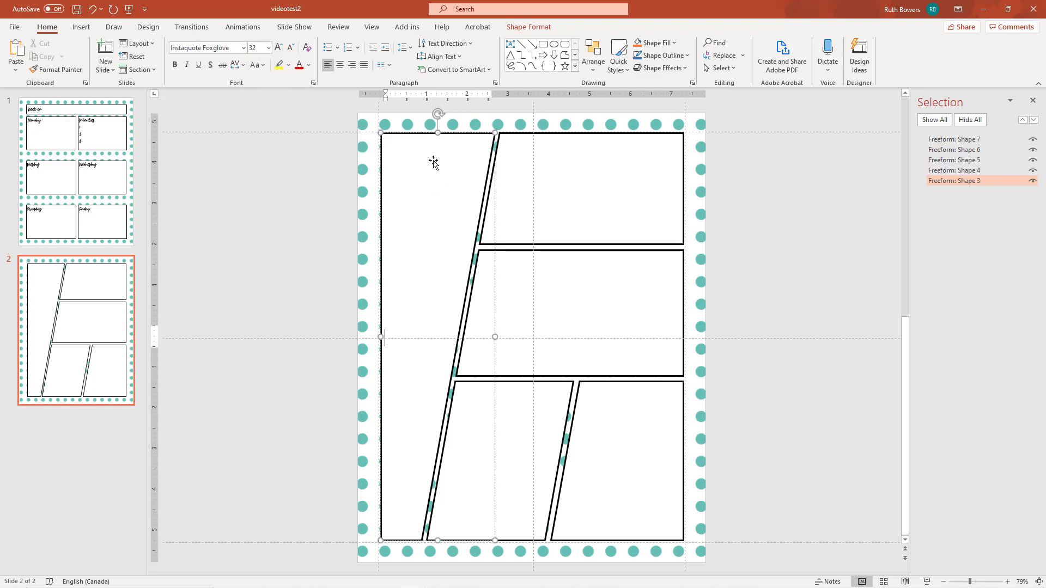
left_click(439, 56)
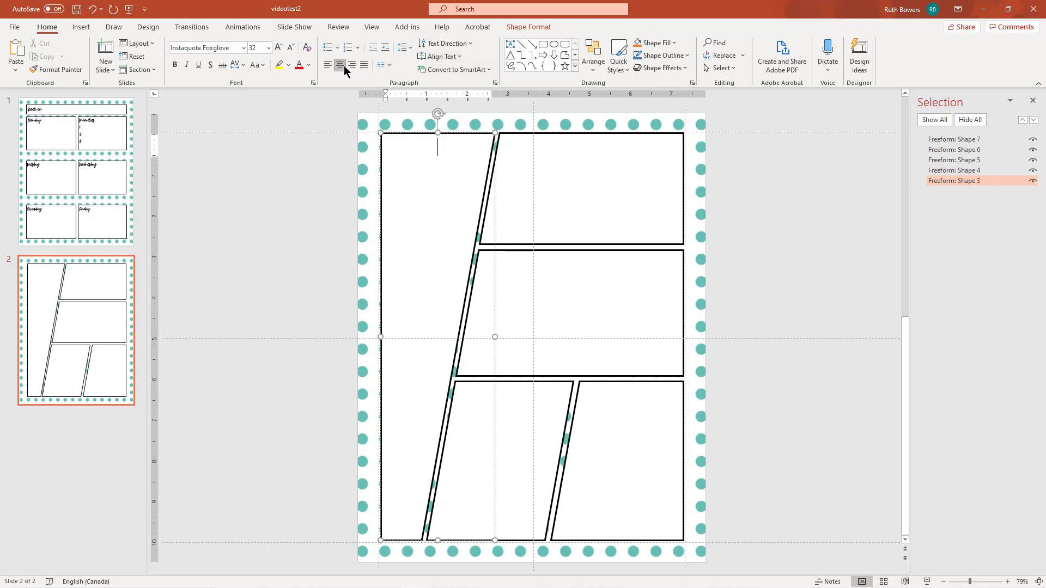
type("To")
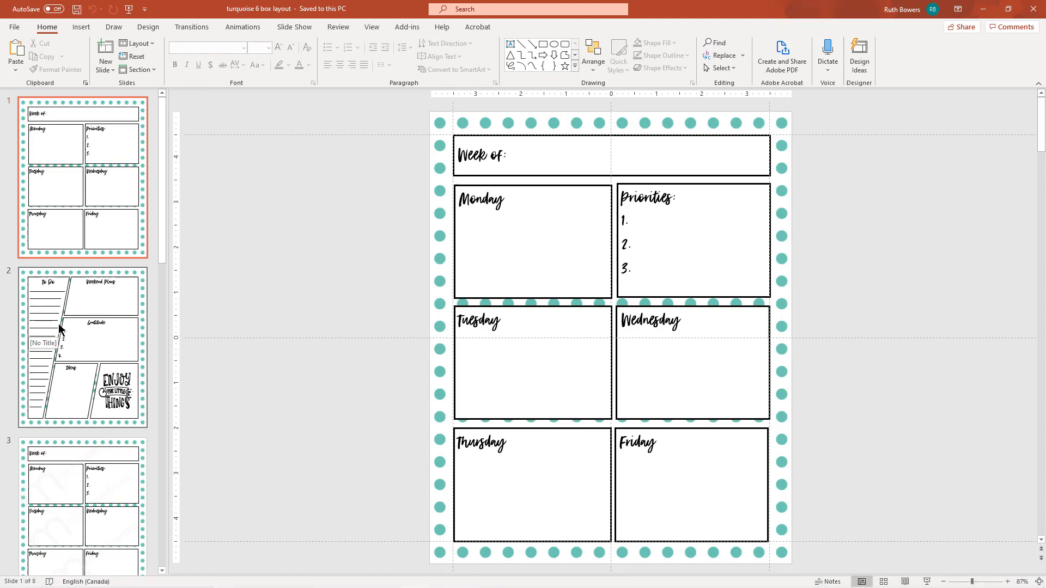
View the finished planner's comic-panel slide and copy its To Do writing lines.
left_click(82, 347)
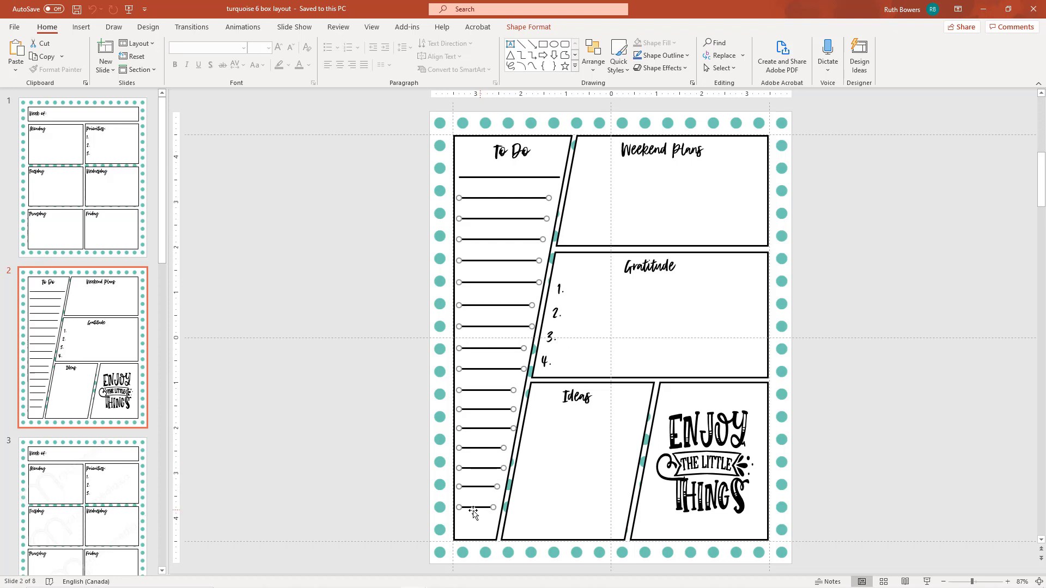
right_click(490, 197)
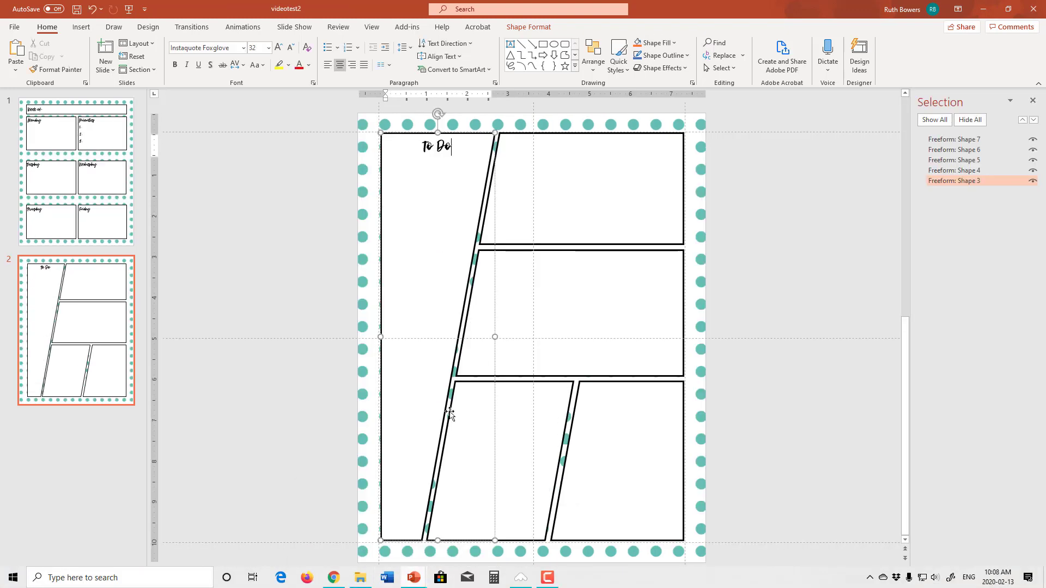
Paste the writing lines into the To Do panel and draw a short line under the heading.
right_click(450, 415)
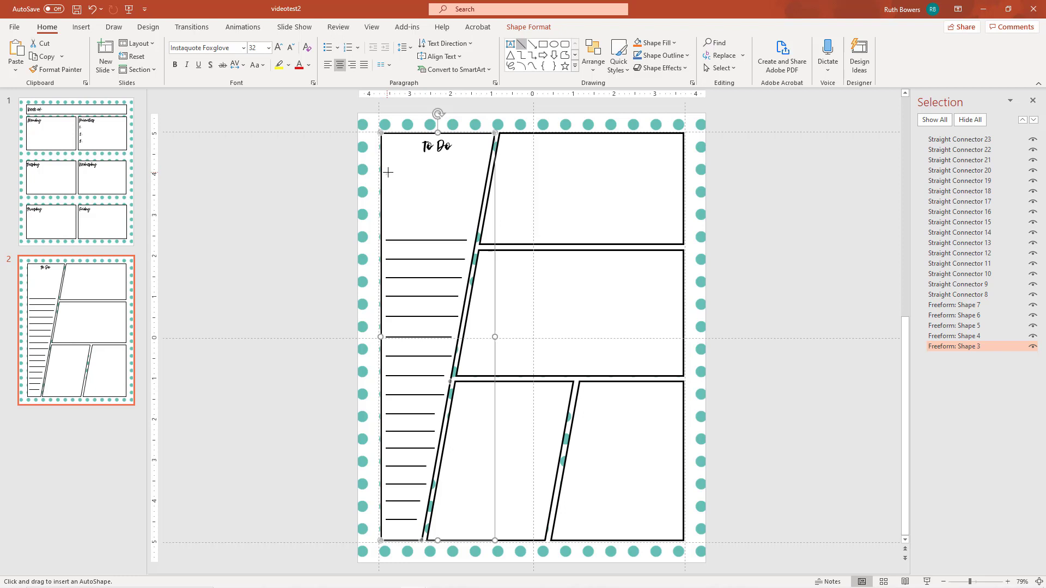
left_click_drag(388, 174, 477, 174)
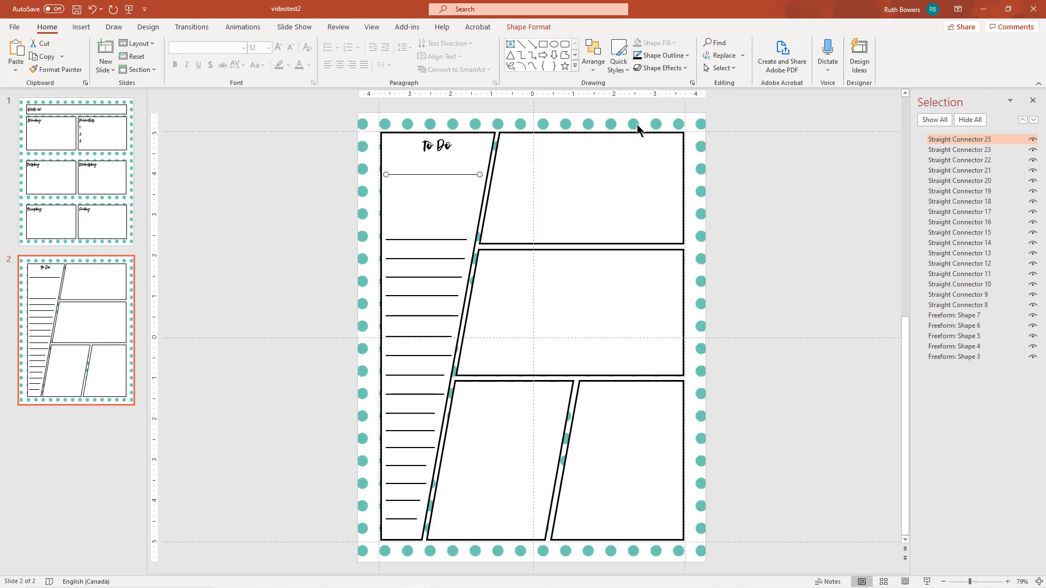
Duplicate a To Do writing line by copy-paste and place the copy among the others.
left_click(685, 55)
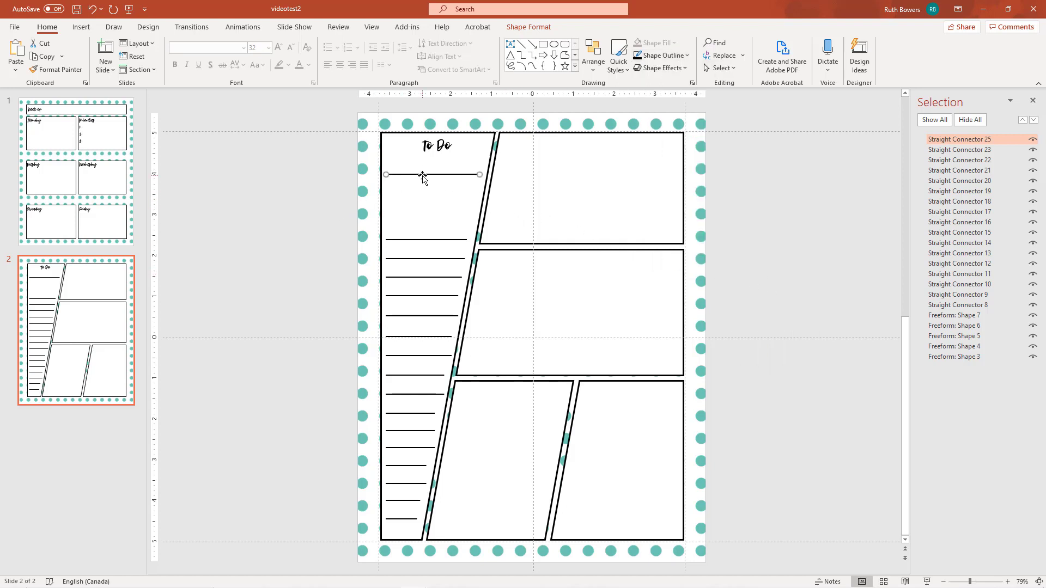
right_click(425, 174)
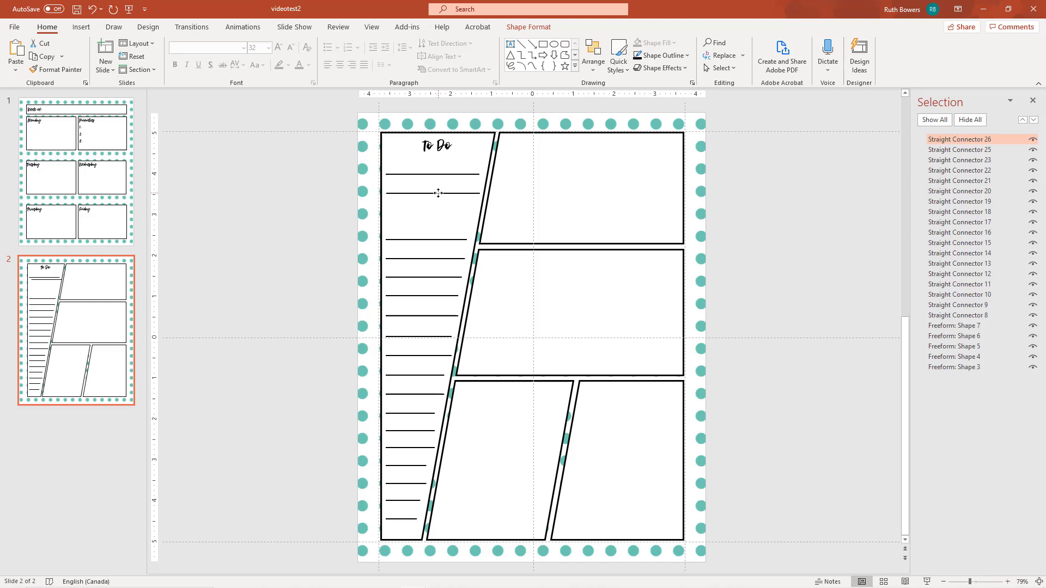
right_click(440, 193)
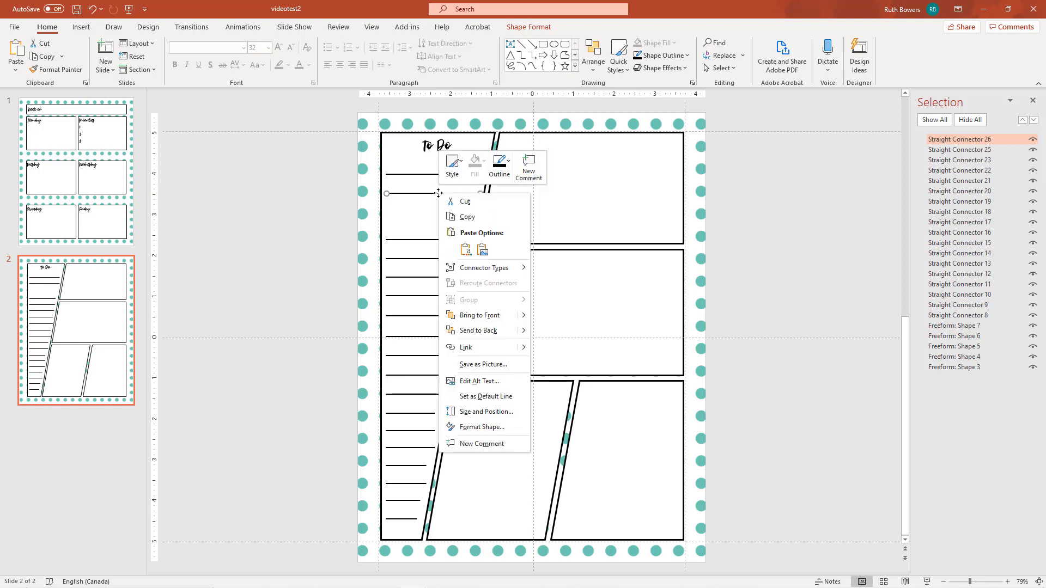
mouse_move(469, 216)
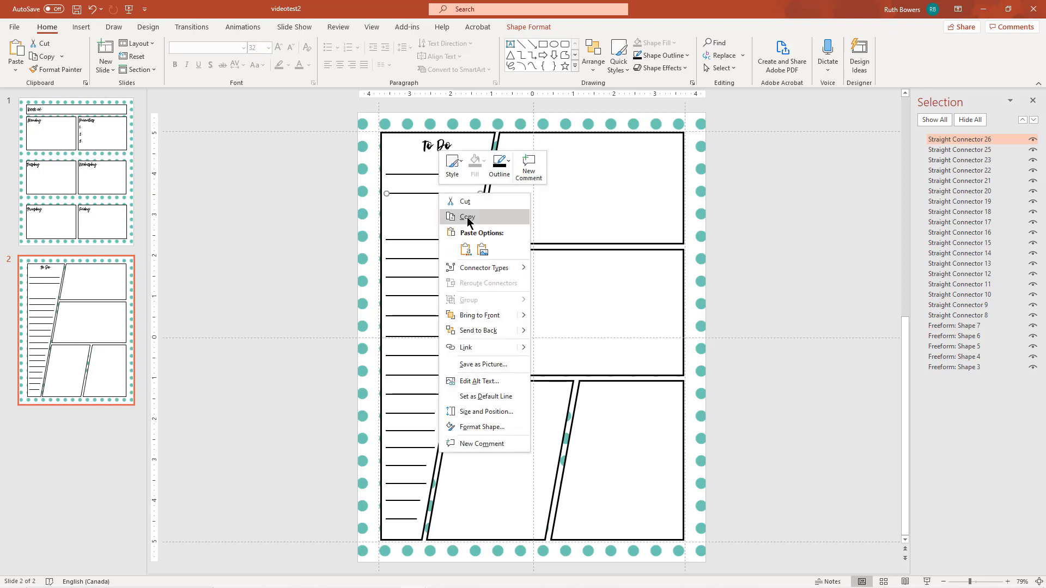
mouse_move(336, 326)
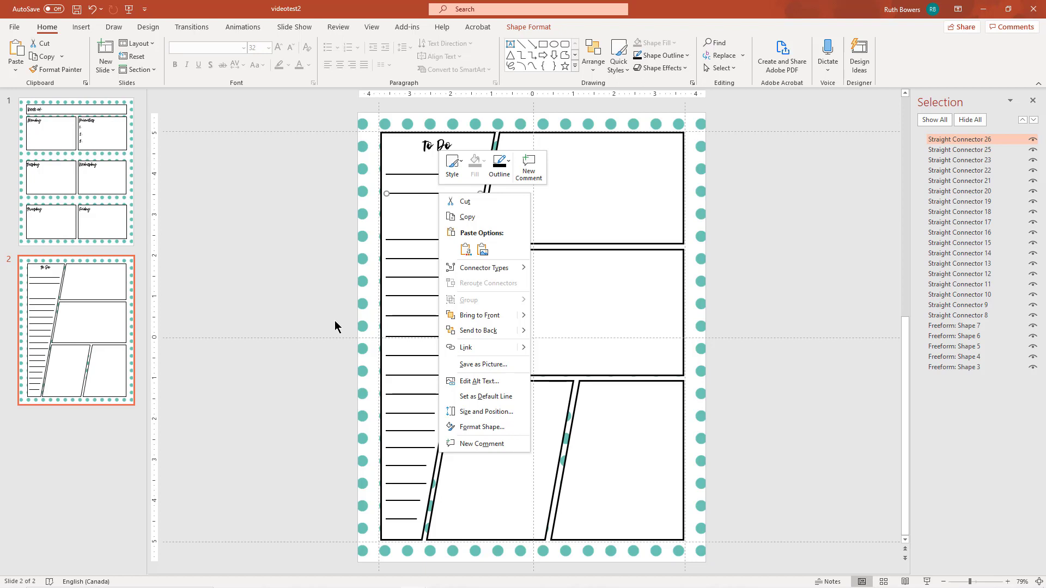
mouse_move(484, 364)
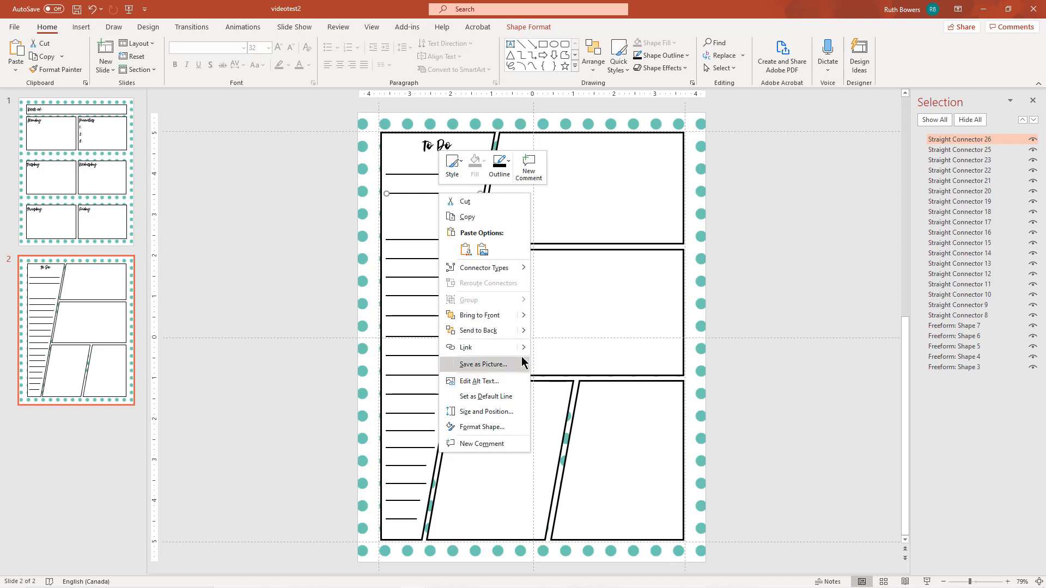
mouse_move(547, 283)
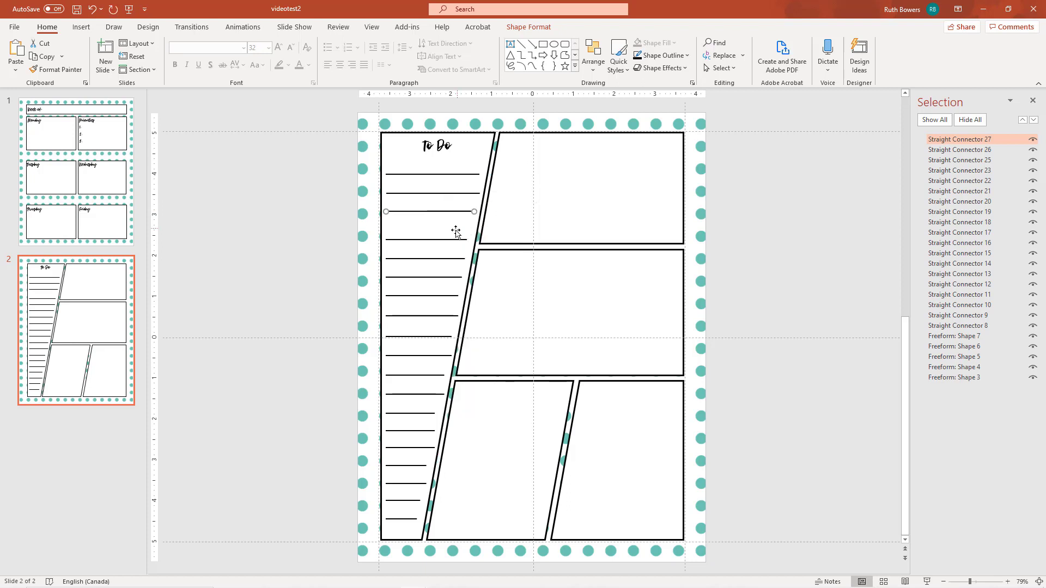
right_click(437, 233)
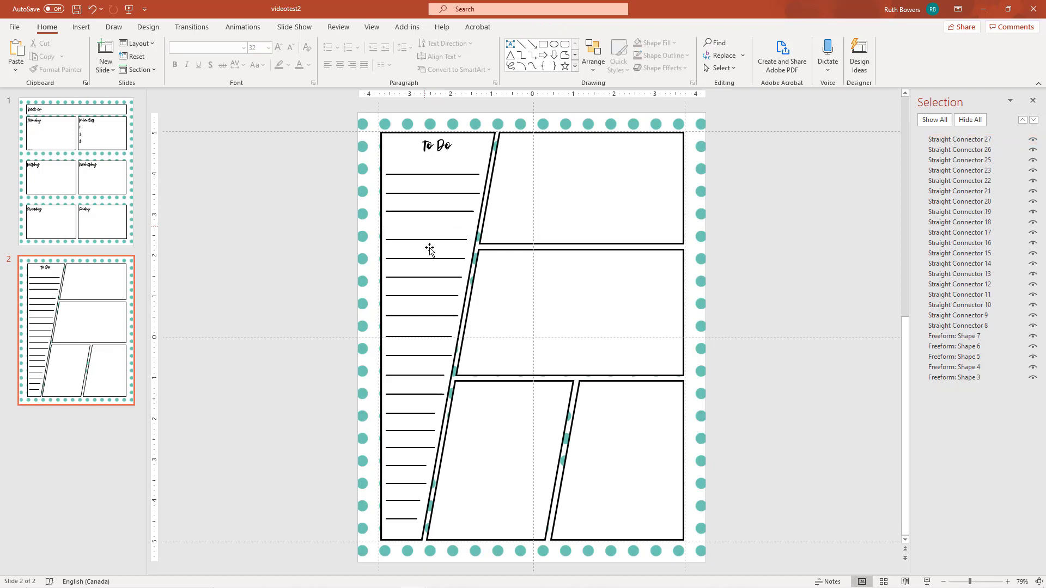
Even out the gaps between the To Do lines, then select the top-right panel.
left_click(427, 240)
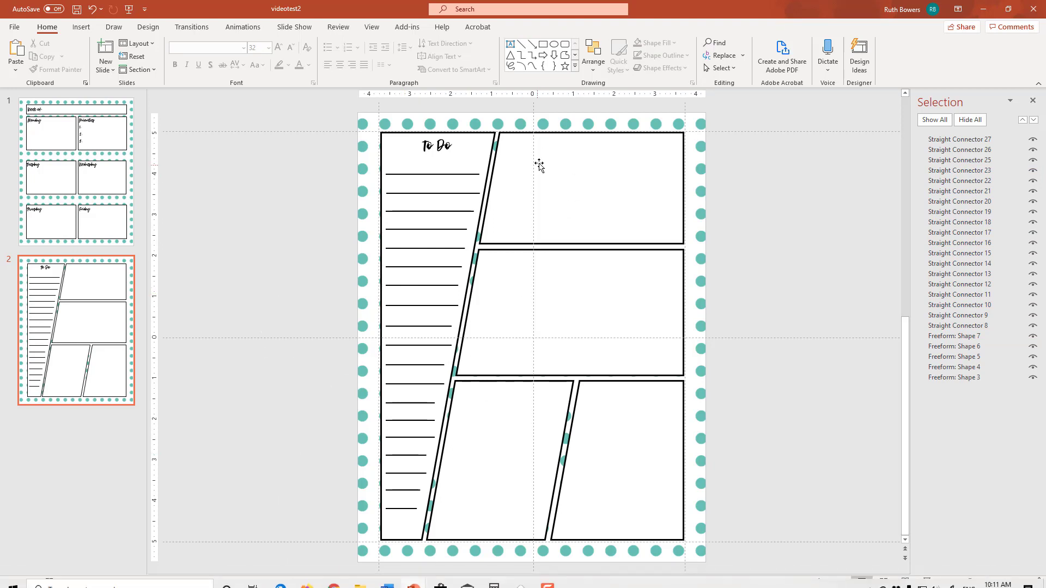
left_click(581, 187)
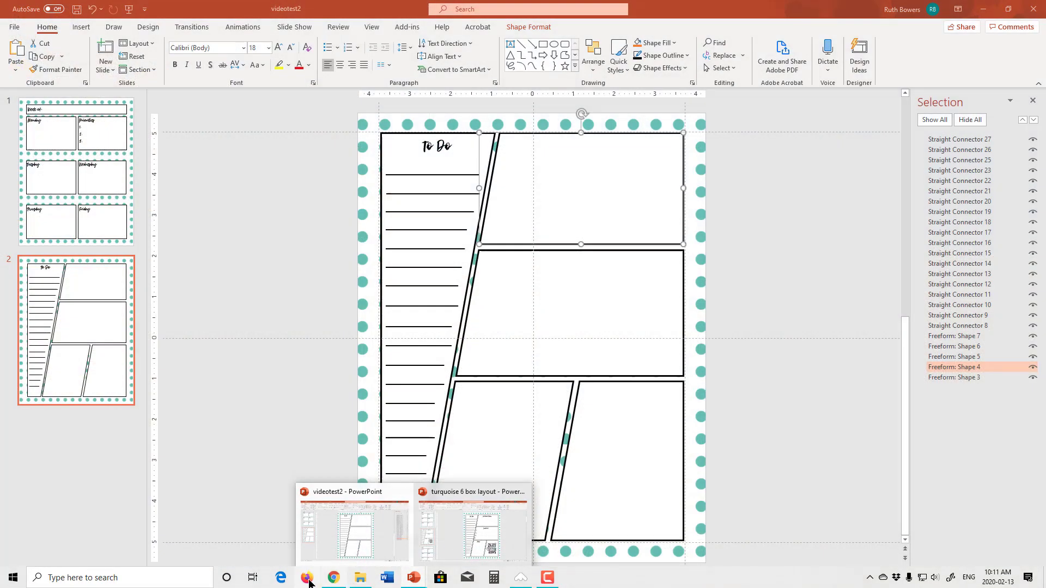
mouse_move(307, 578)
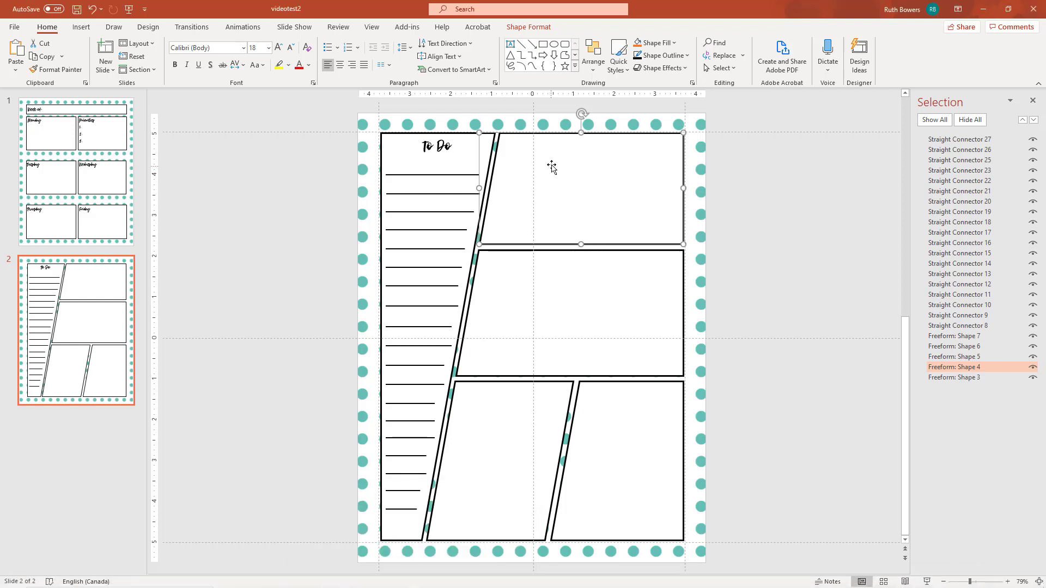
mouse_move(576, 155)
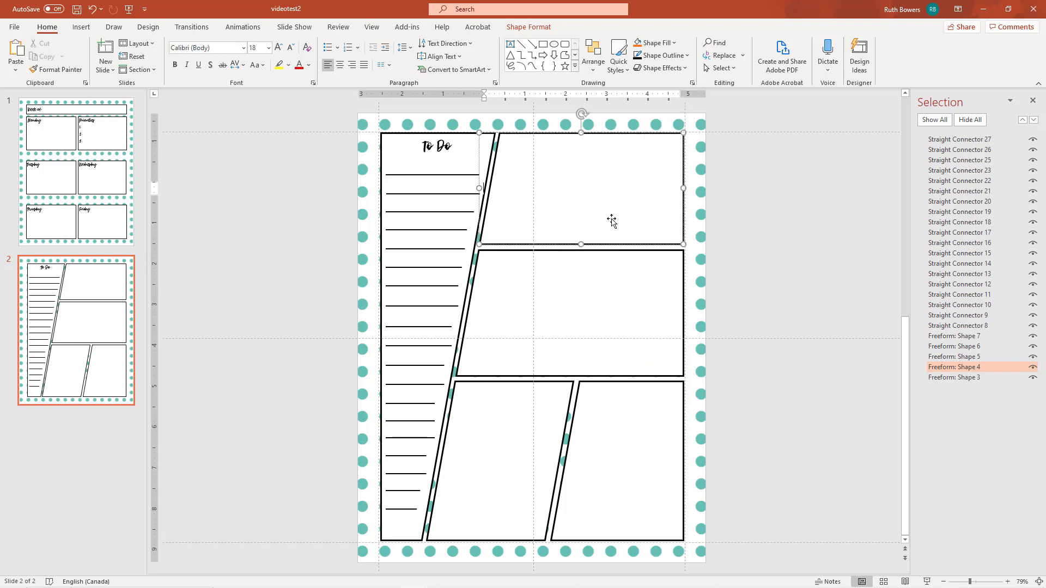
mouse_move(375, 52)
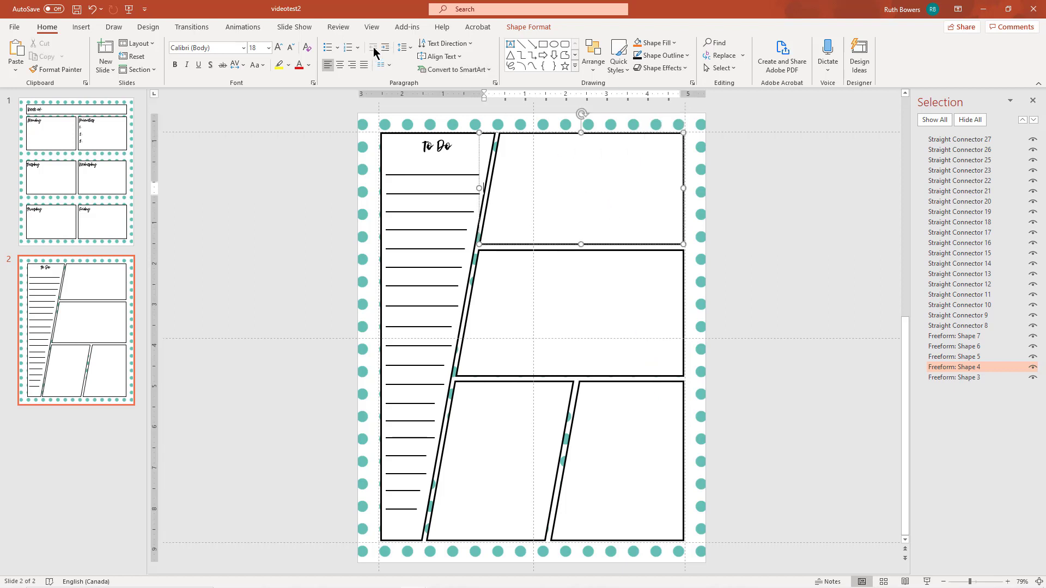
Set the top-right panel text to Instaquote Foxglove, size 32, centered, for the Weekend Plans title.
left_click(242, 46)
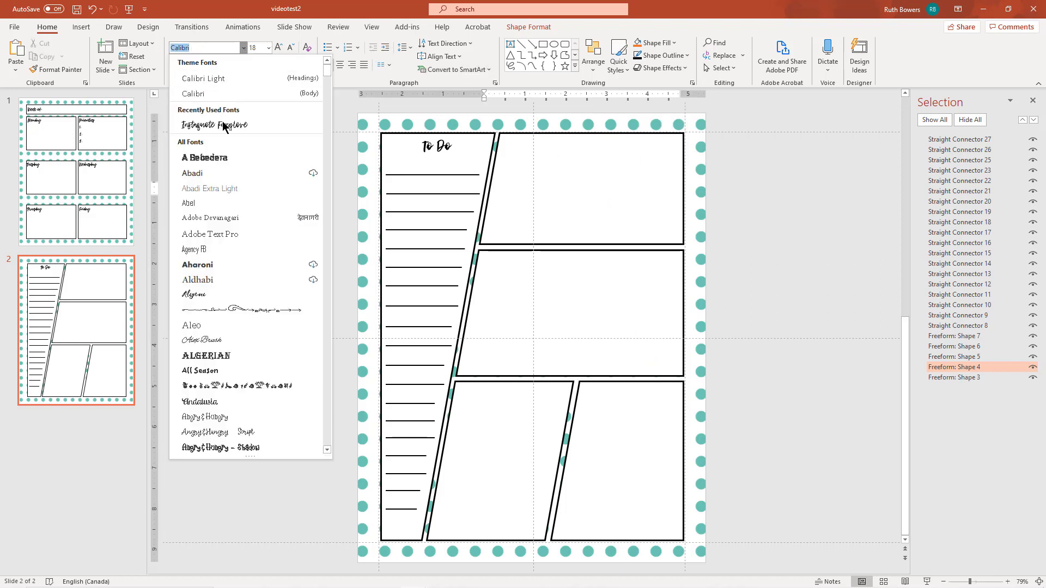
left_click(214, 125)
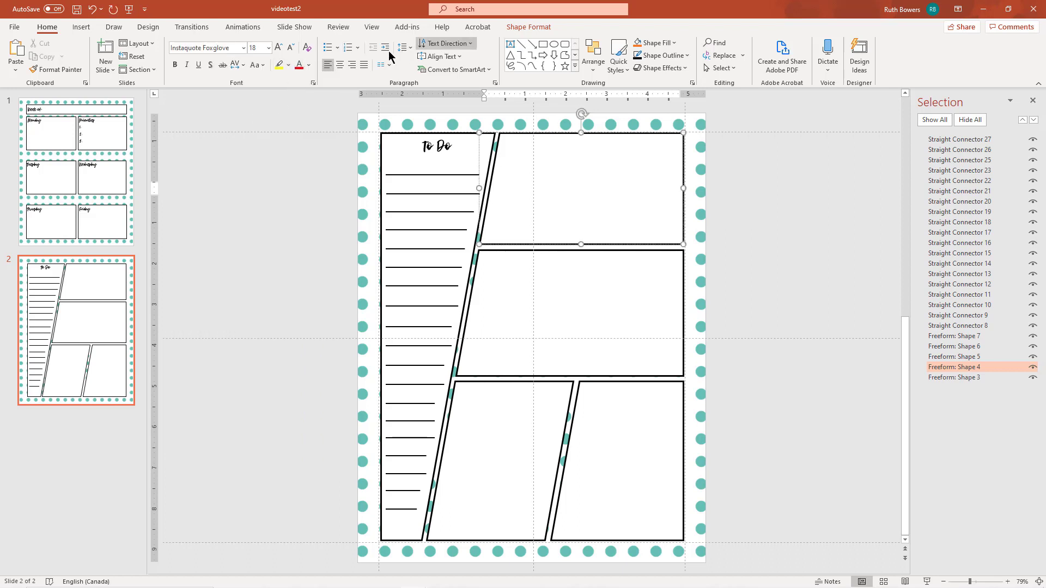
left_click(266, 46)
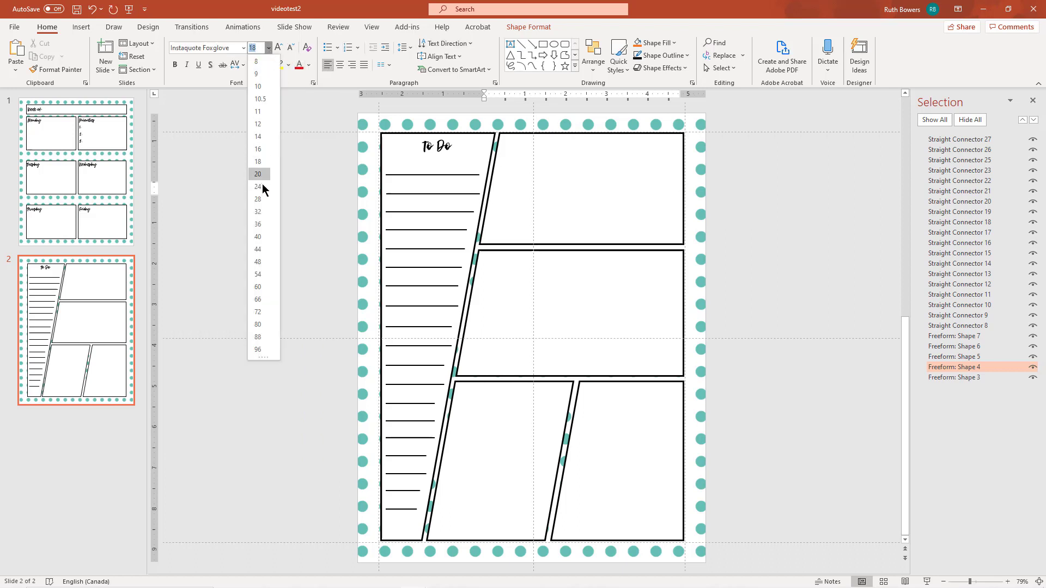
left_click(257, 213)
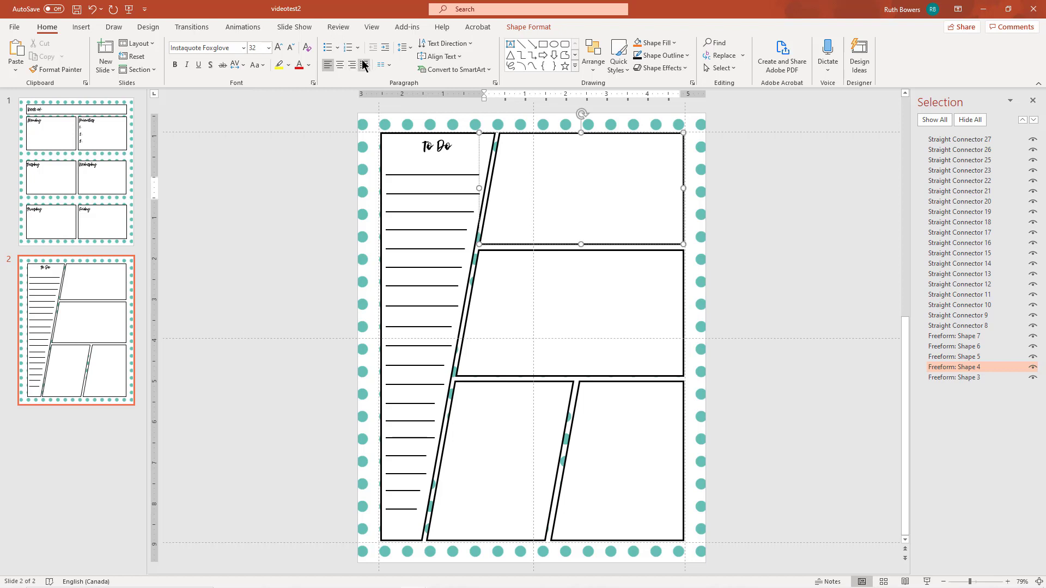
left_click(438, 56)
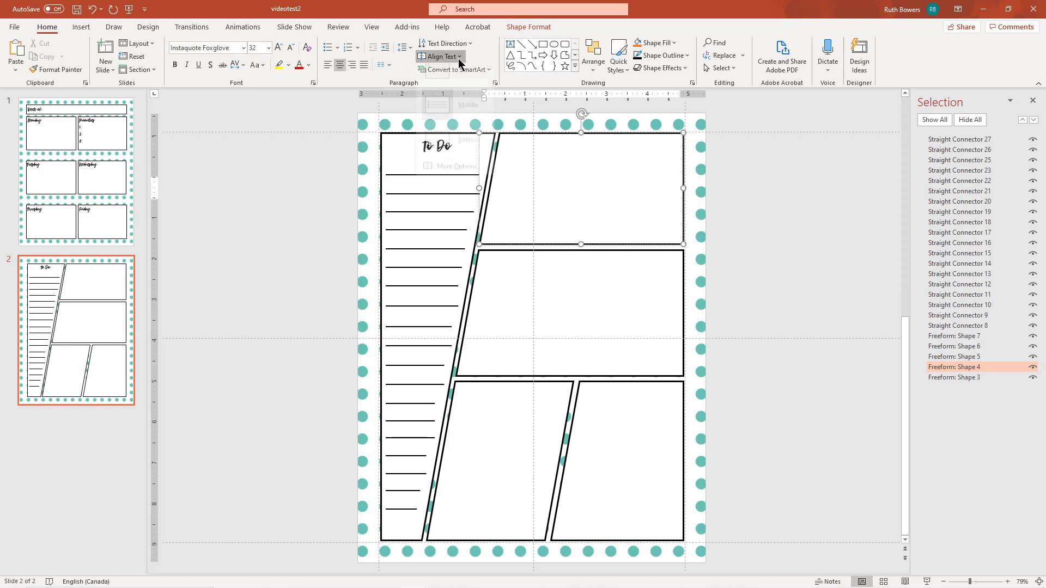
mouse_move(452, 70)
type("Weekend Plans")
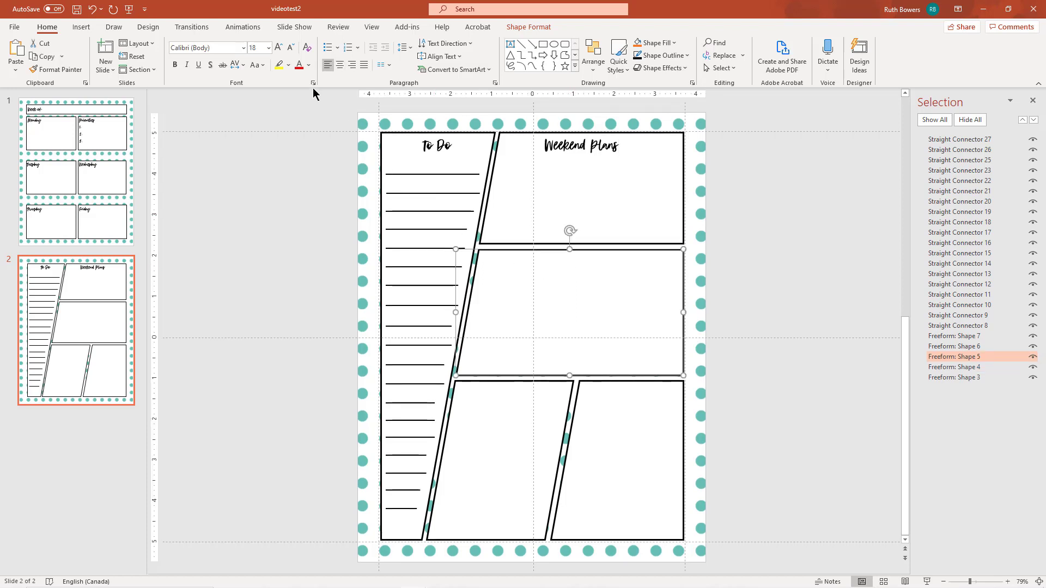
mouse_move(440, 55)
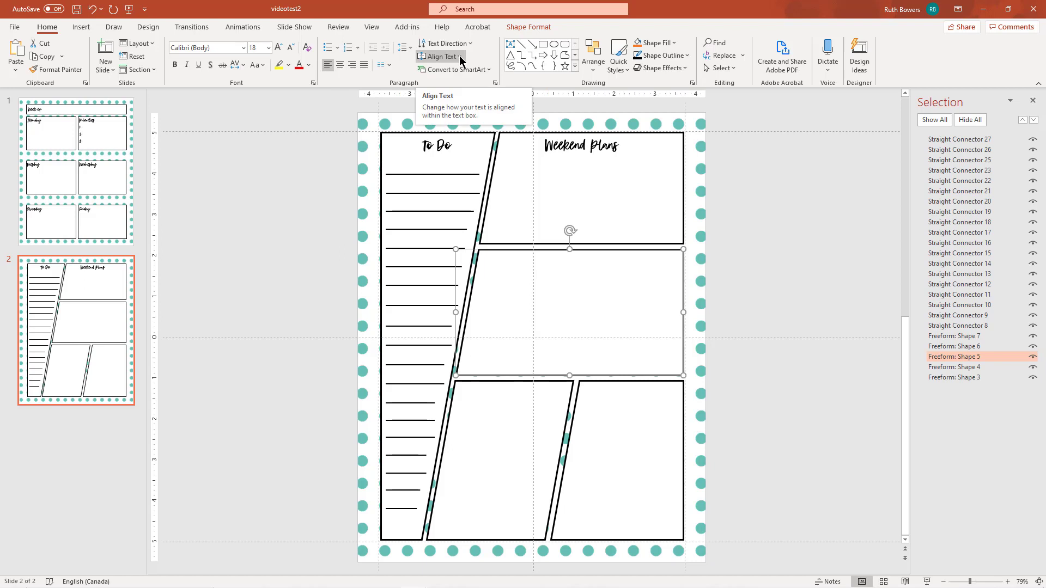
Set the middle-right panel to Instaquote Foxglove size 32 and begin typing 'I Am Grateful for . . .'.
left_click(243, 46)
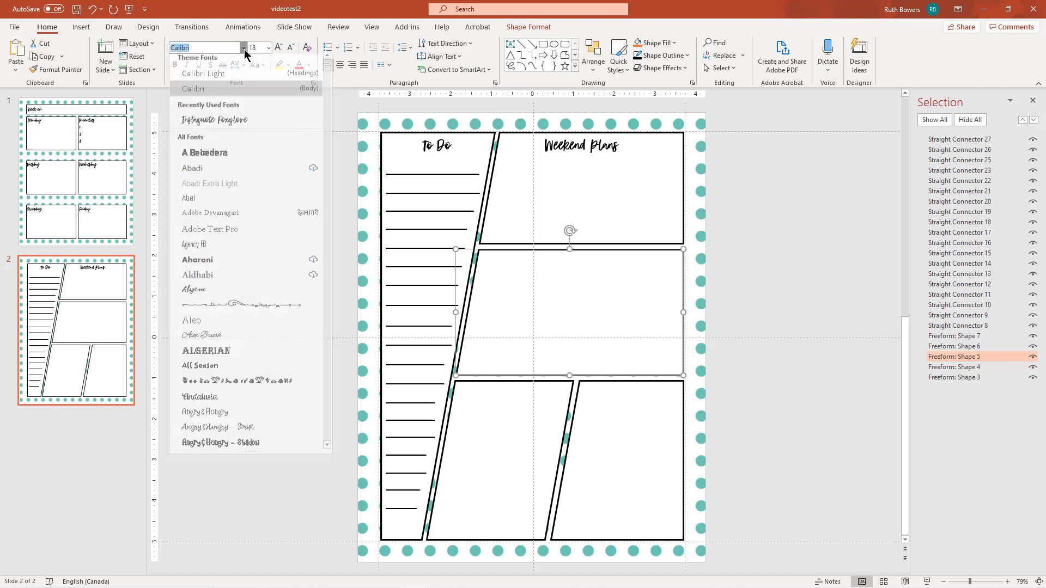
left_click(214, 120)
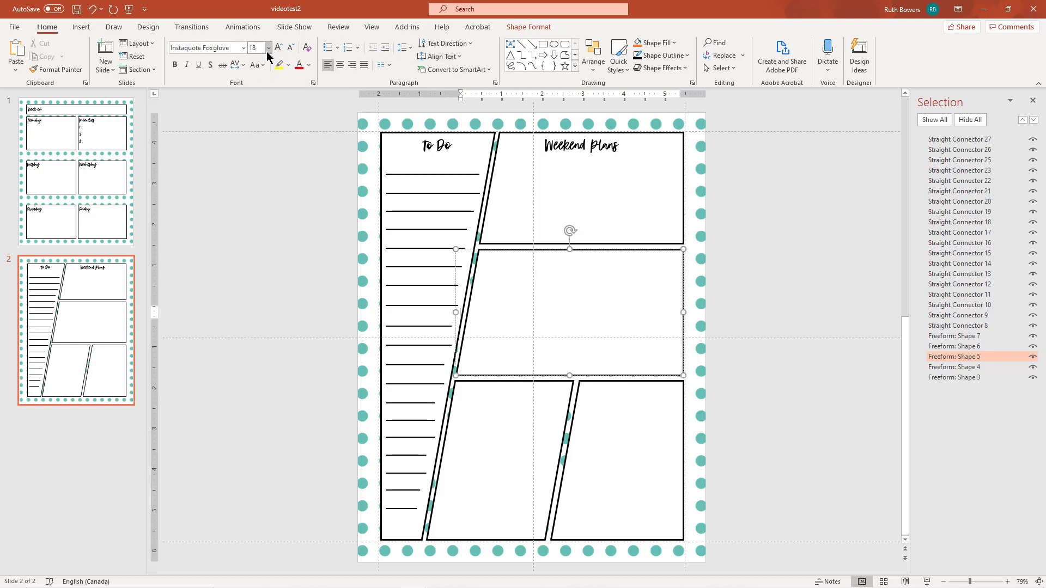
left_click(269, 47)
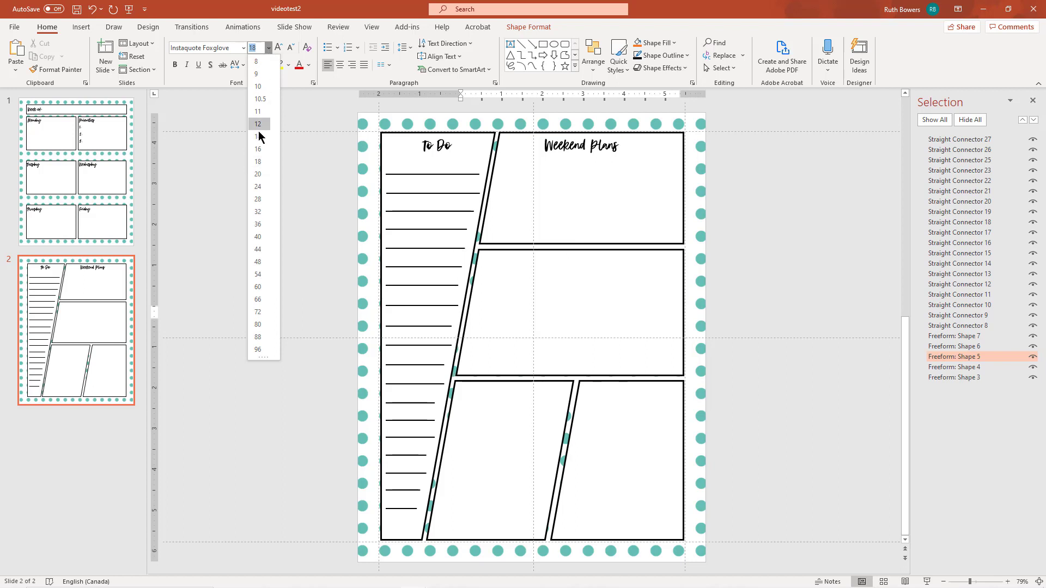
mouse_move(259, 175)
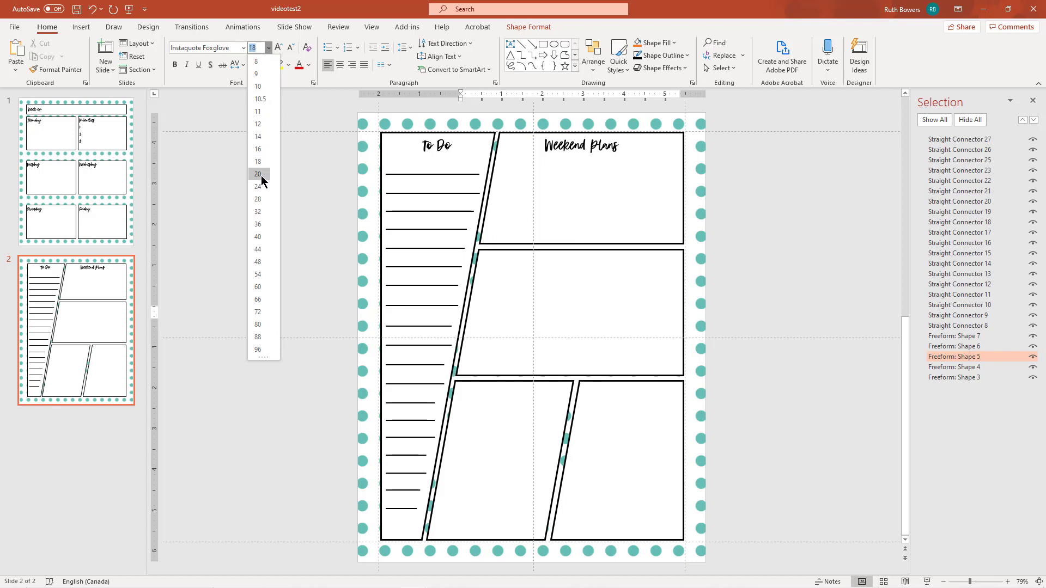
left_click(257, 212)
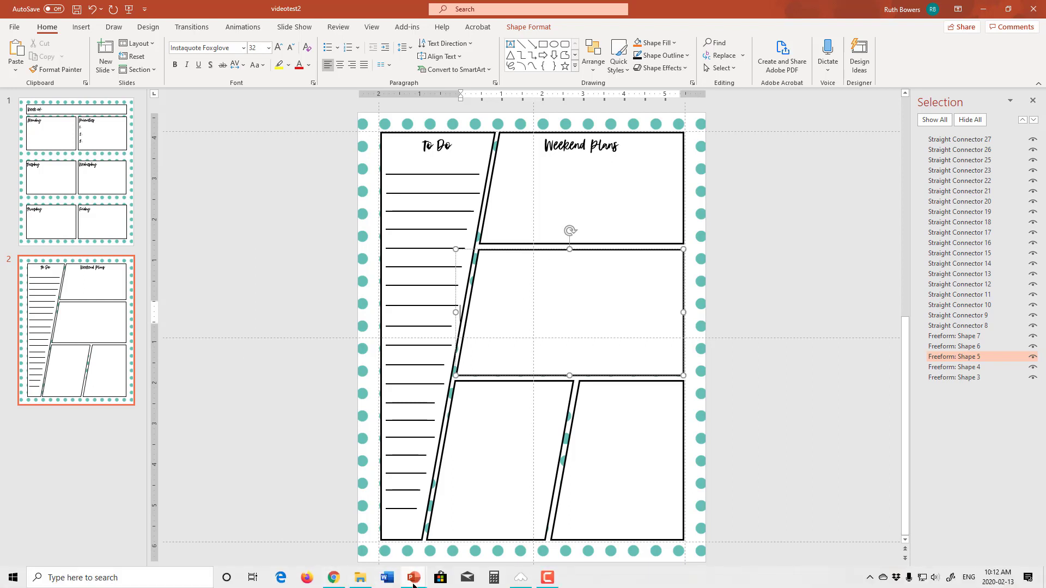
mouse_move(414, 577)
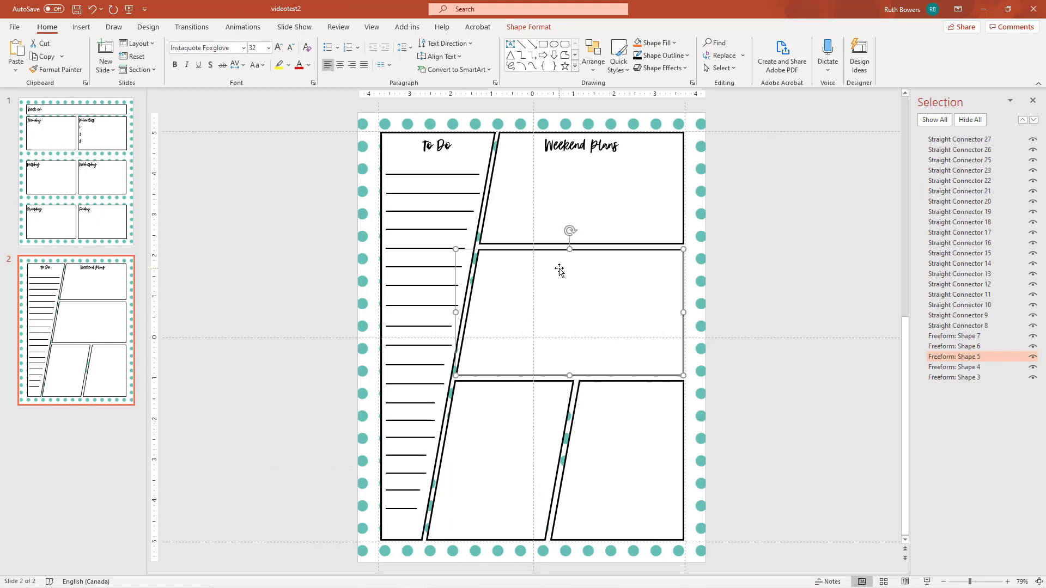
left_click(440, 55)
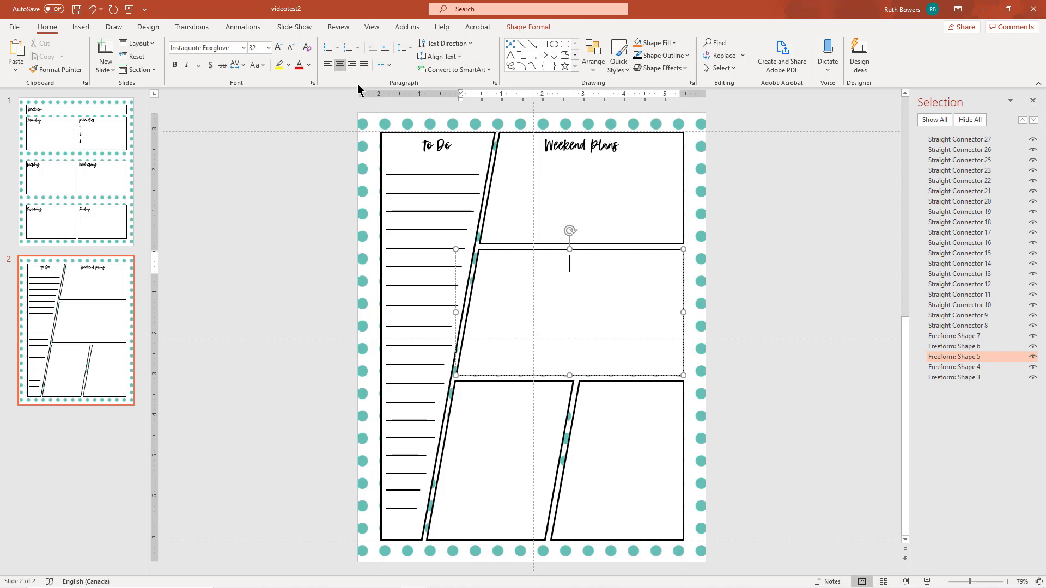
type("I Am Grateful for . . .")
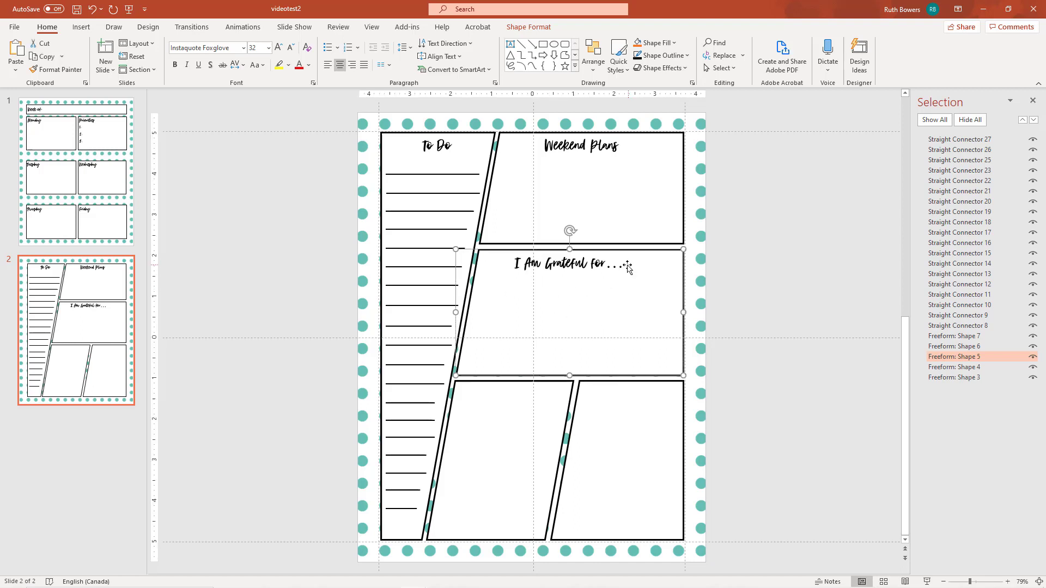
mouse_move(635, 273)
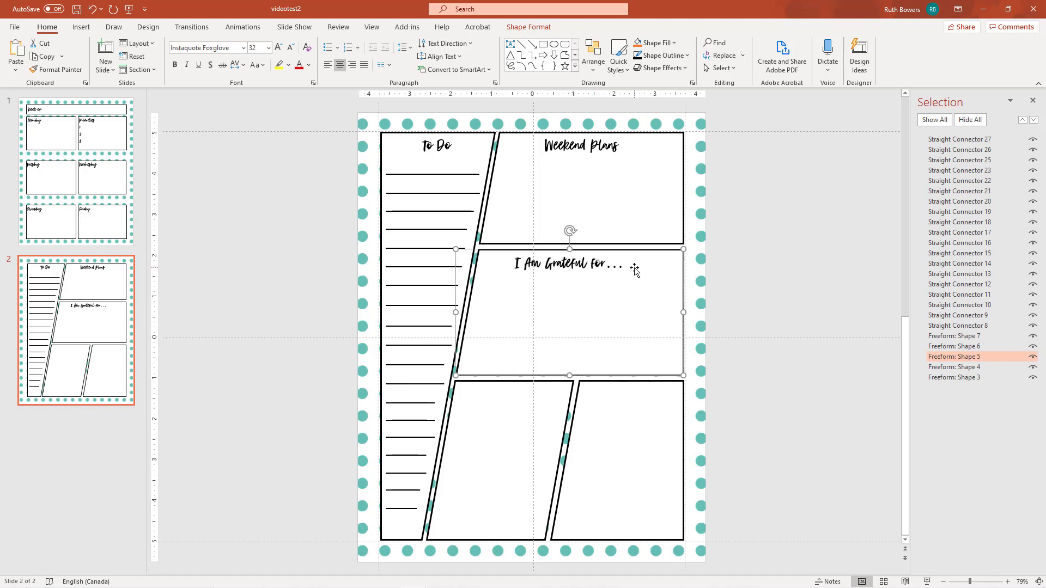
mouse_move(653, 270)
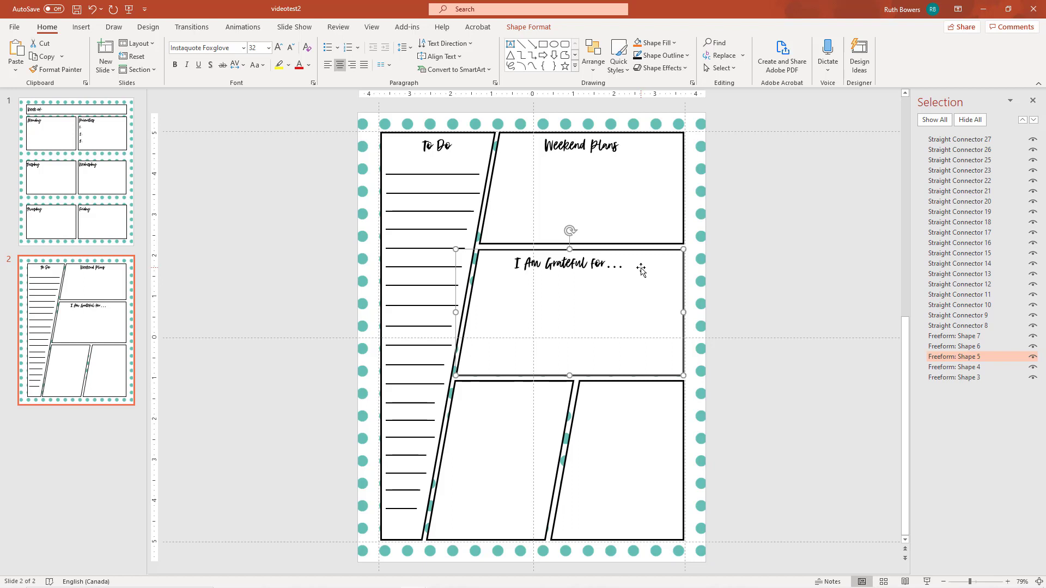
Enter the numbered lines 1. through 4. beneath the I Am Grateful for heading.
double_click(569, 263)
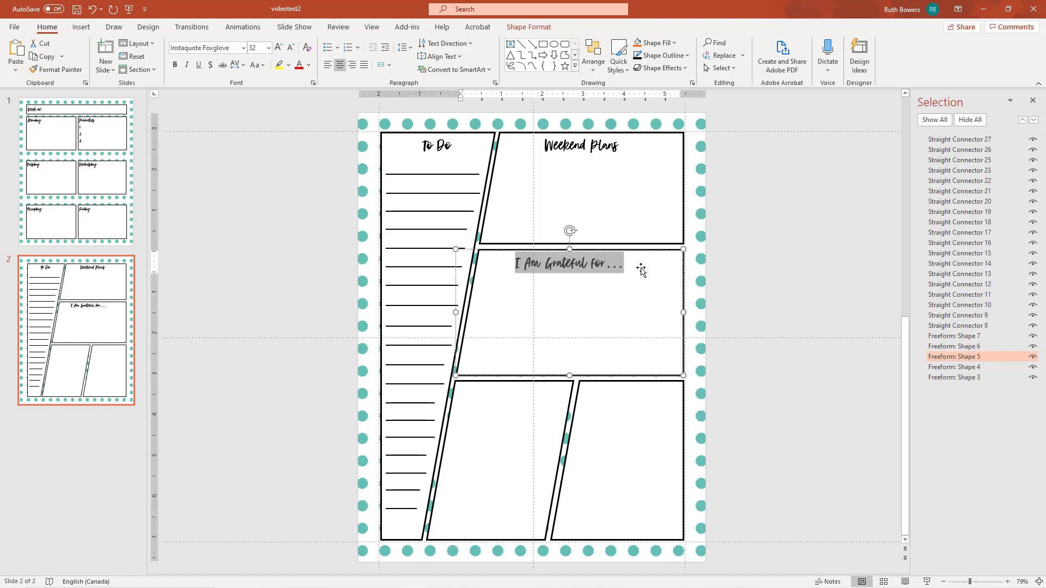
left_click(568, 263)
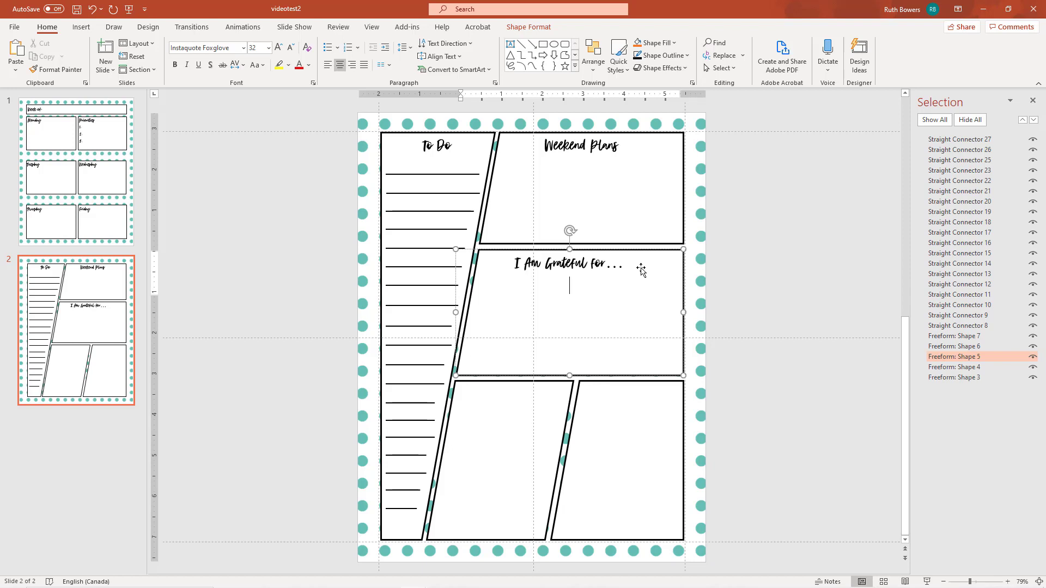
type("1.")
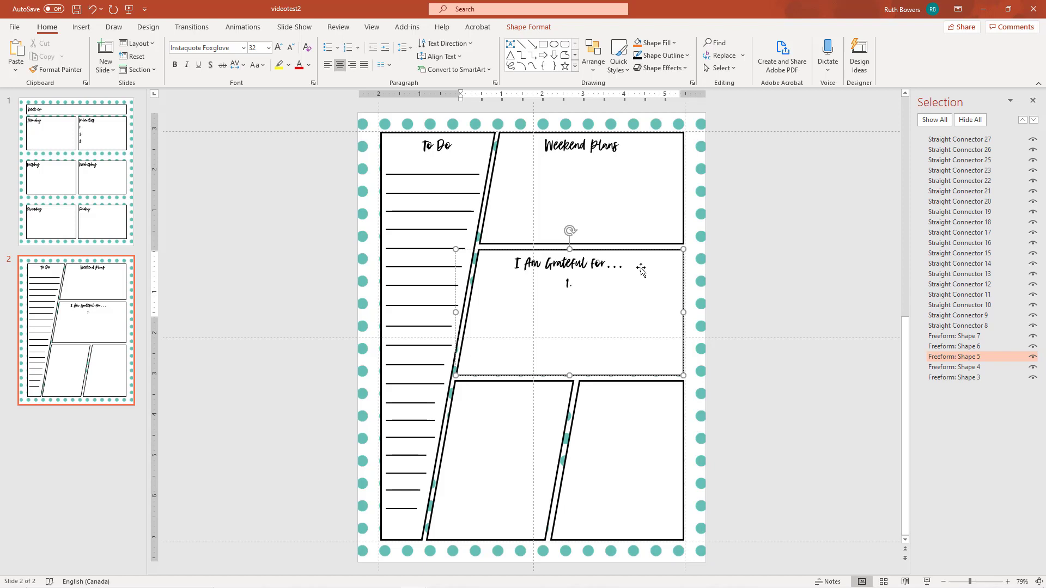
key("enter")
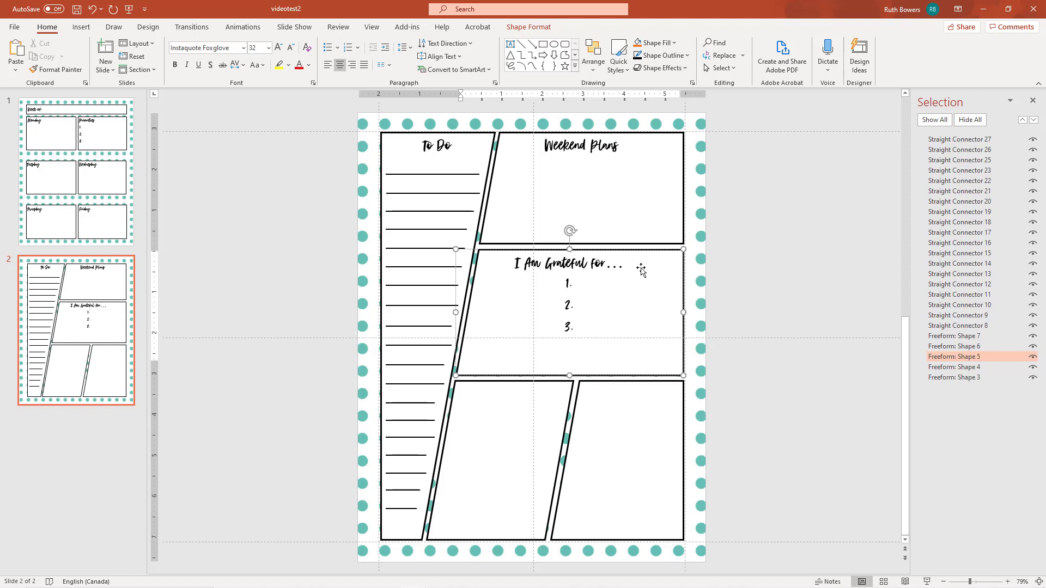
type("4.")
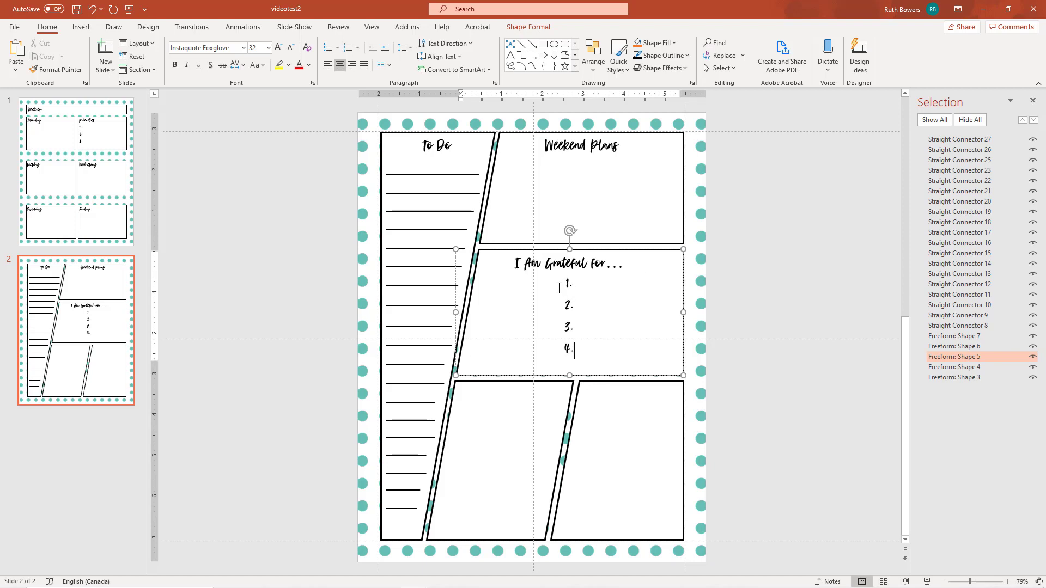
Left-align the four numbered lines and correct the 3. entry.
left_click_drag(570, 283, 570, 350)
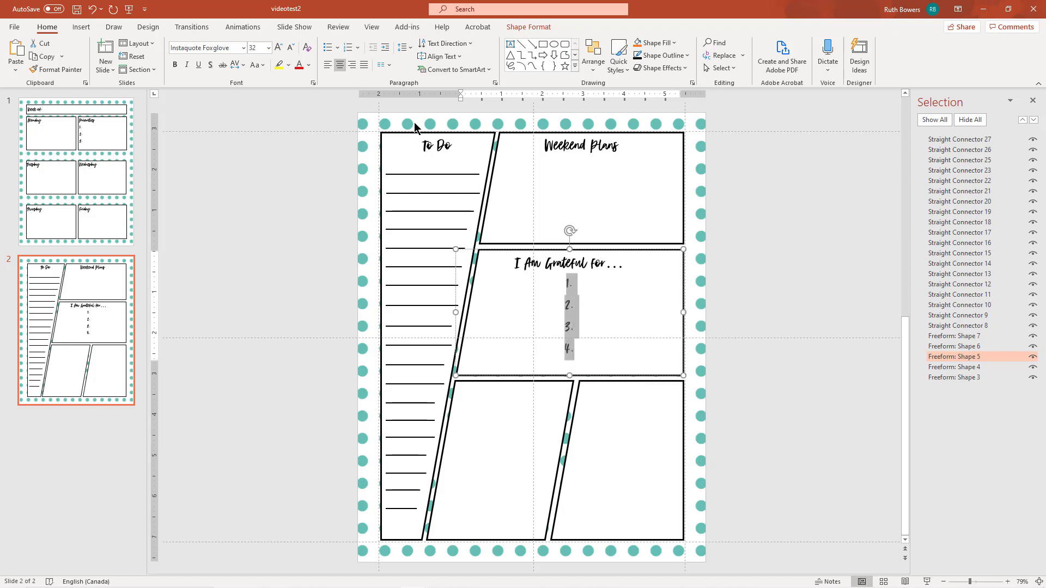
left_click(327, 66)
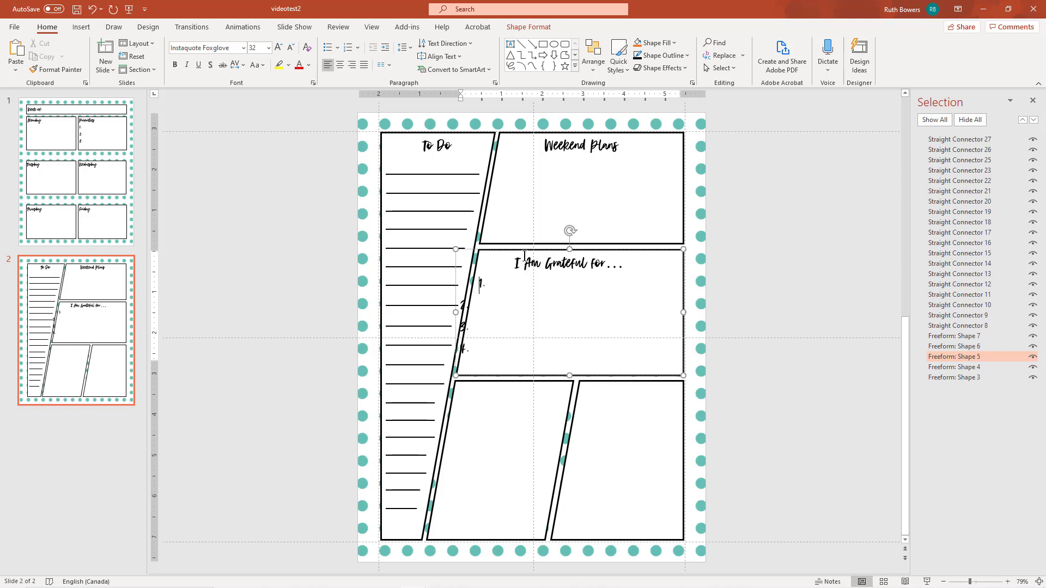
mouse_move(458, 259)
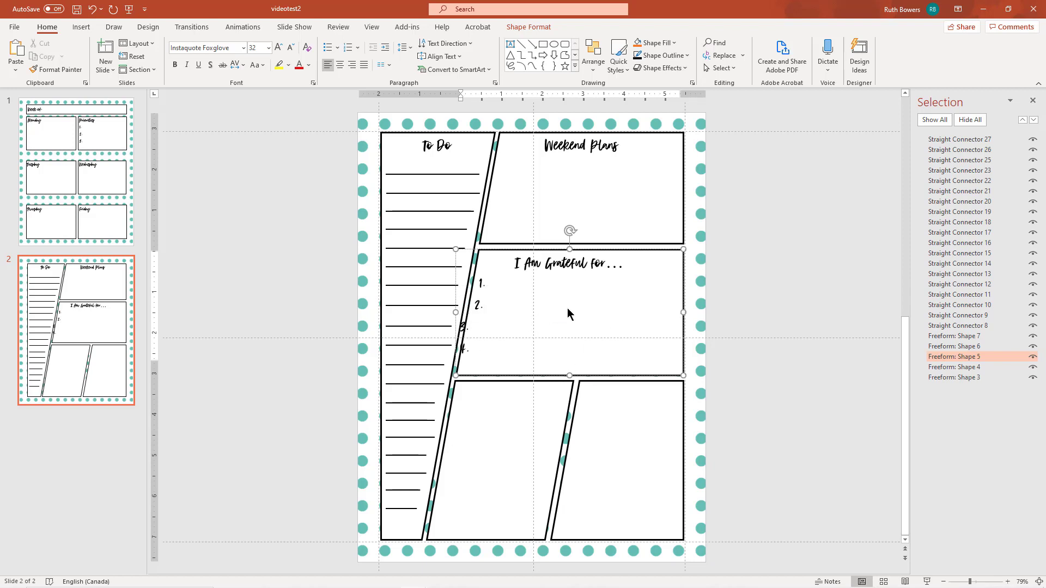
type("3")
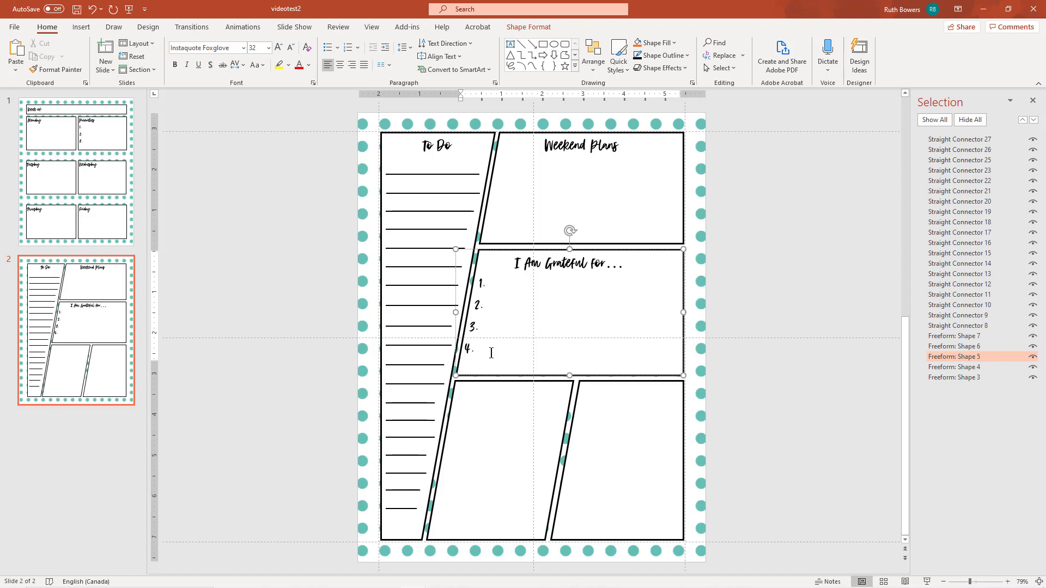
mouse_move(520, 406)
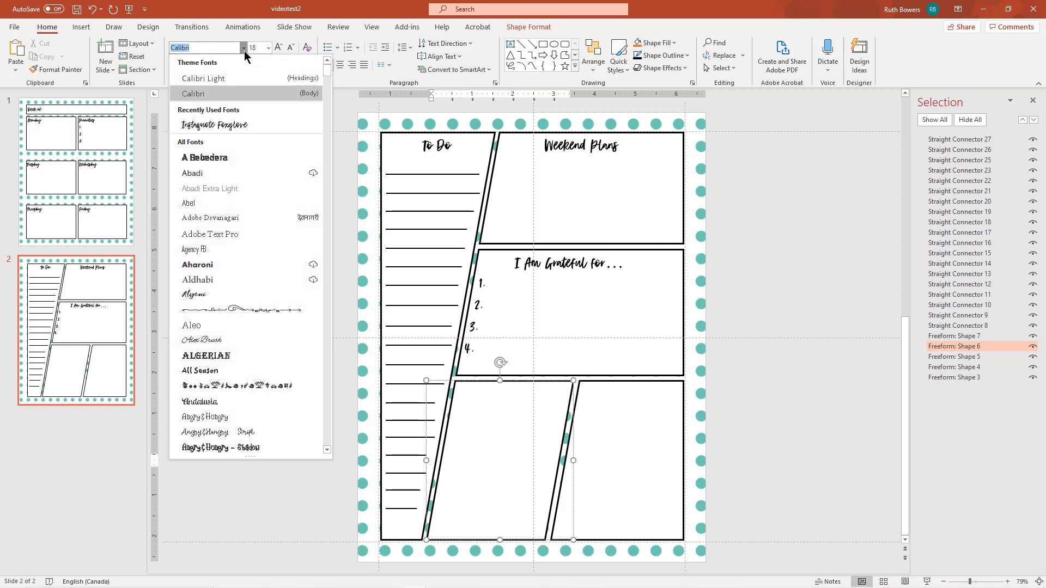
Head the lower-left panel 'Ideas & Notes' in Instaquote Foxglove, size 32, aligned to the top.
left_click(215, 124)
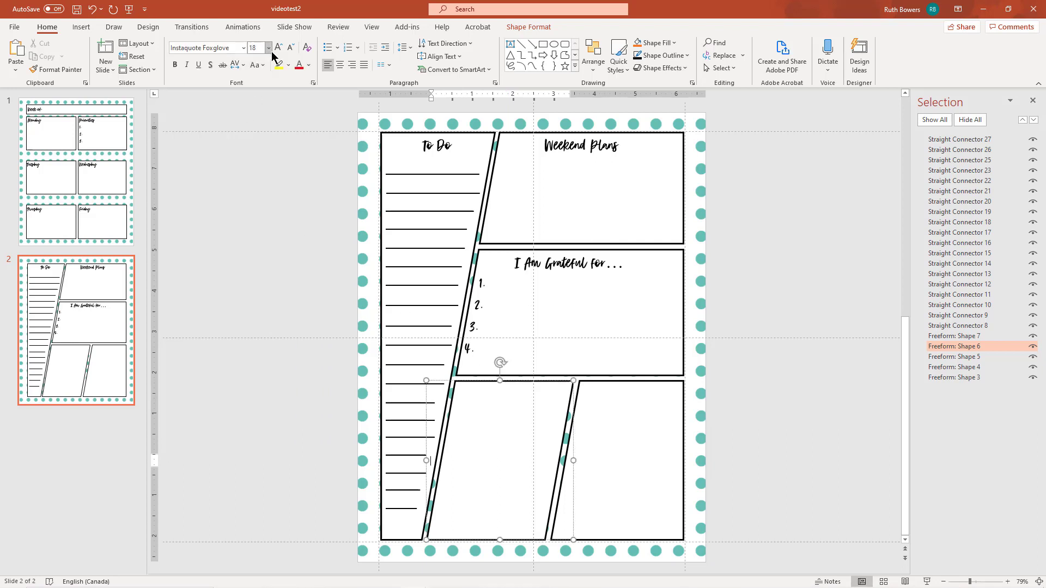
left_click(278, 46)
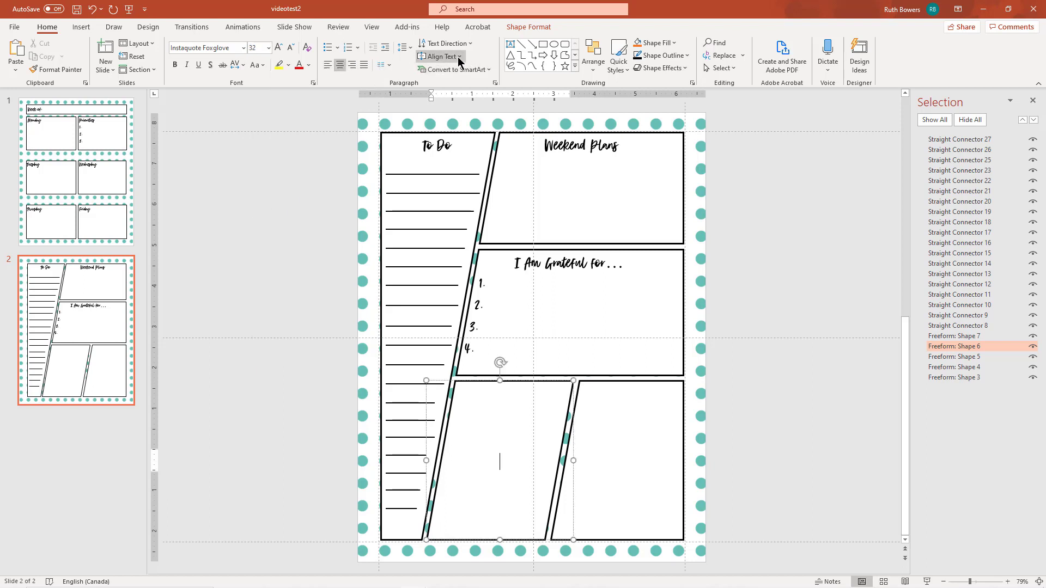
left_click(439, 56)
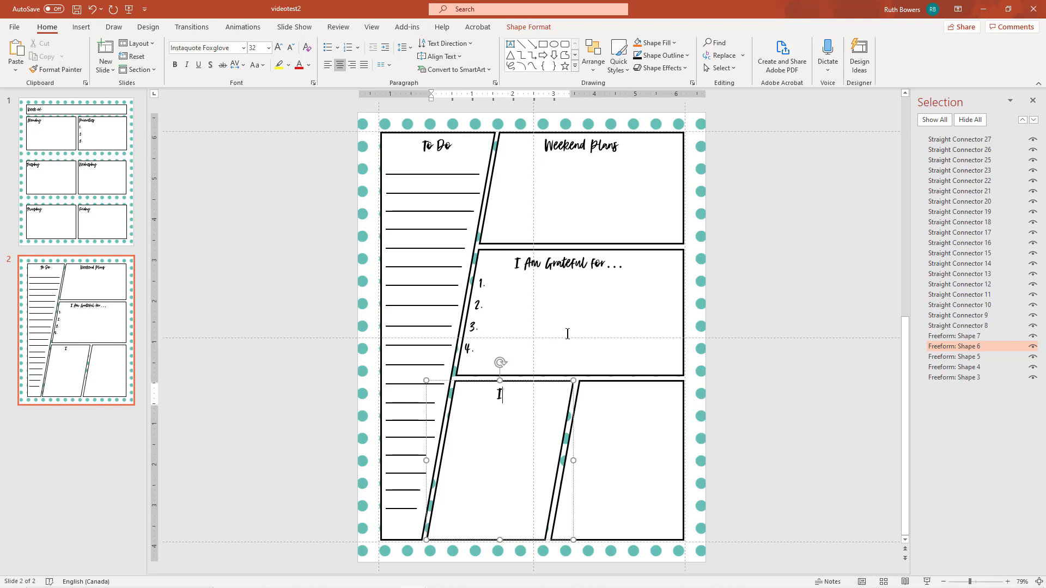
type("Ideas")
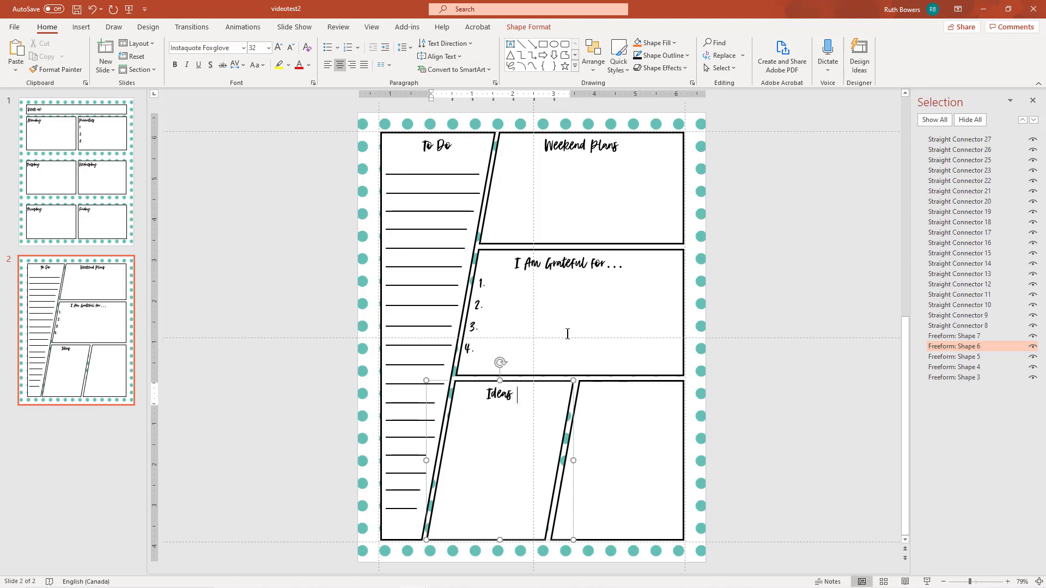
type("& Notes")
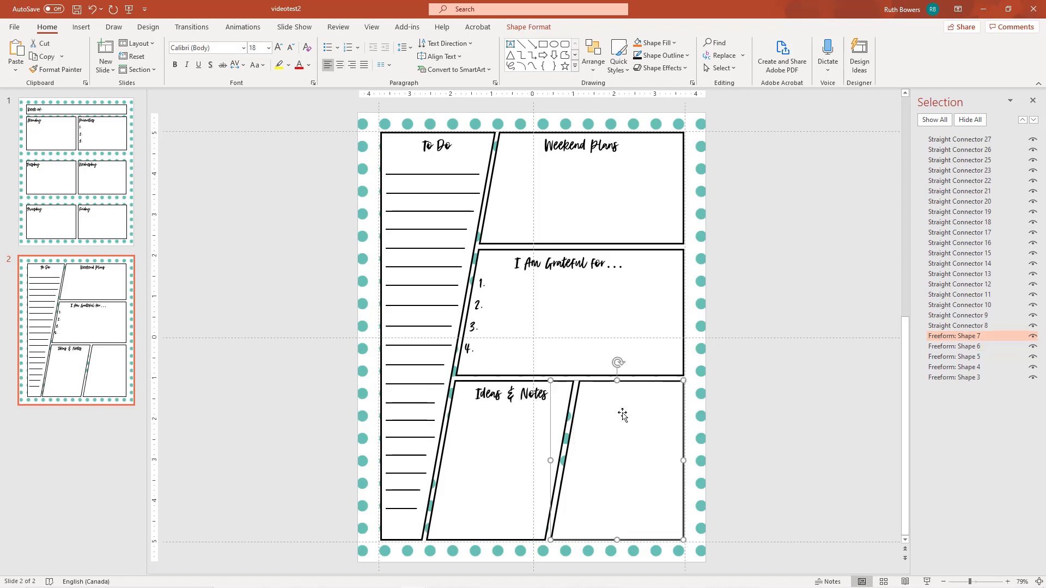
mouse_move(643, 487)
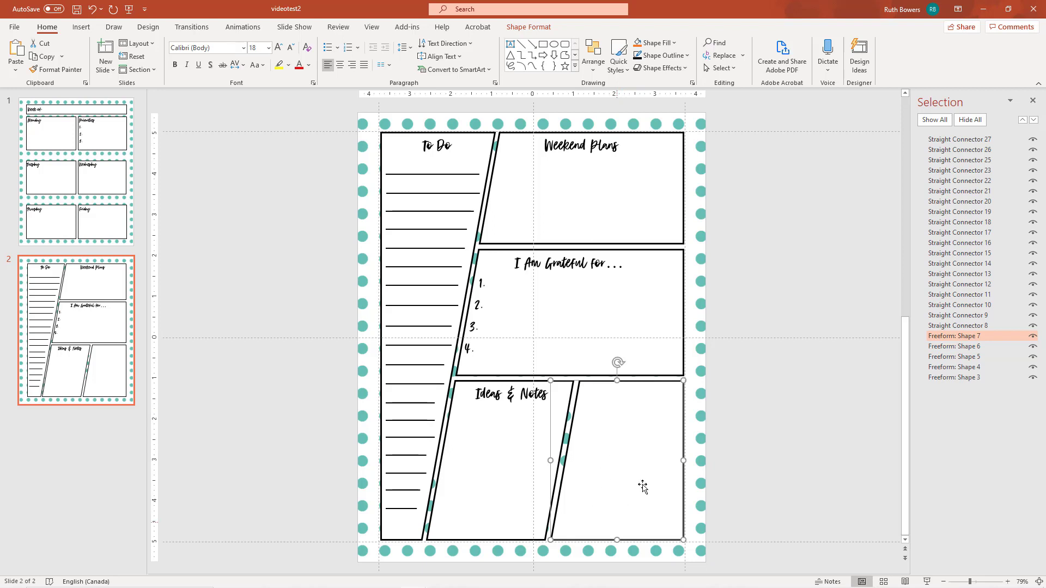
mouse_move(632, 487)
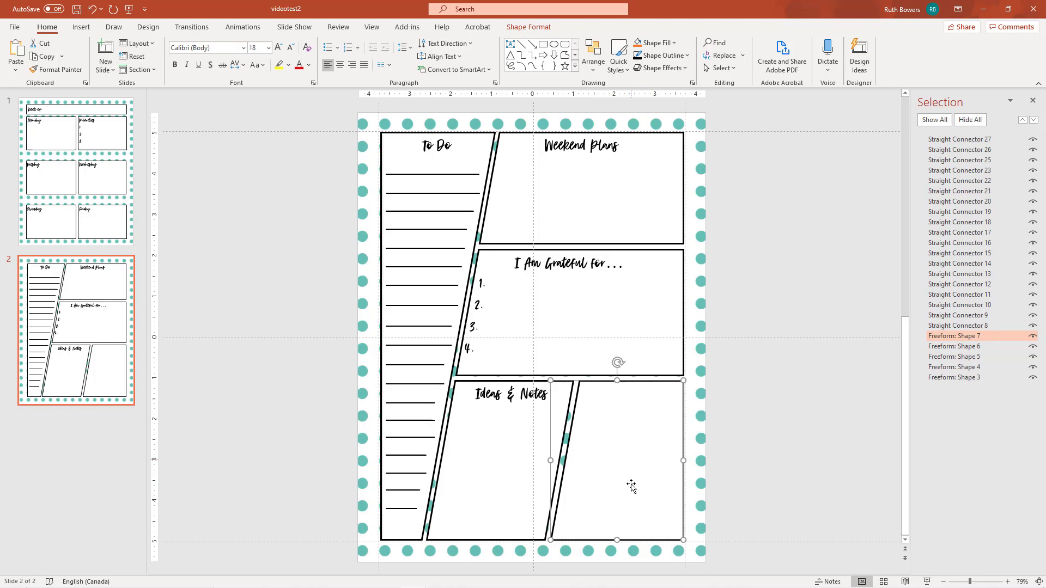
mouse_move(670, 477)
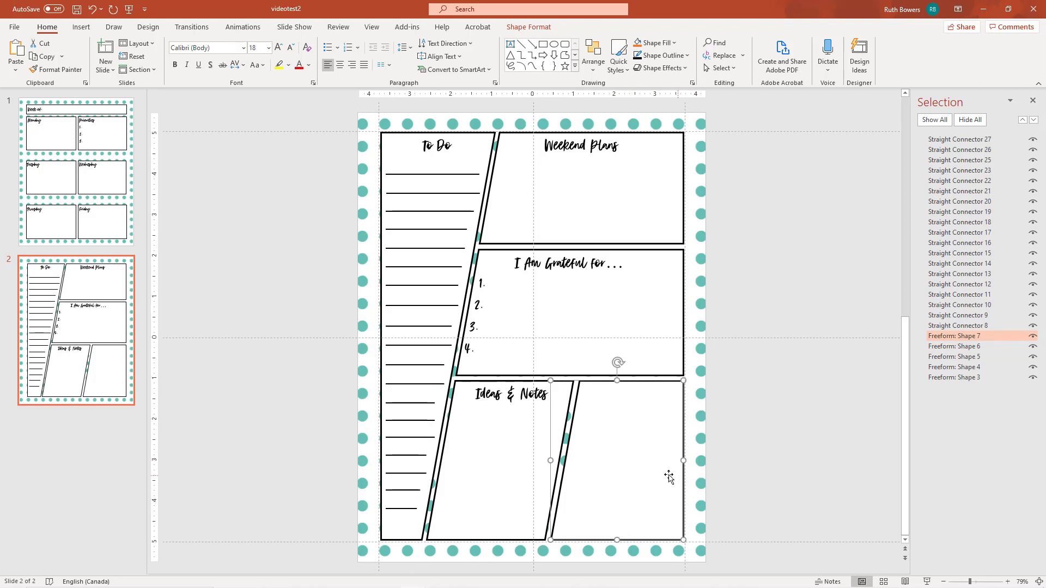
mouse_move(628, 422)
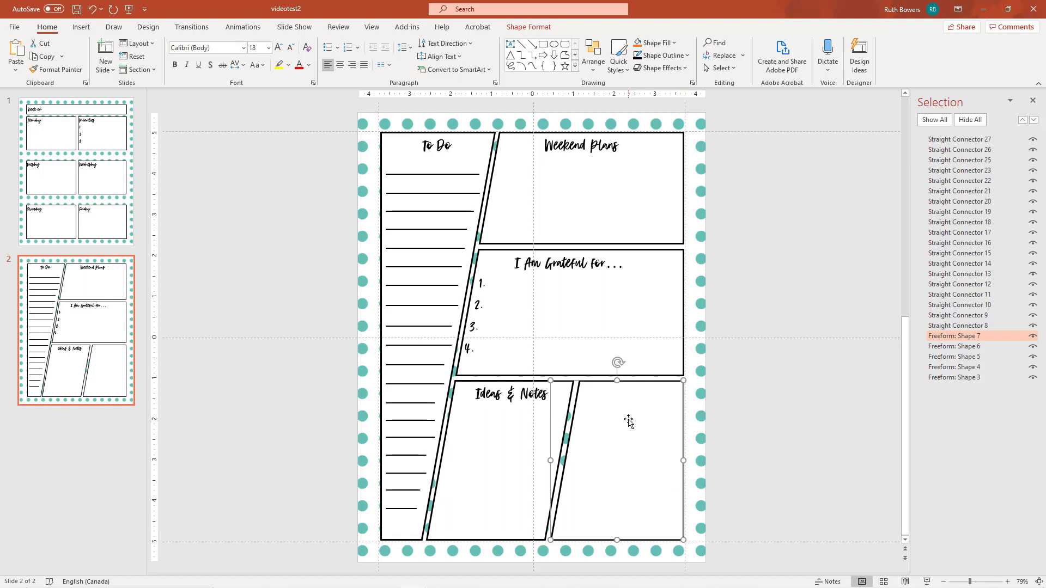
mouse_move(625, 521)
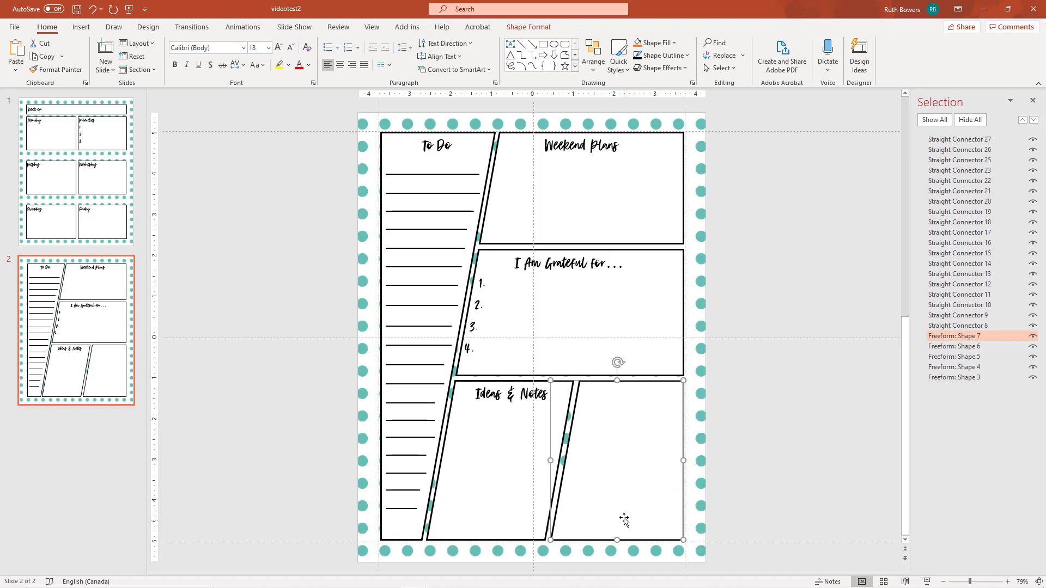
mouse_move(603, 483)
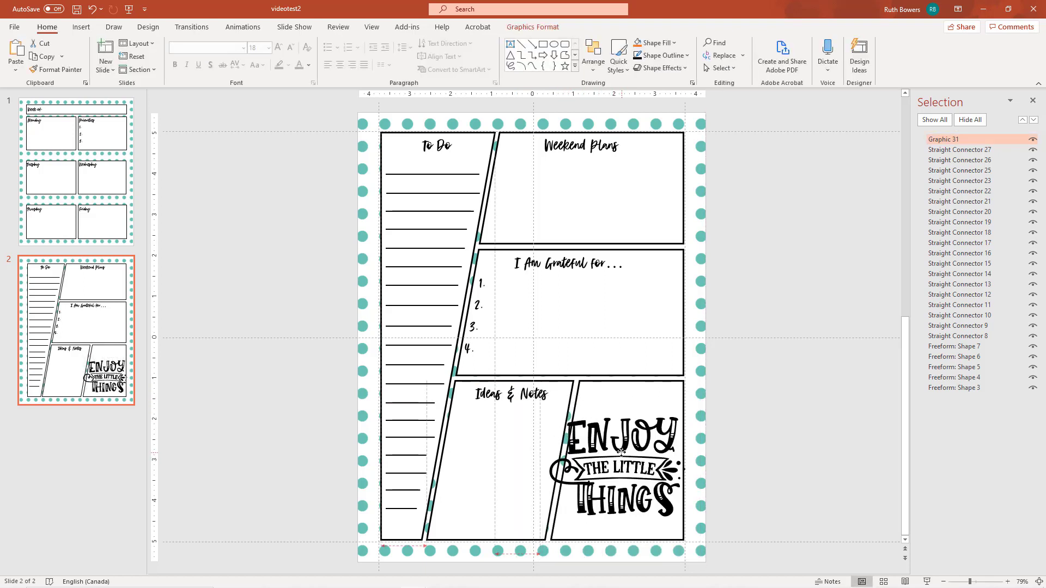
Resize and reposition the Enjoy the Little Things graphic to sit within the lower-right panel.
left_click(617, 465)
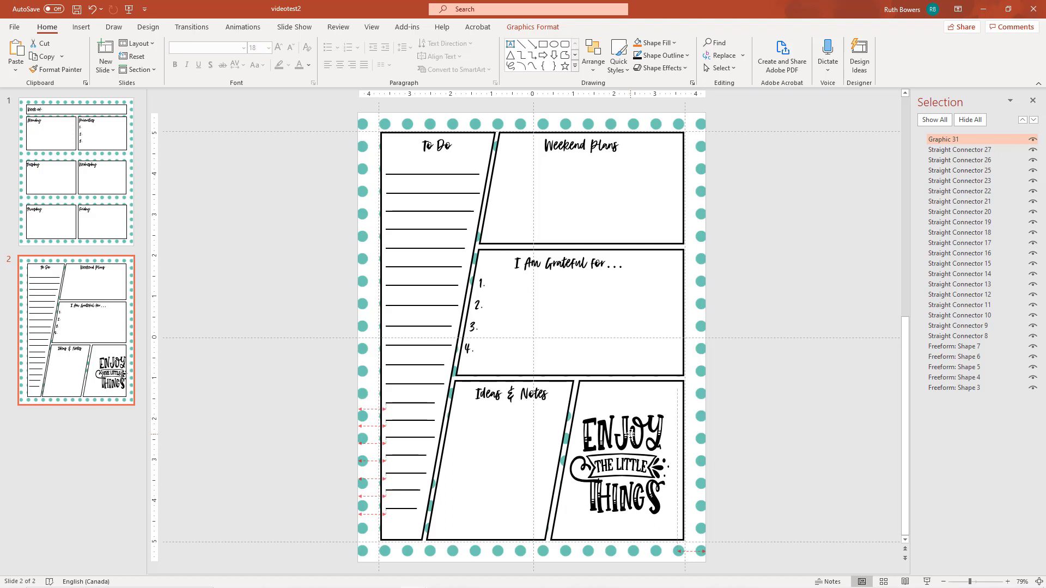
left_click(623, 460)
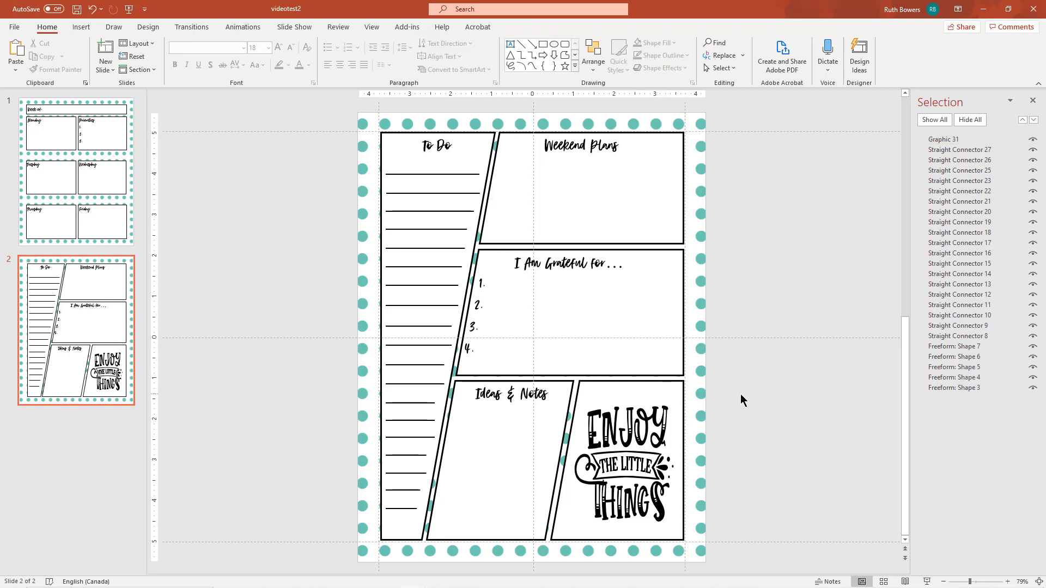
mouse_move(234, 387)
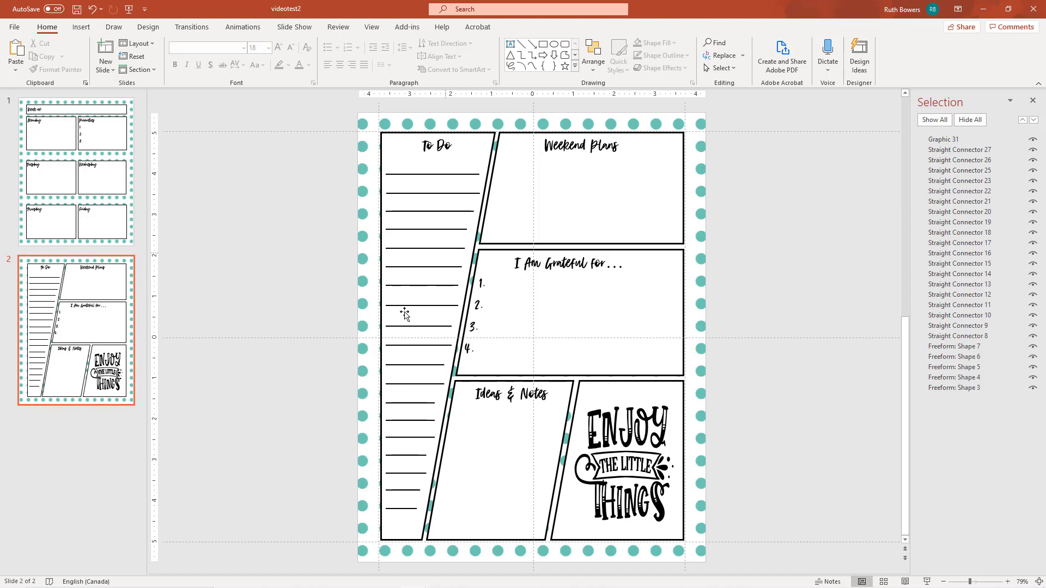
mouse_move(593, 519)
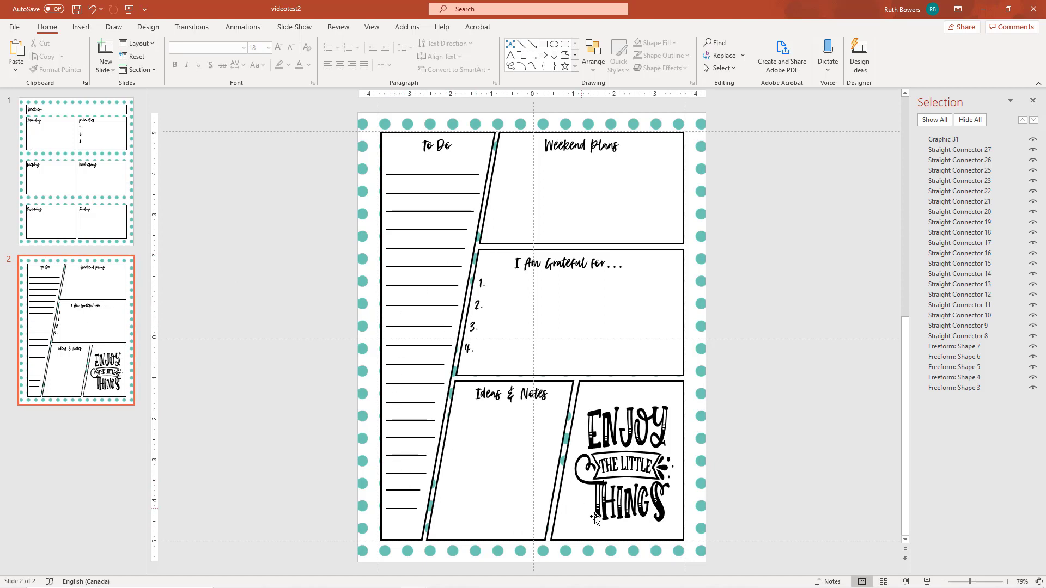